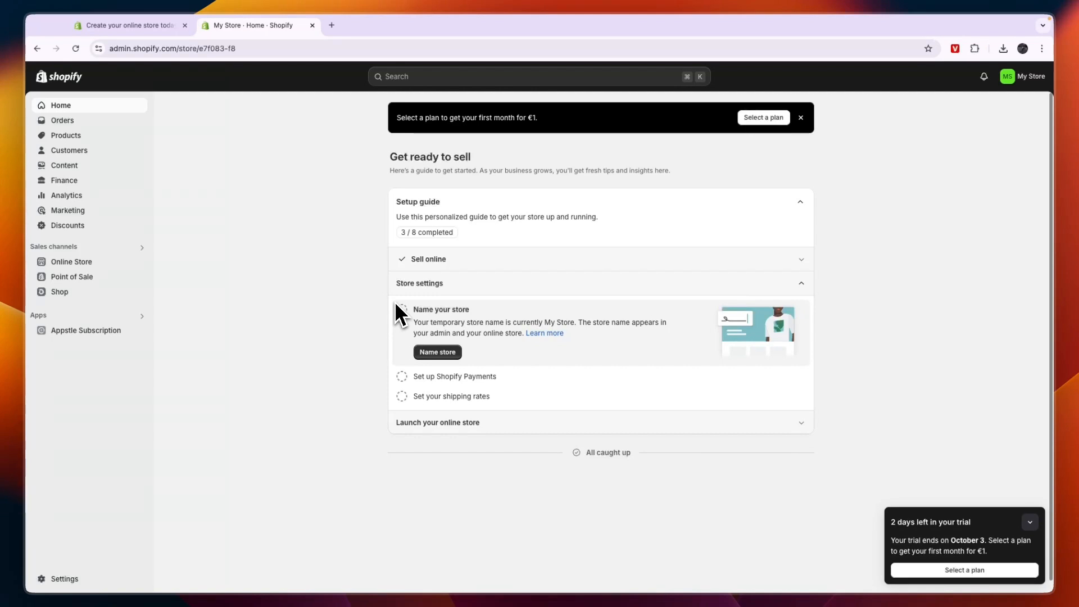
# Step: Switch to the browser tab showing Shopify's free-trial signup page (first month €1)
pyautogui.click(127, 26)
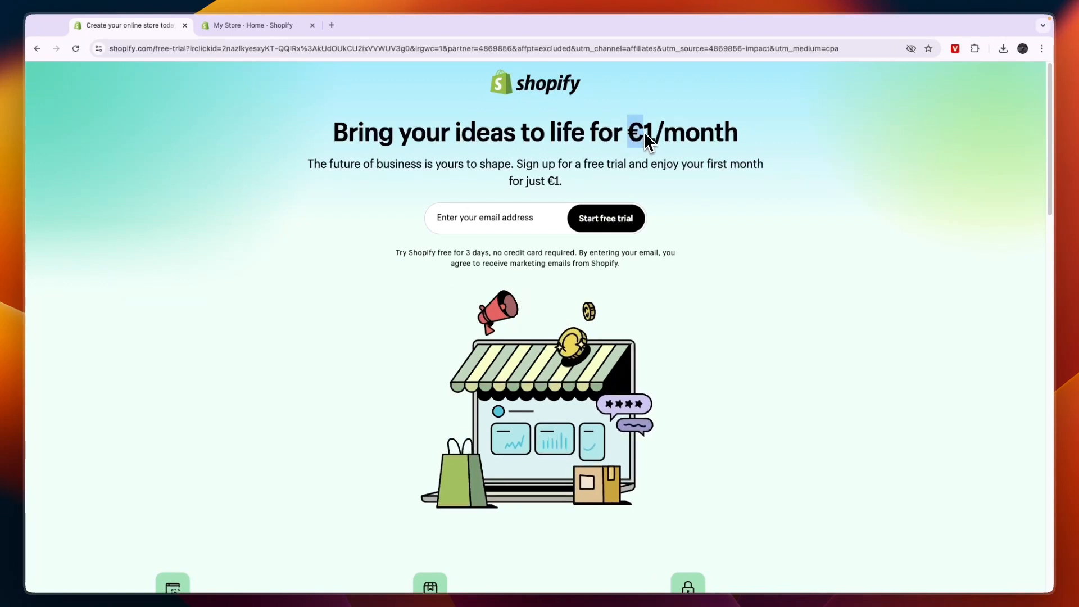
pyautogui.moveTo(784, 209)
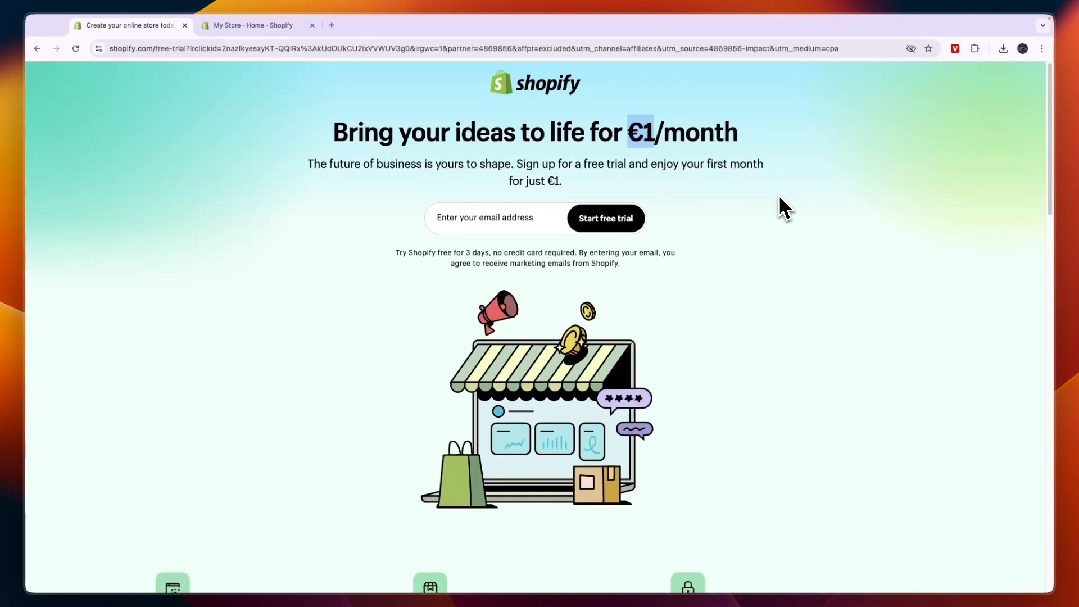
pyautogui.moveTo(684, 201)
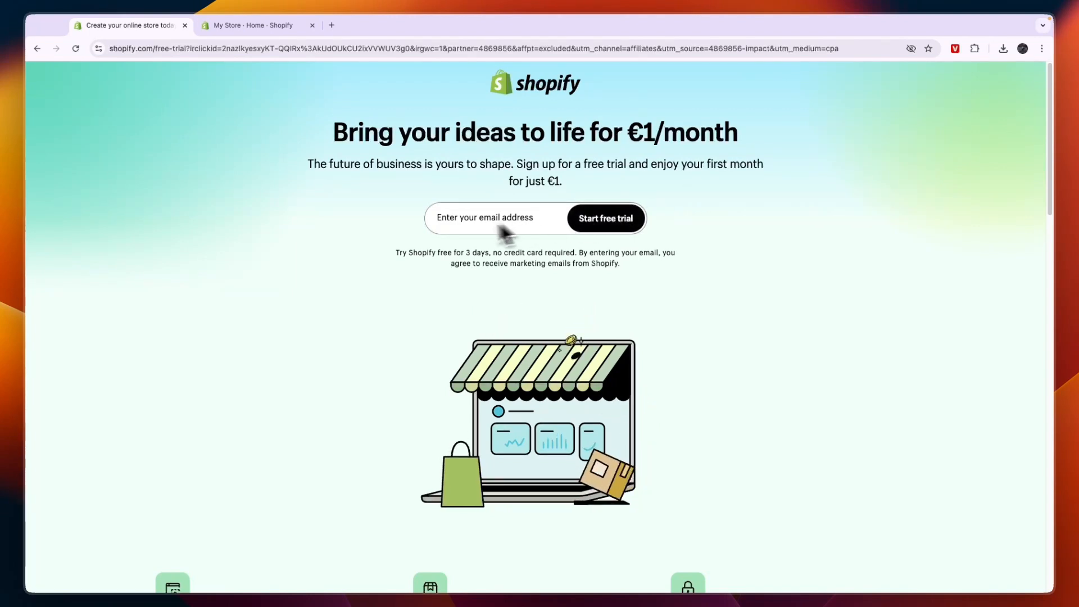
pyautogui.moveTo(615, 230)
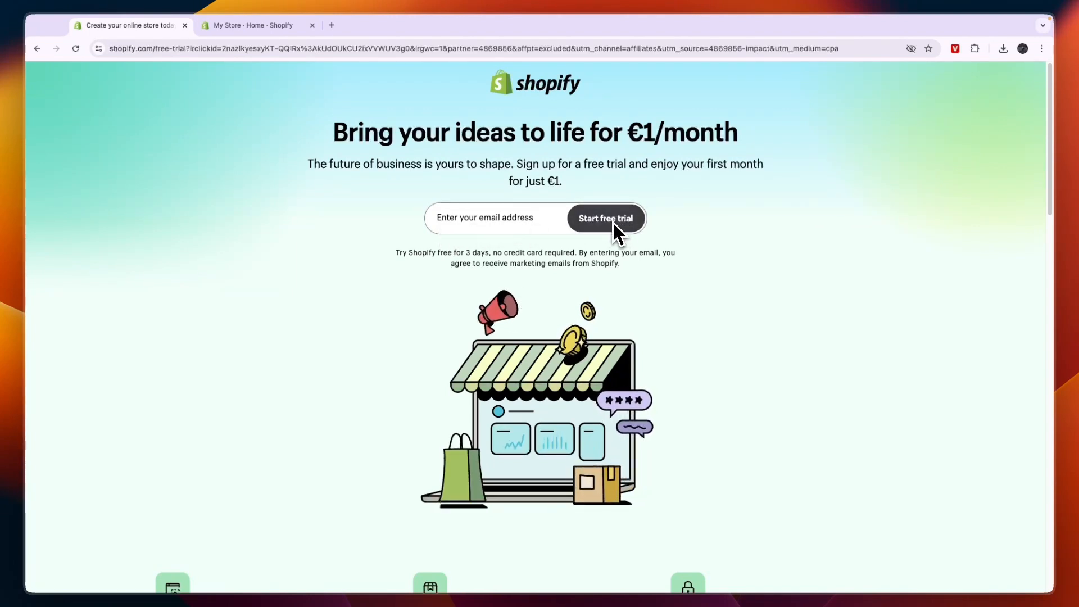
pyautogui.moveTo(550, 231)
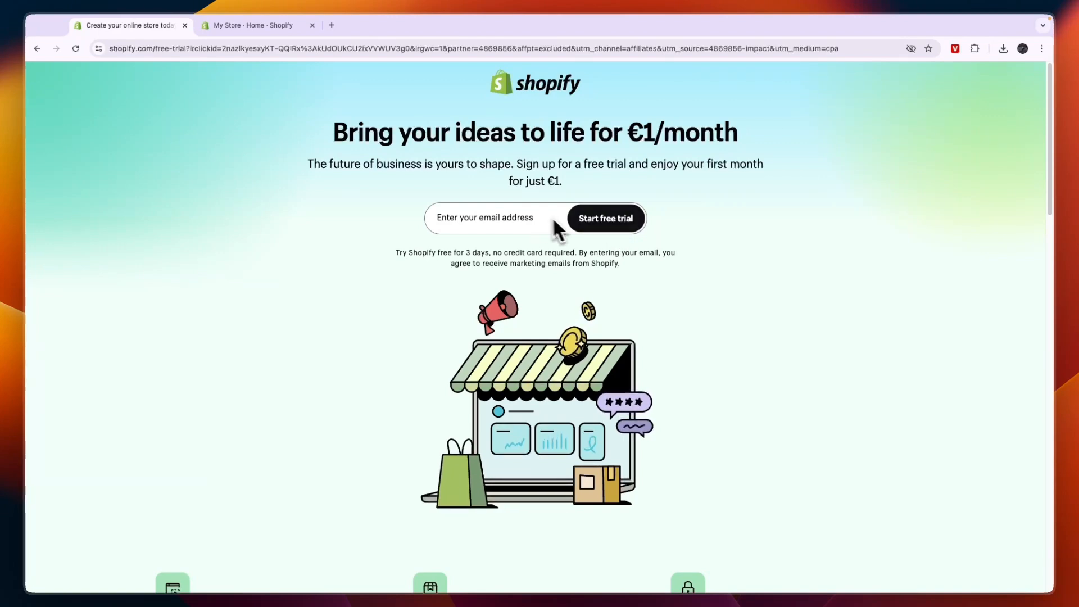
# Step: From the admin, search the Shopify App Store for 'LDT course' via the Apps filter
pyautogui.click(255, 26)
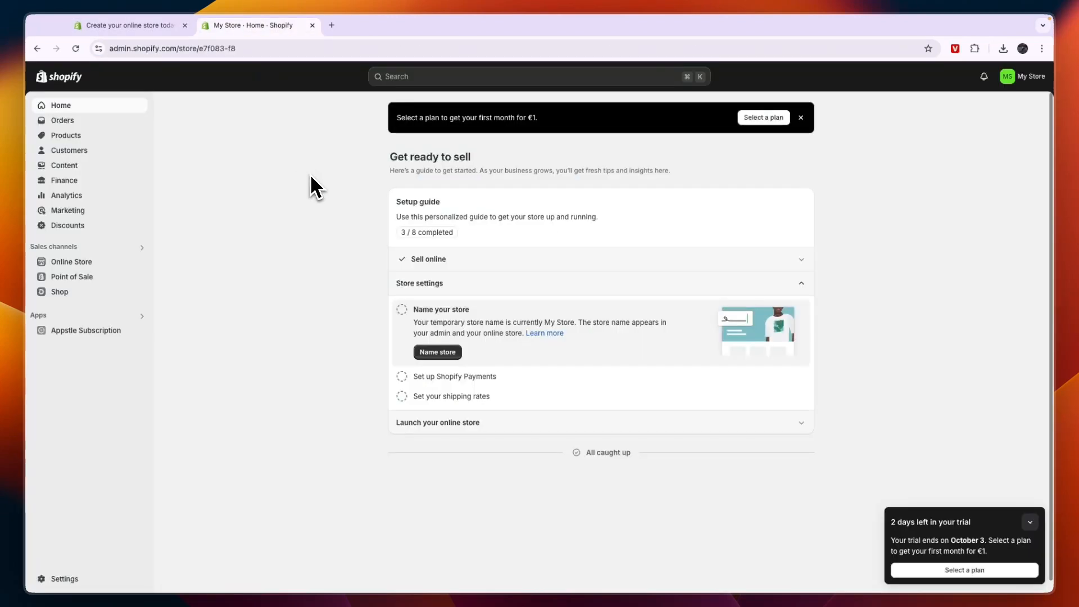
pyautogui.moveTo(297, 204)
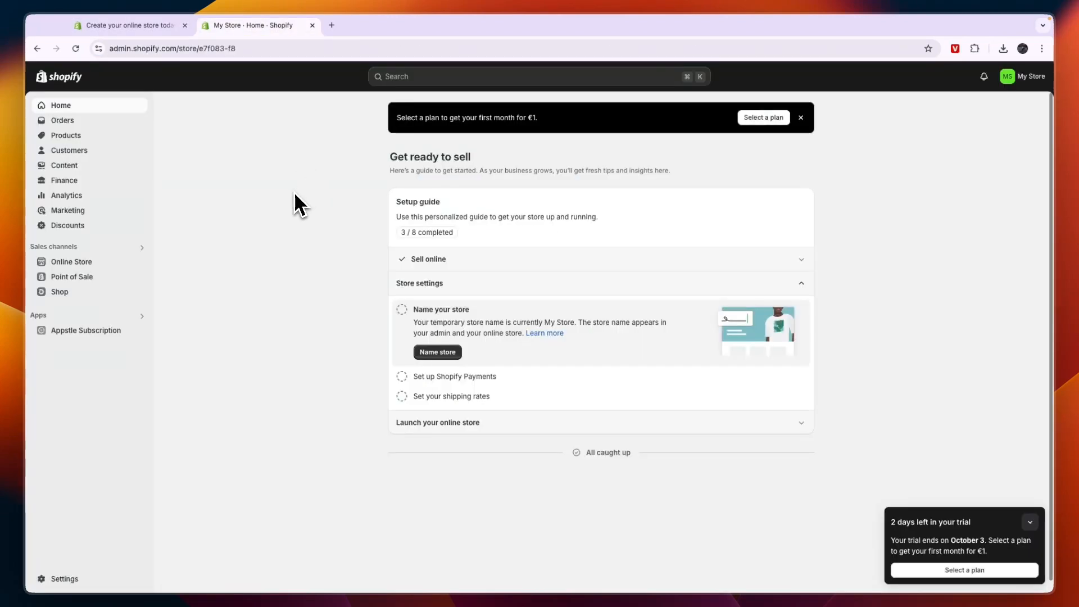
pyautogui.click(539, 77)
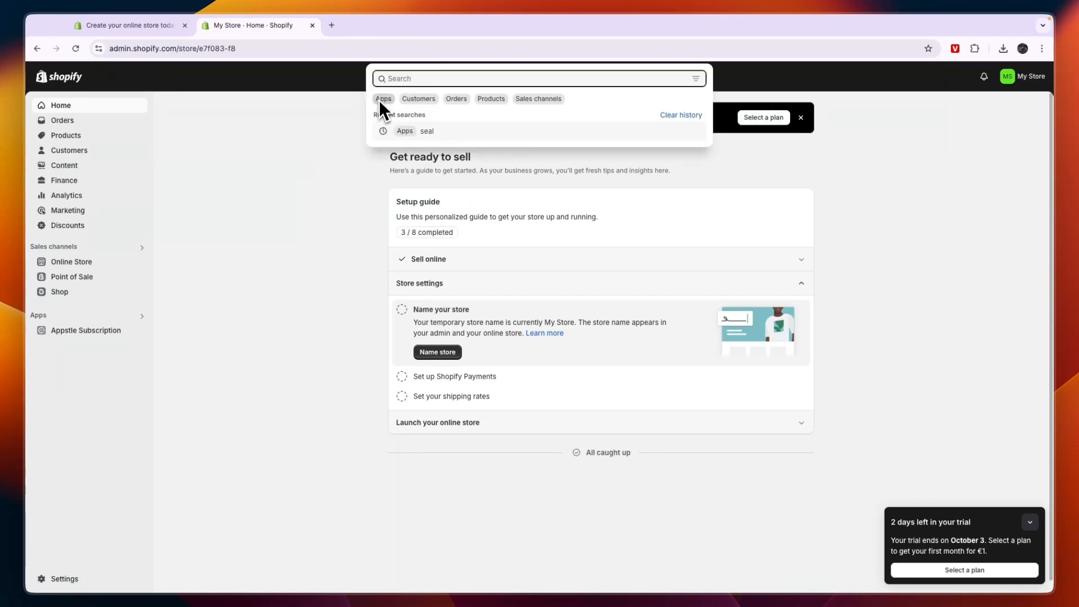
pyautogui.click(383, 99)
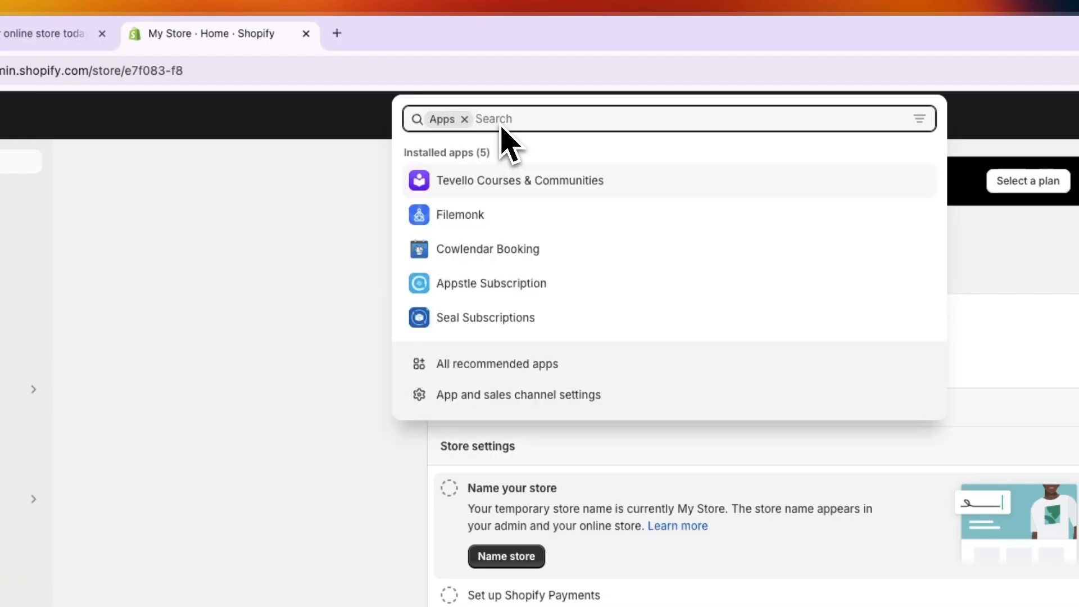
pyautogui.write('LDT course')
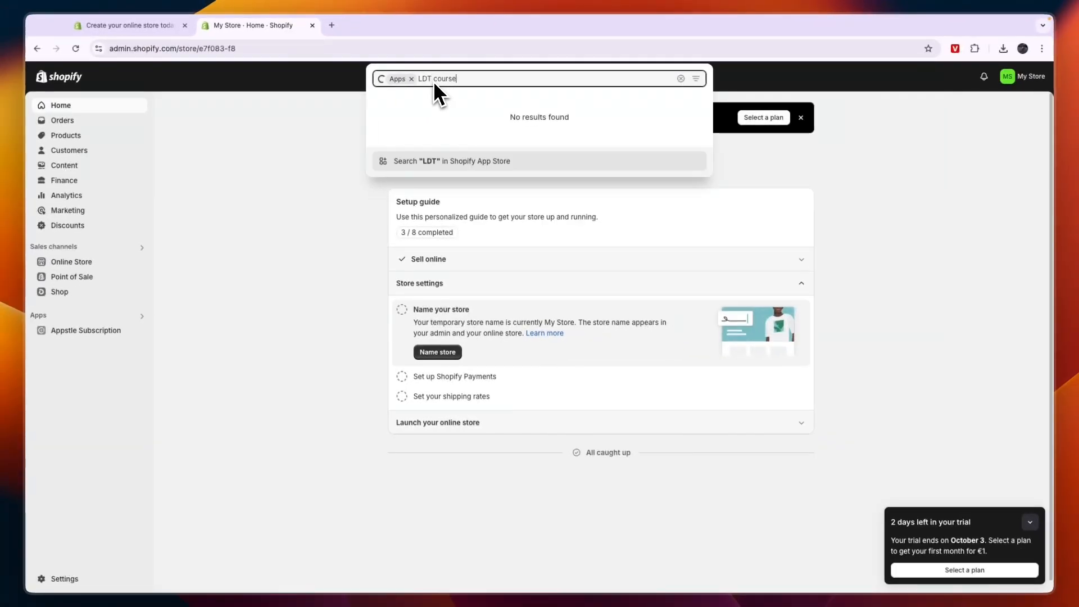
pyautogui.moveTo(410, 169)
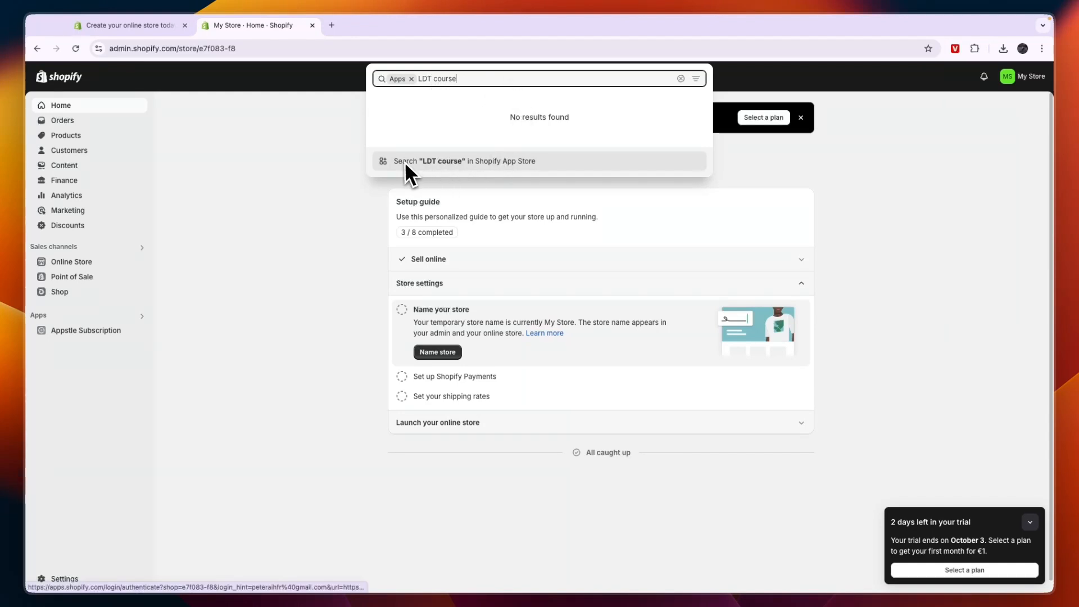
pyautogui.click(463, 161)
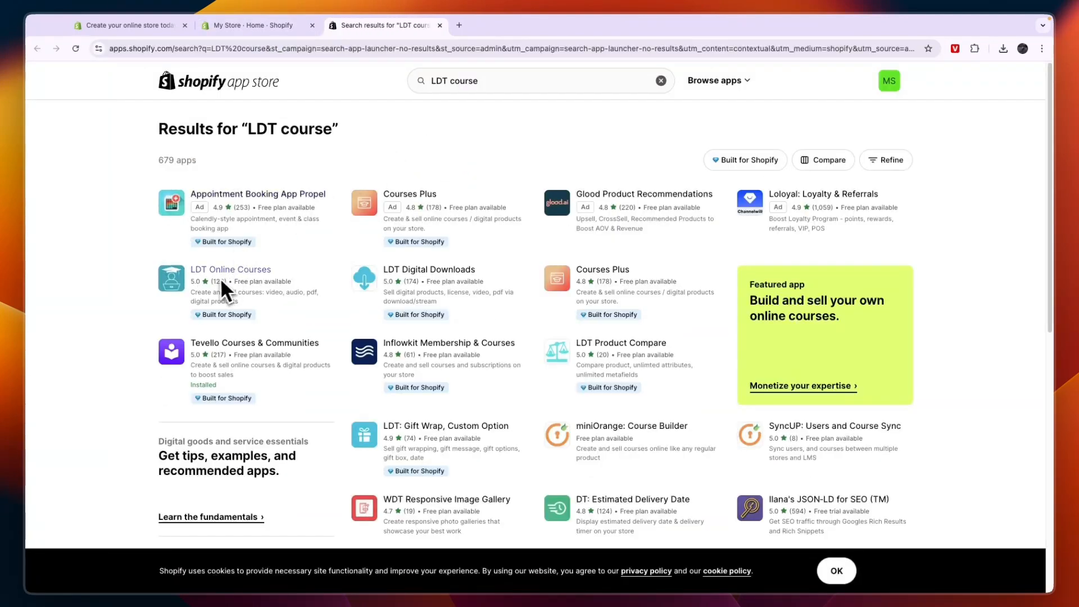
# Step: Install LDT Online Courses from its listing and approve its data access on My Store
pyautogui.click(230, 269)
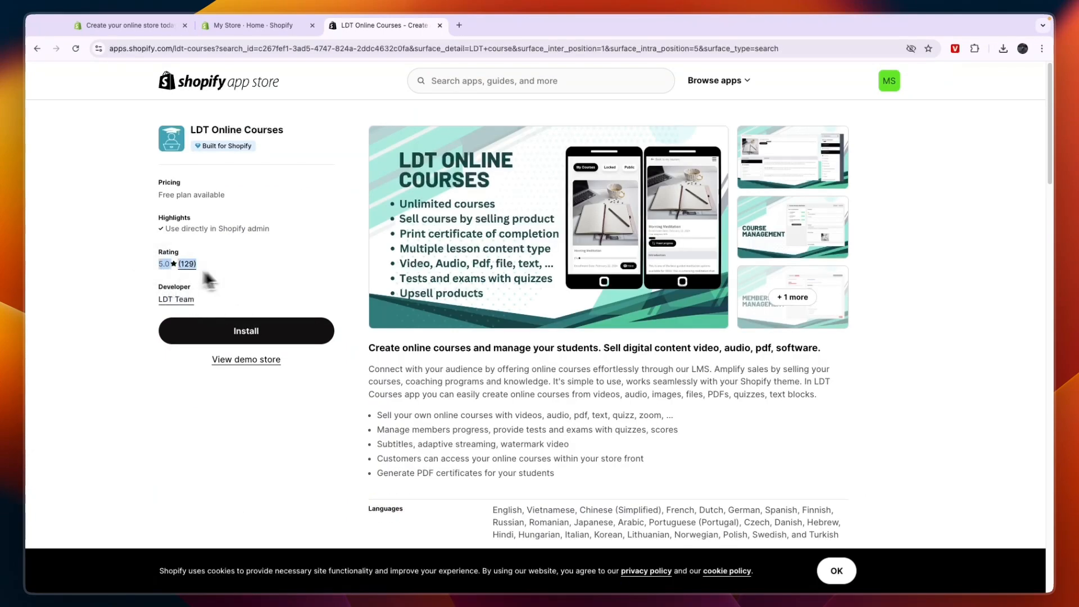
pyautogui.scroll(-3)
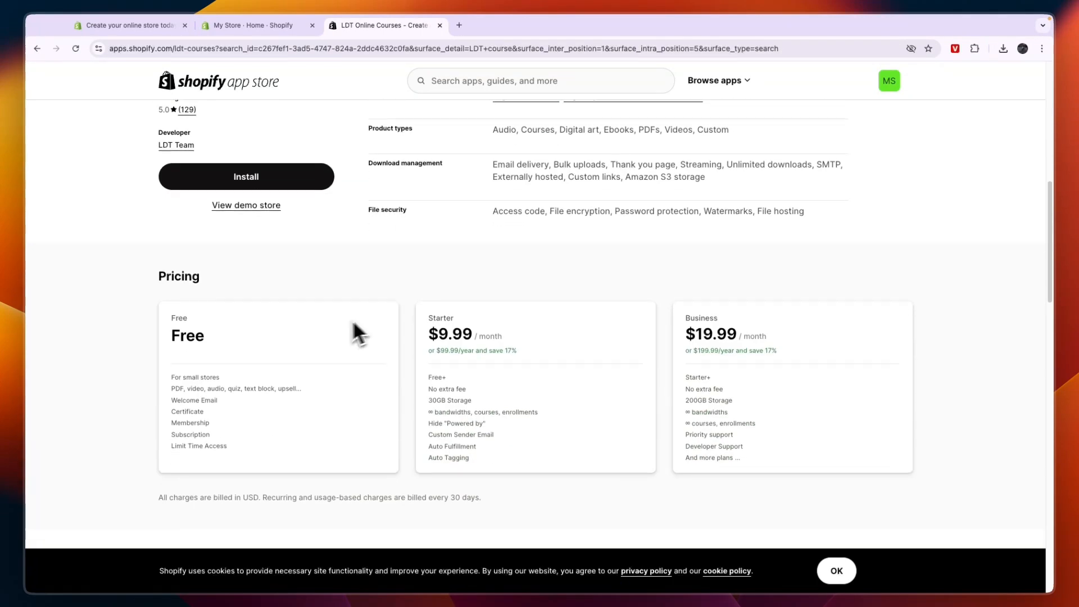
pyautogui.scroll(3)
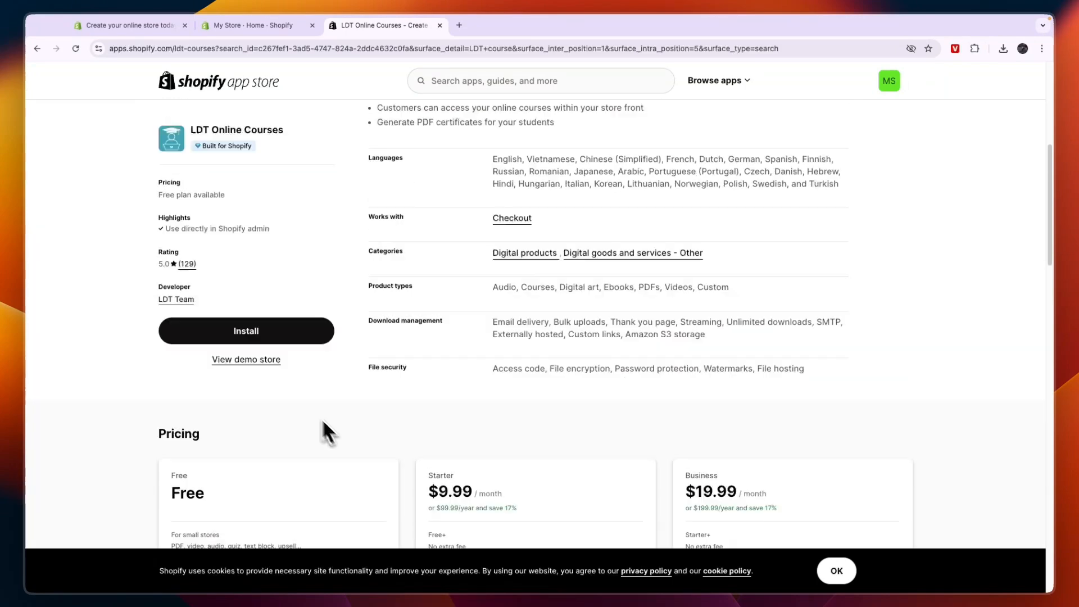
pyautogui.click(246, 330)
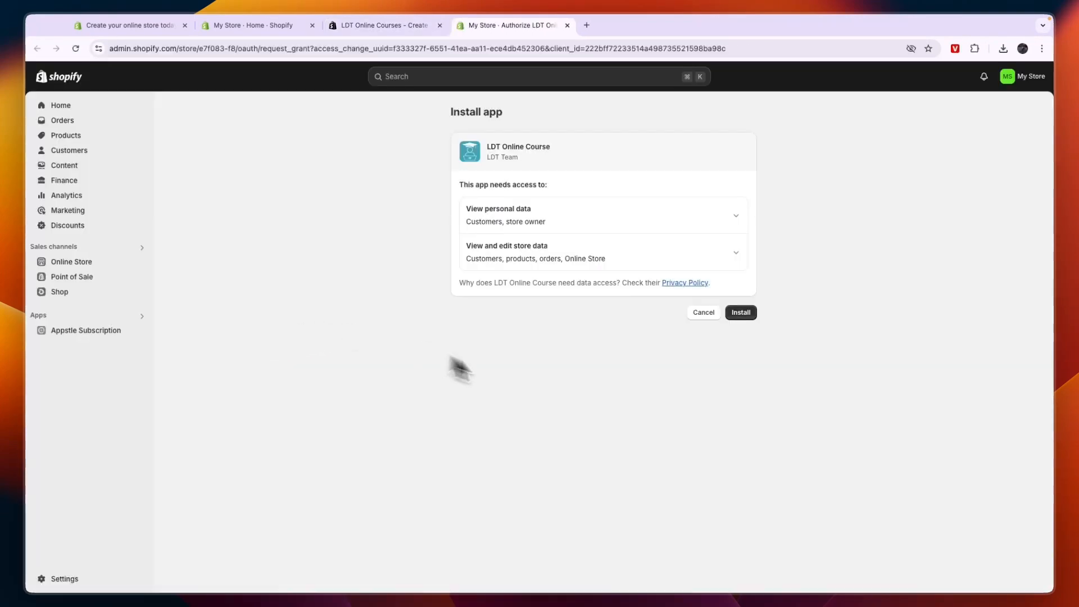
pyautogui.click(740, 312)
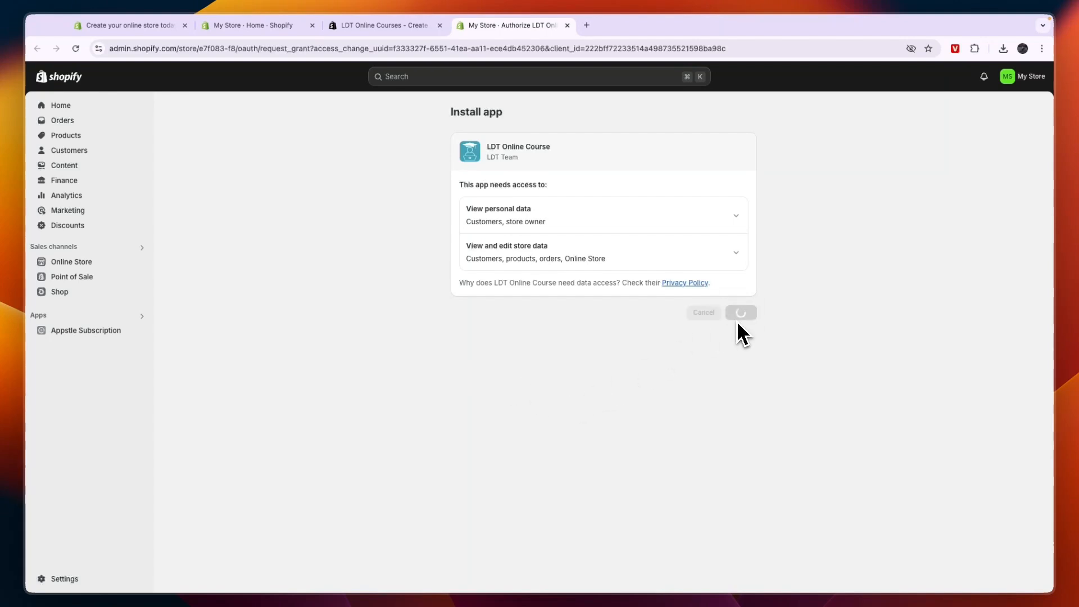
# Step: Create a first course titled 'Chess 101', category Chess, description 'The Chess basics: openings, mid-game & end-game.'
pyautogui.click(741, 311)
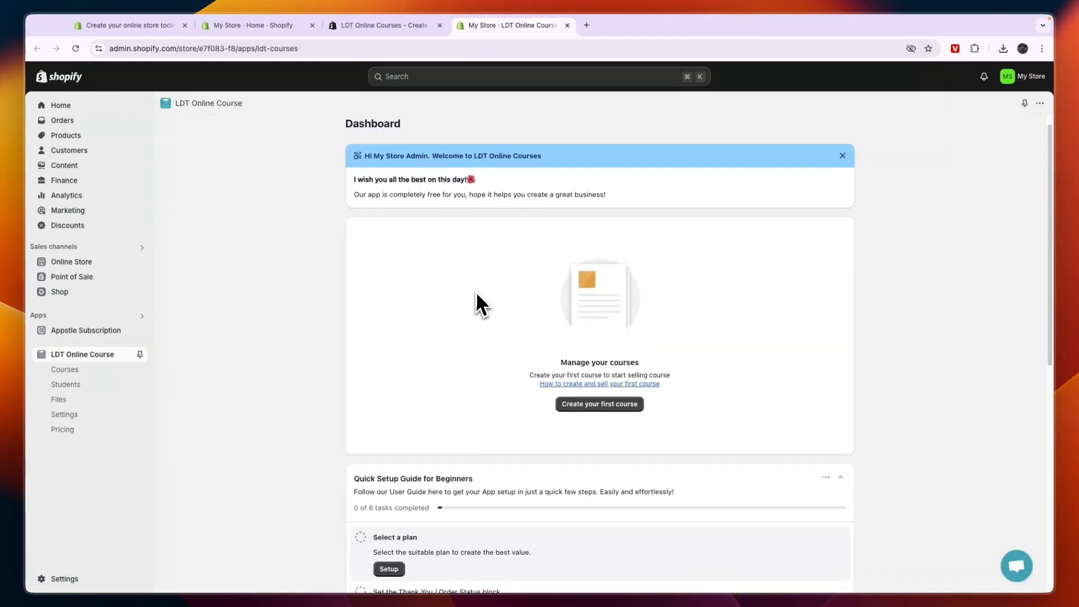
pyautogui.scroll(-3)
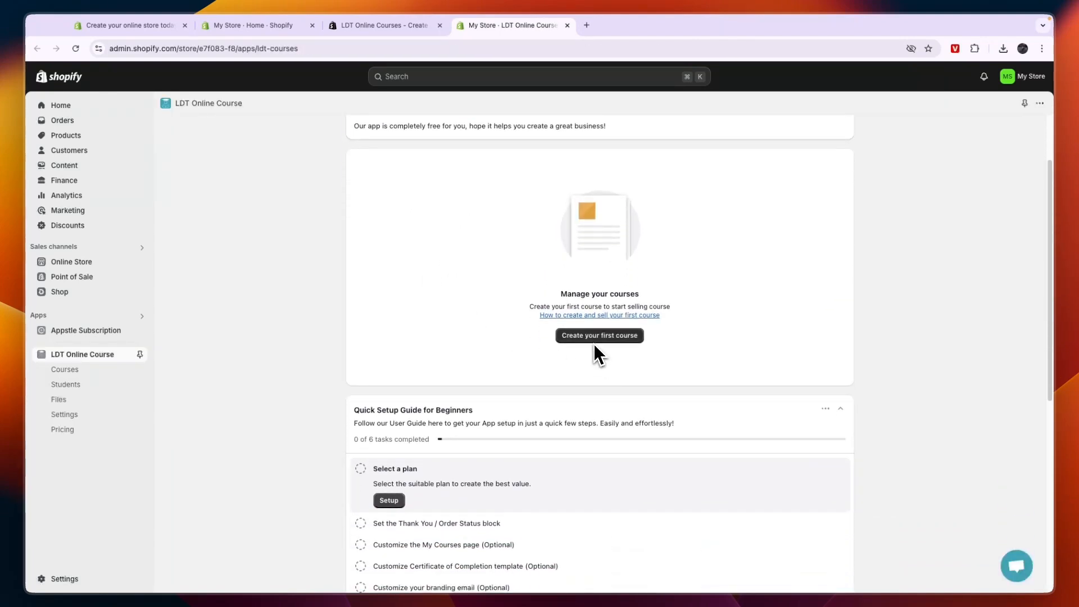
pyautogui.click(598, 335)
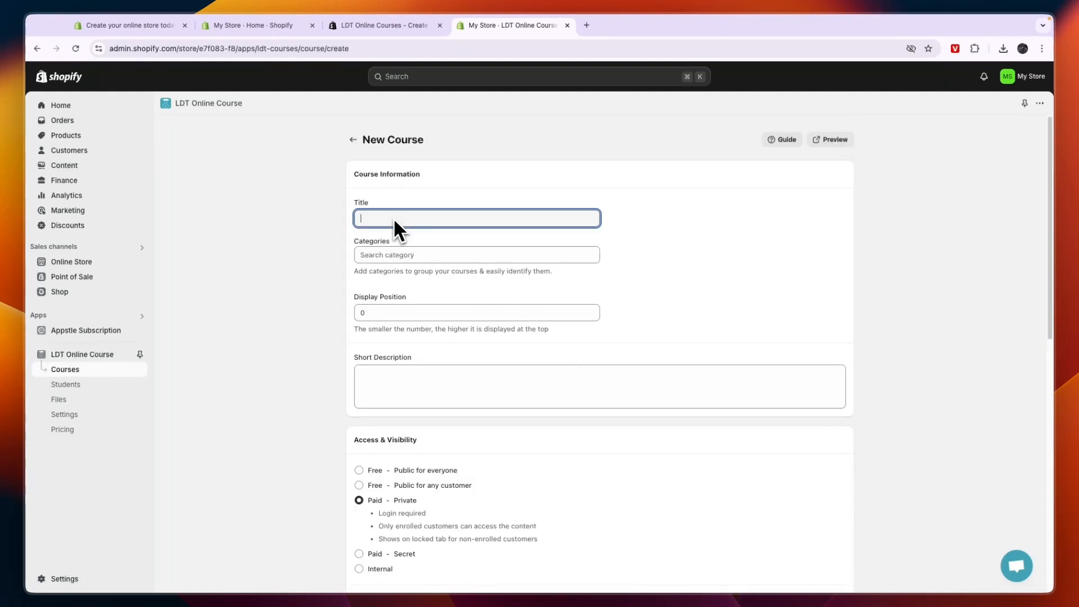
pyautogui.write('C')
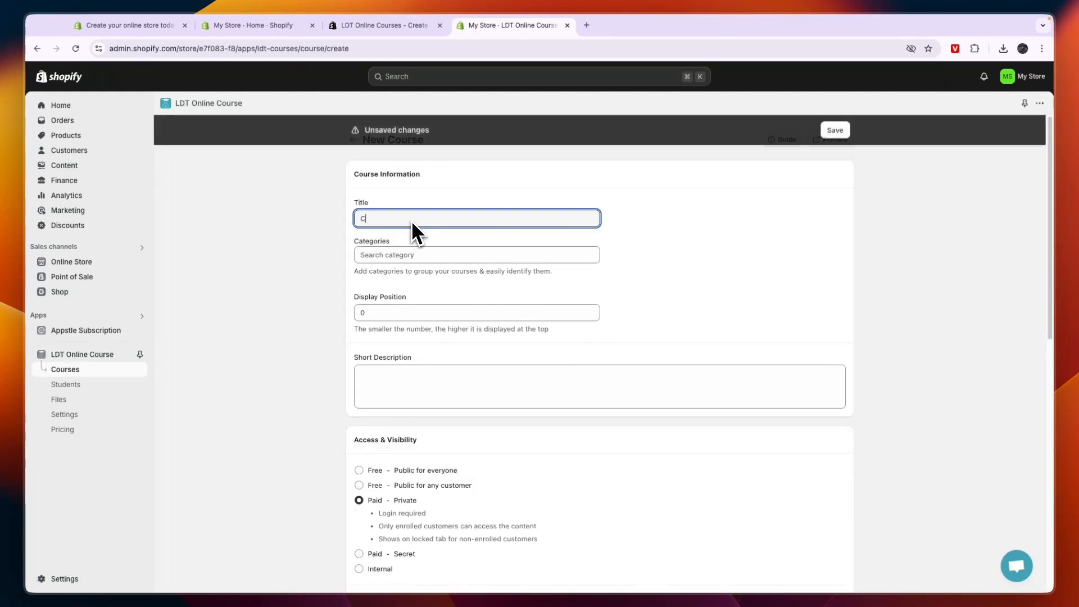
pyautogui.write('hess 101')
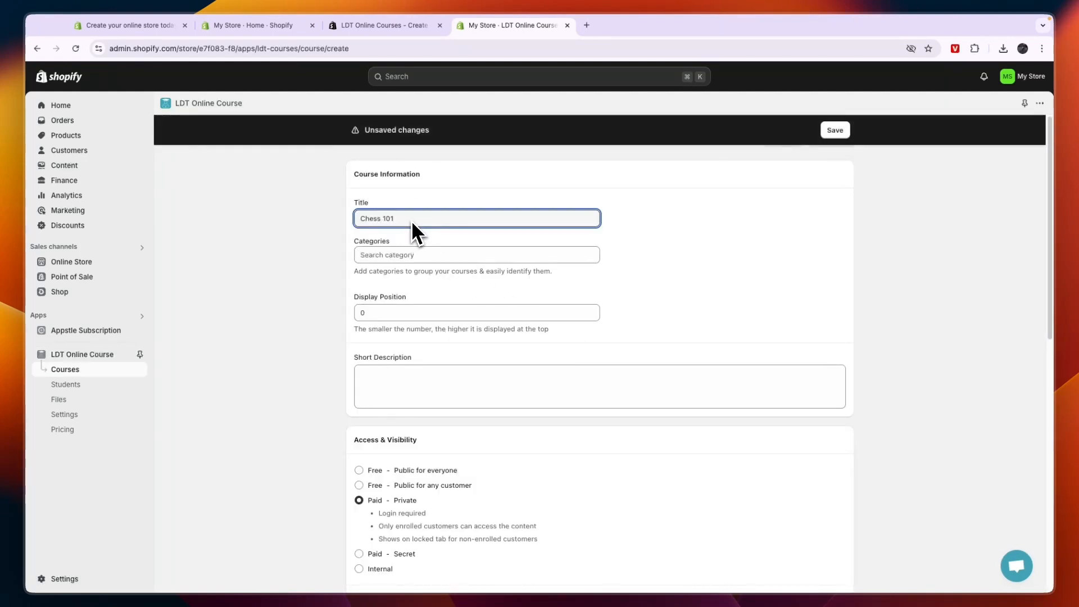
pyautogui.click(476, 255)
pyautogui.write('Chess')
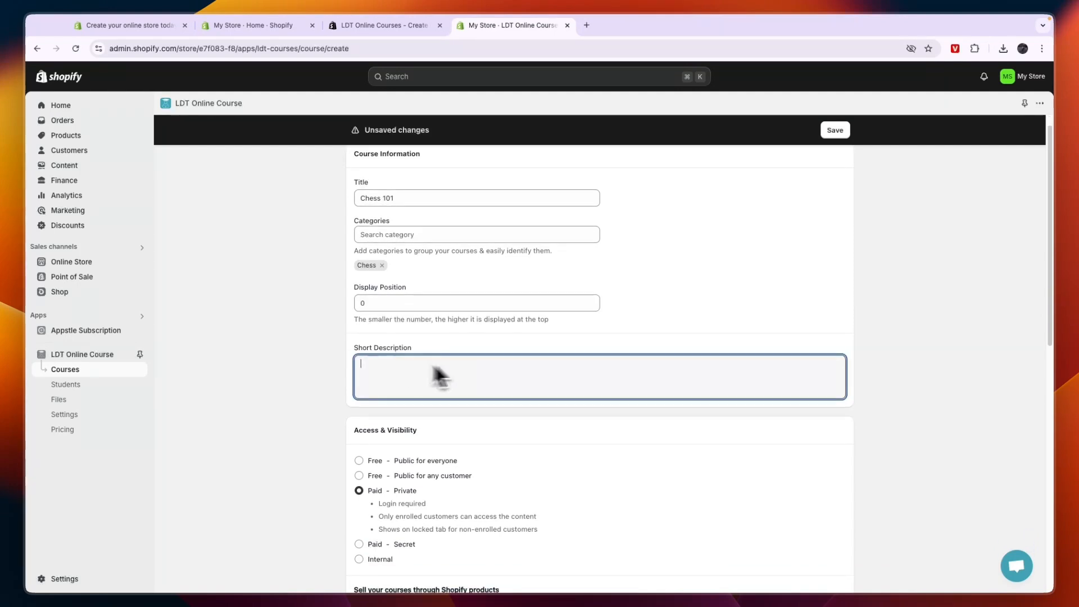
pyautogui.moveTo(448, 268)
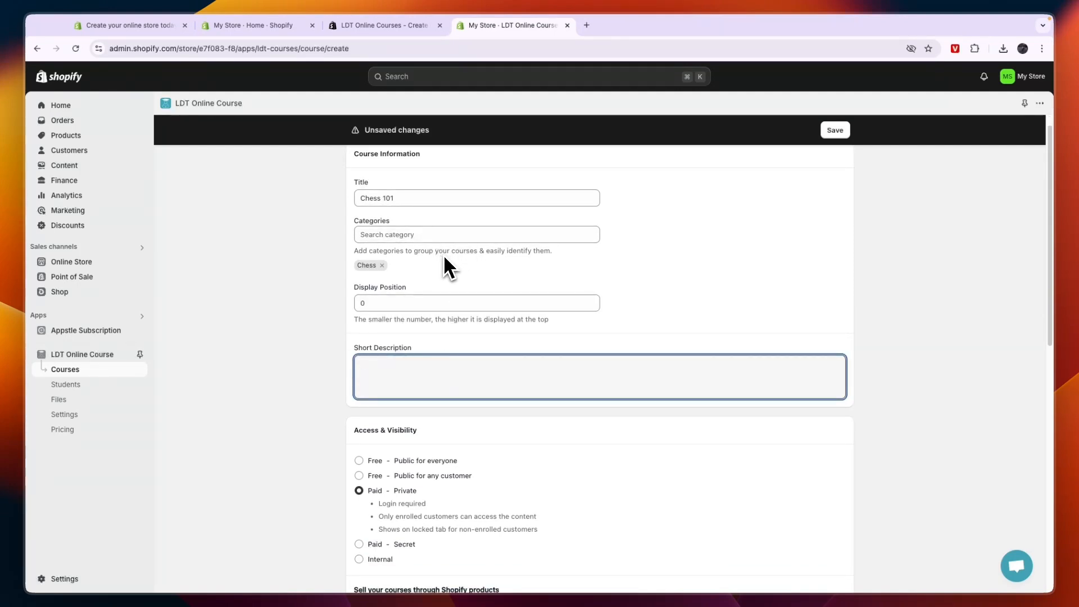
pyautogui.write('The Chess basics: openings, mid-game & end-game.')
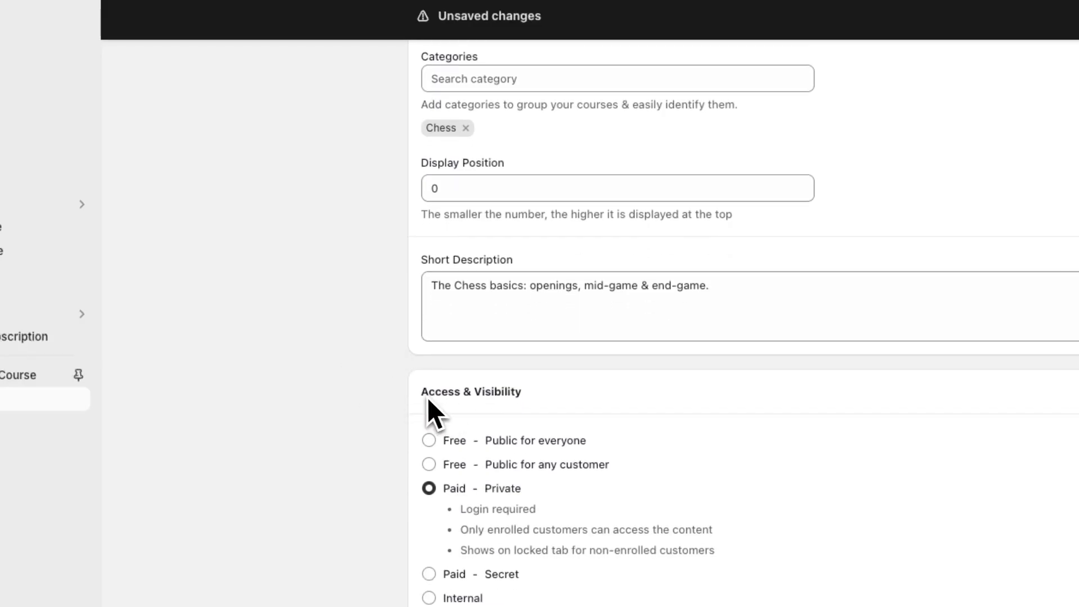
# Step: Try the Paid – Secret and Internal access options, then set access back to Paid – Private
pyautogui.scroll(-3)
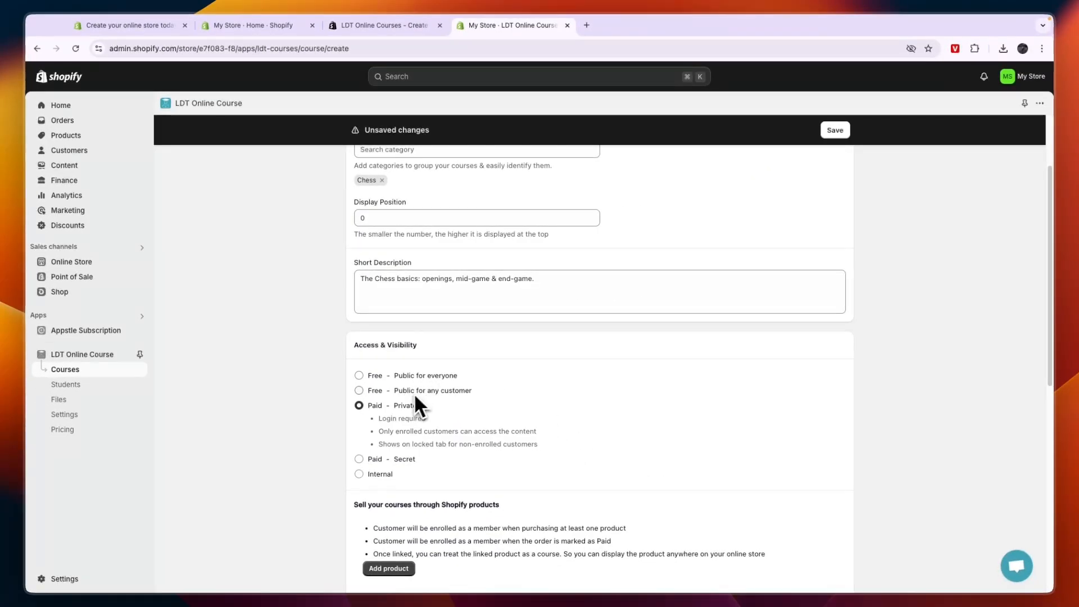
pyautogui.moveTo(447, 420)
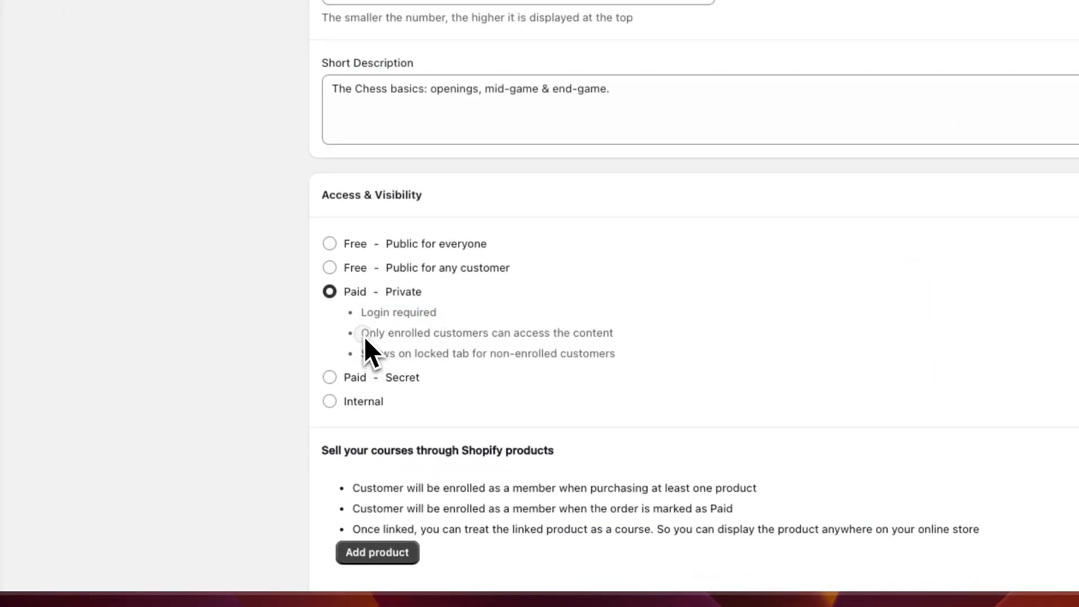
pyautogui.doubleClick(486, 332)
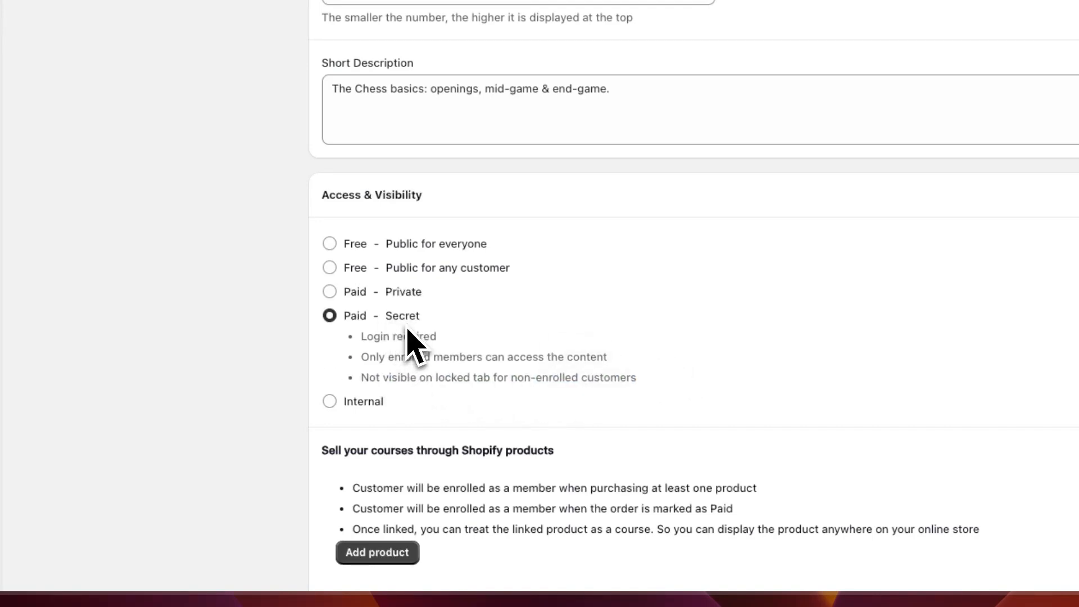
pyautogui.doubleClick(482, 356)
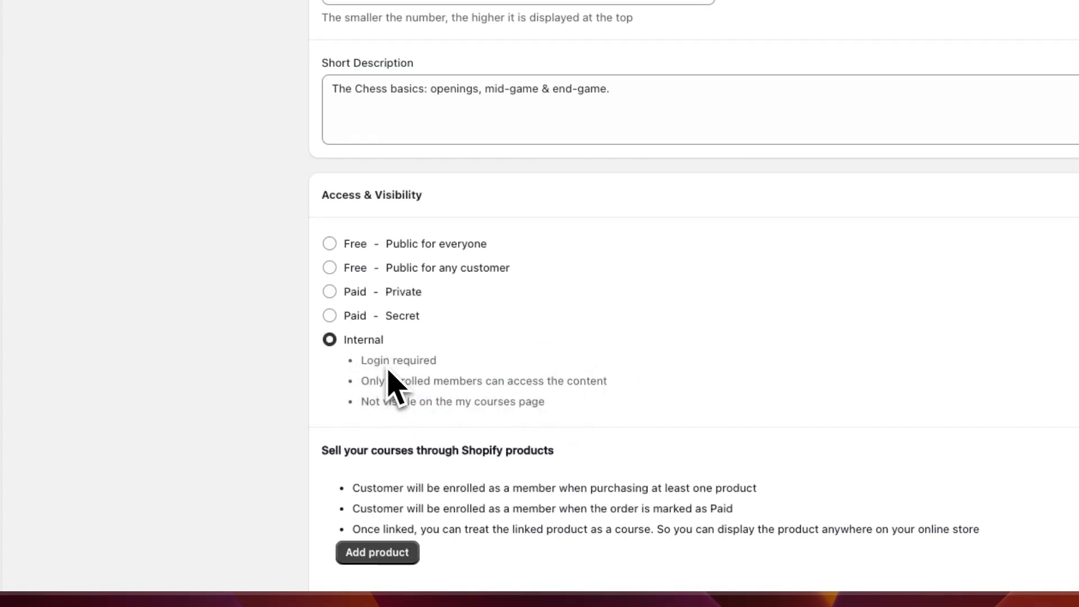
pyautogui.doubleClick(452, 402)
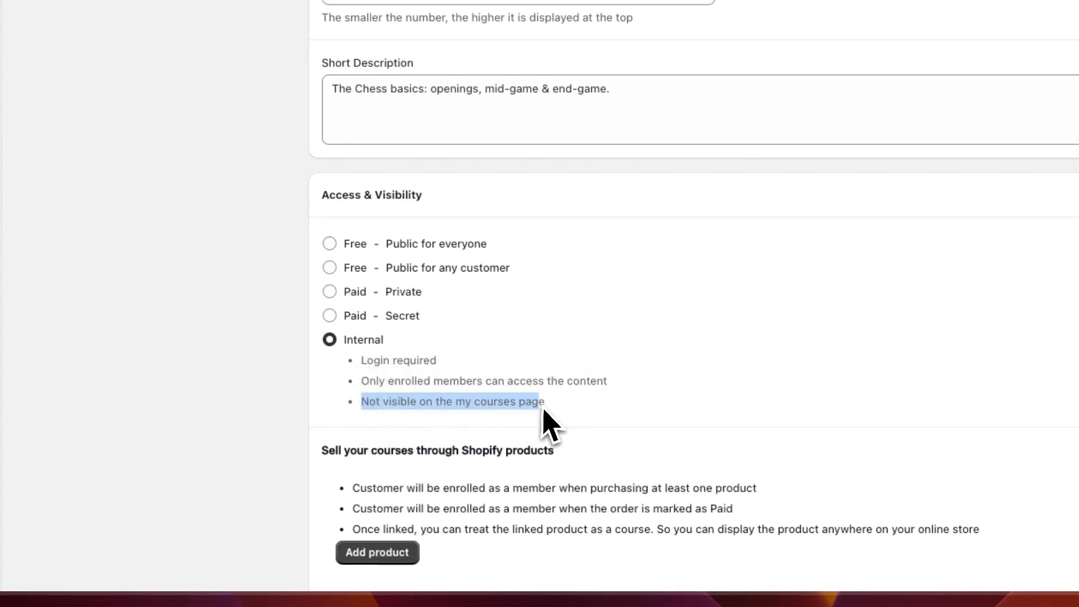
pyautogui.click(329, 291)
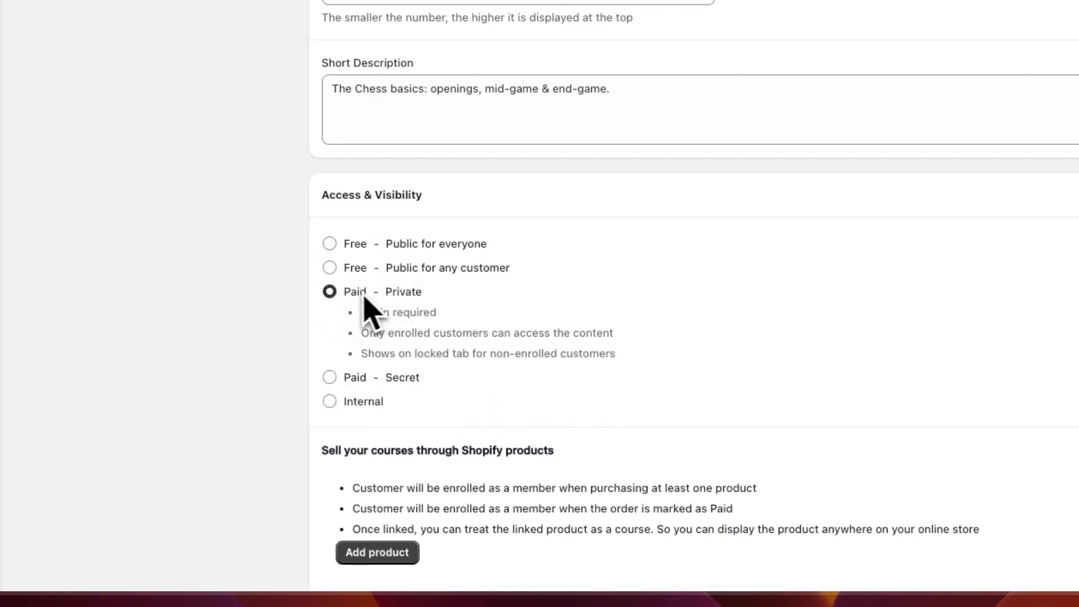
pyautogui.scroll(-3)
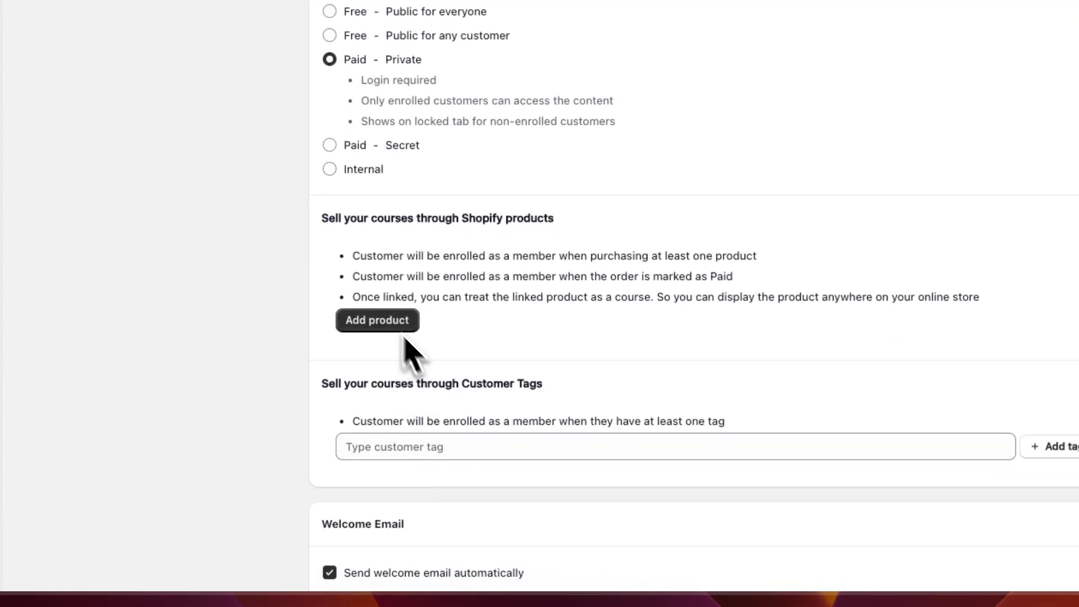
# Step: Link the store's coffee product to the course so buyers are enrolled
pyautogui.click(378, 320)
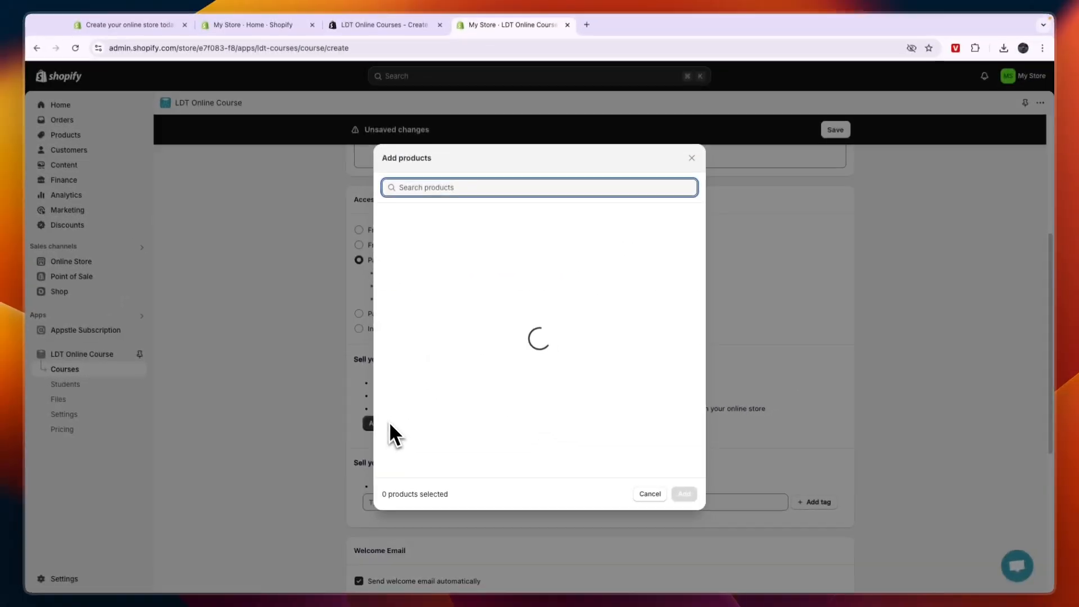
pyautogui.click(385, 218)
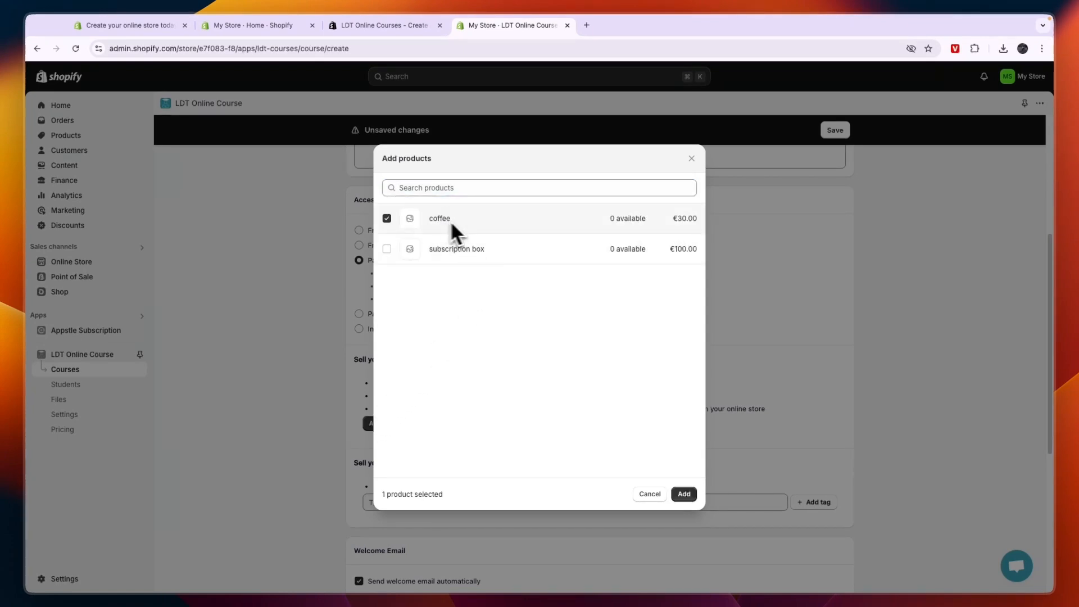
pyautogui.click(682, 493)
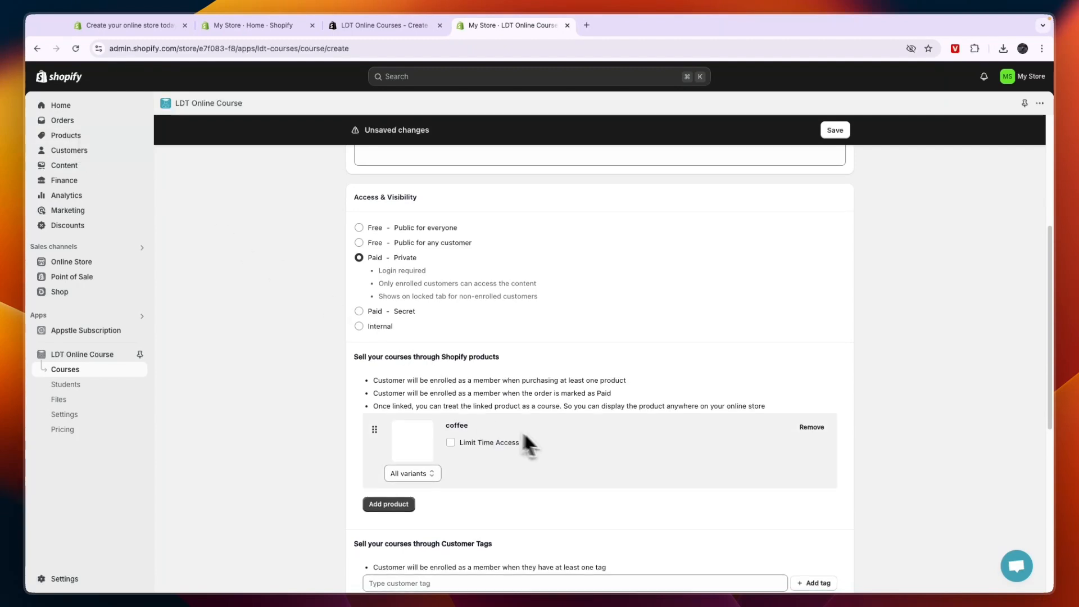
pyautogui.scroll(-3)
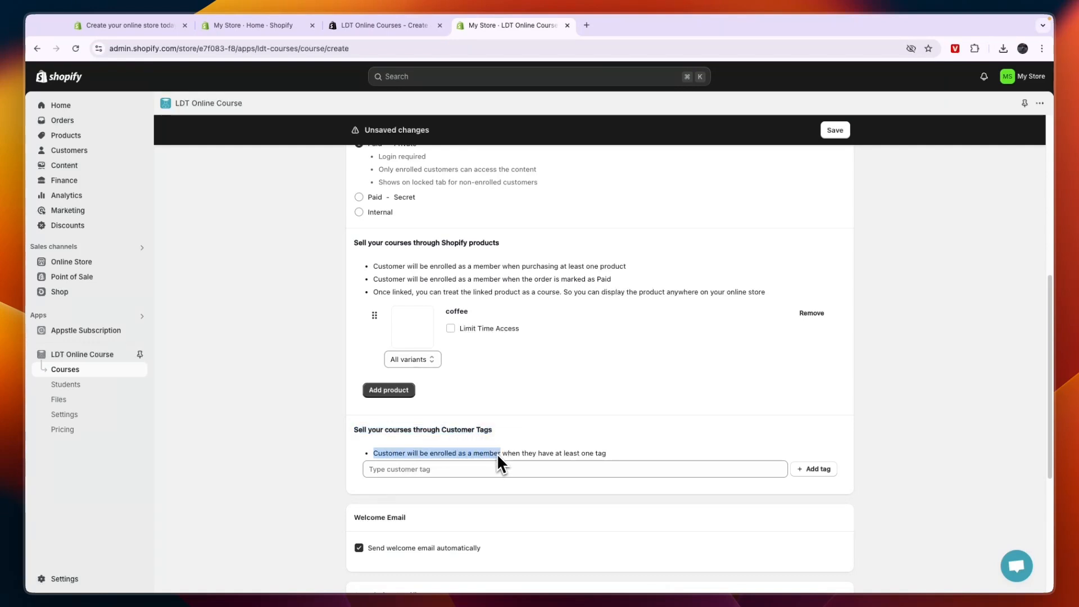
pyautogui.moveTo(625, 459)
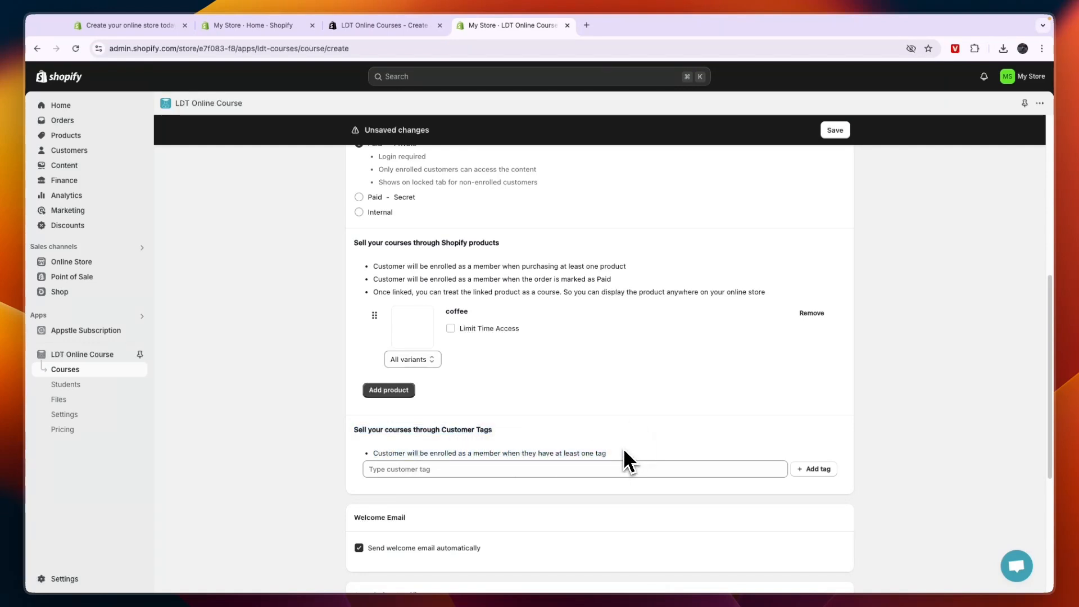
# Step: Enable 'Allow your student add note in course' and save the Chess 101 course
pyautogui.scroll(-3)
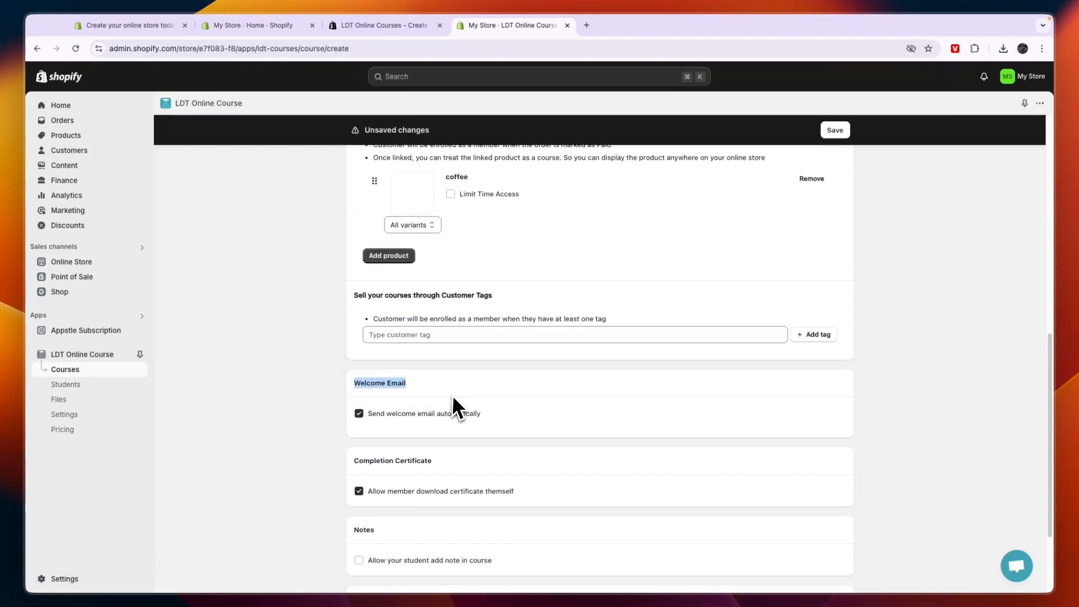
pyautogui.scroll(-3)
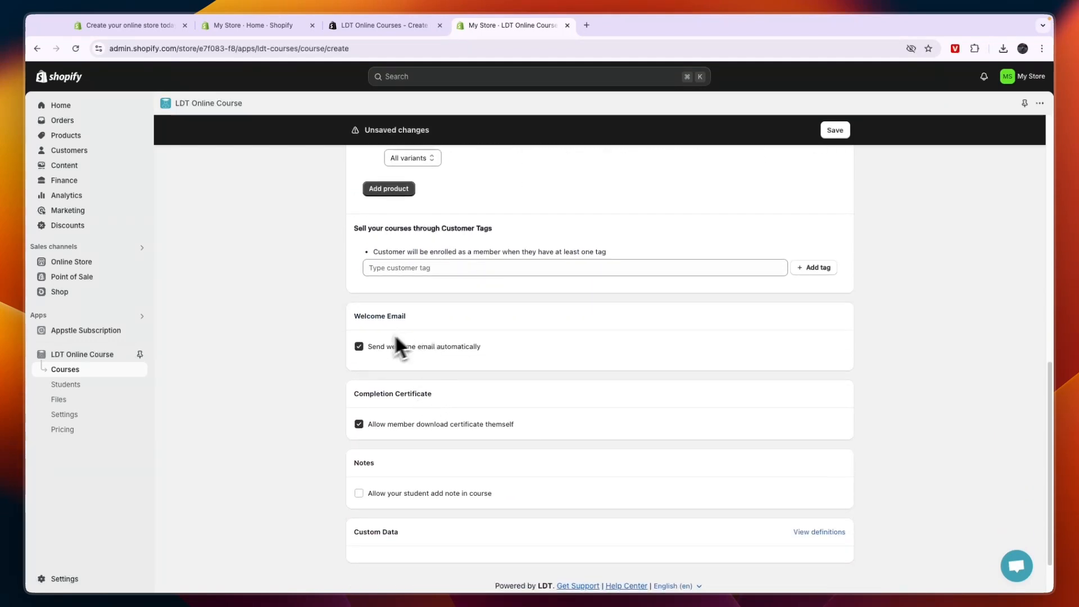
pyautogui.moveTo(370, 406)
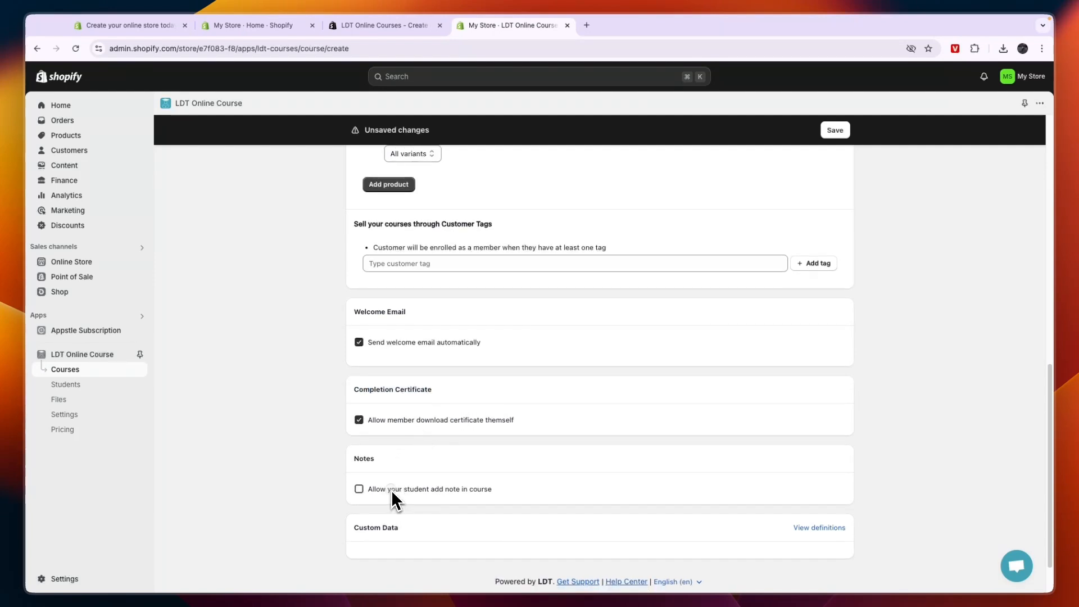
pyautogui.click(358, 489)
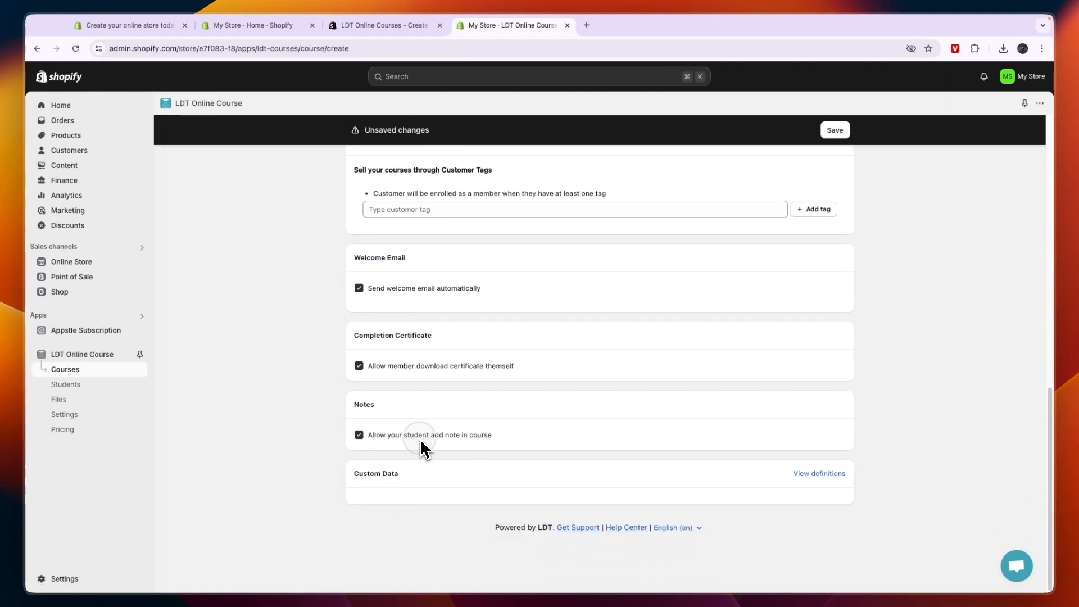
pyautogui.moveTo(505, 522)
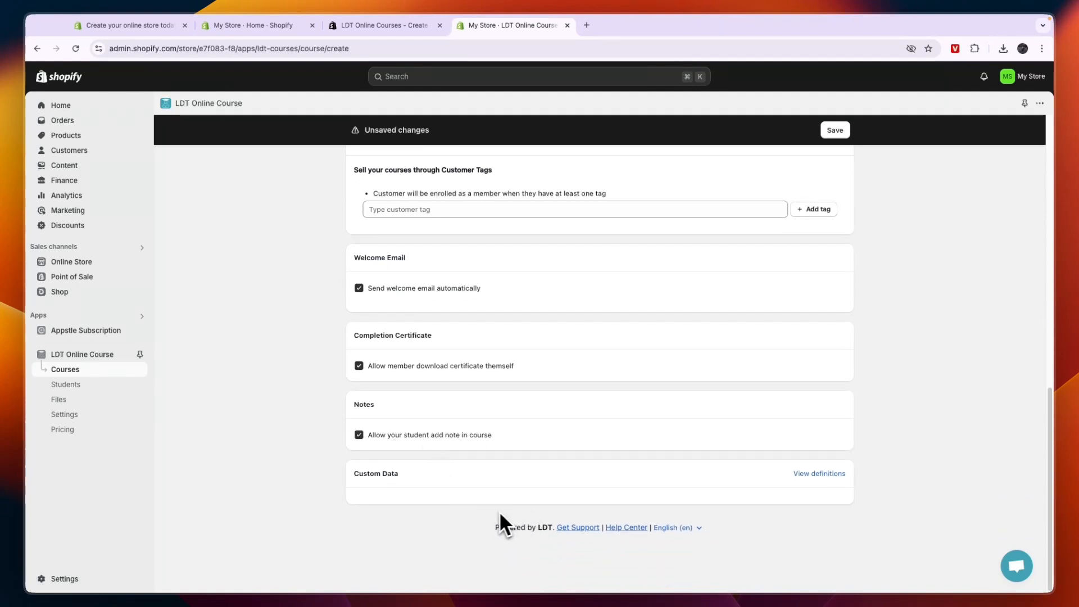
pyautogui.scroll(3)
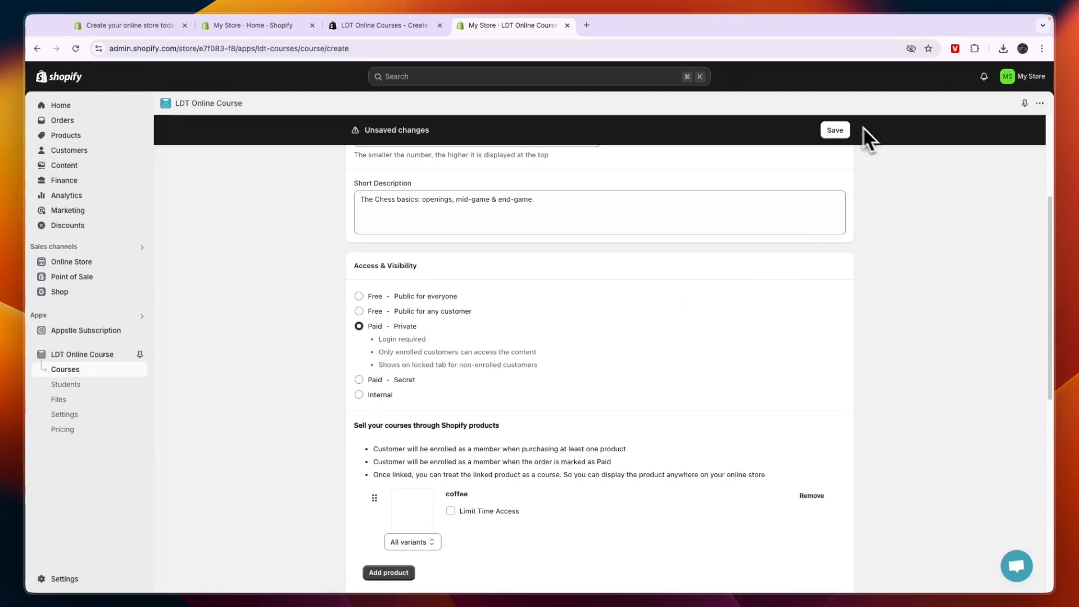
pyautogui.click(835, 130)
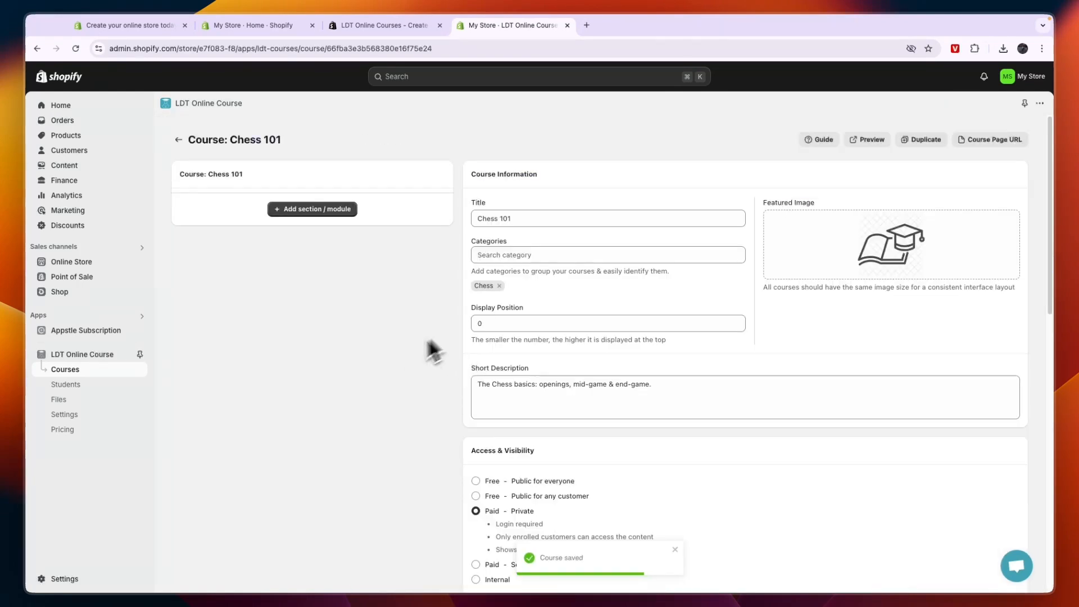
pyautogui.moveTo(691, 357)
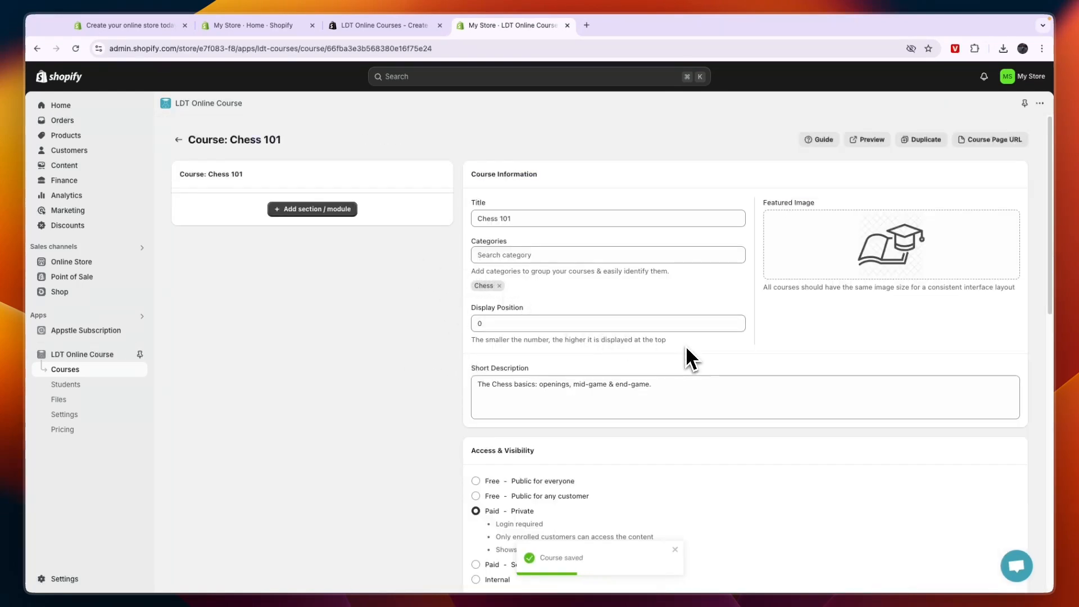
pyautogui.moveTo(667, 348)
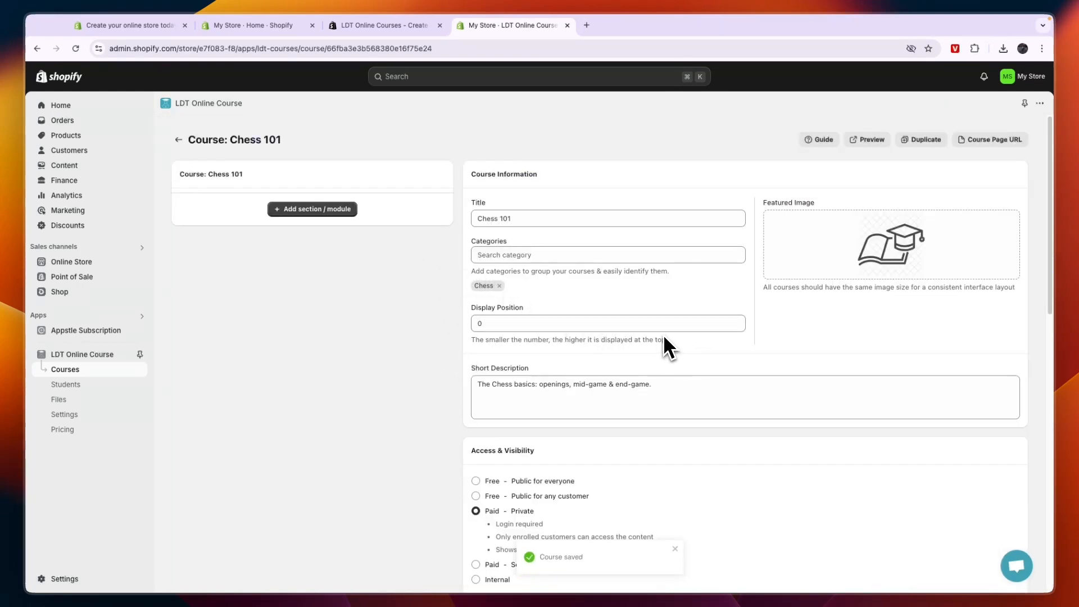
# Step: Add a section named 'Openings' with Draft status and save it
pyautogui.click(311, 209)
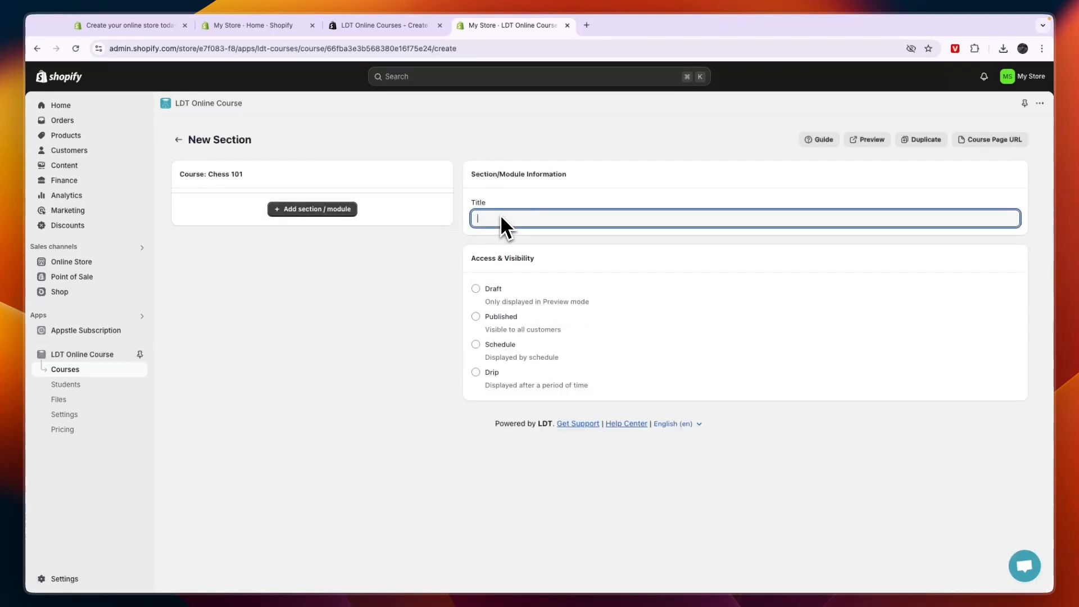
pyautogui.write('c')
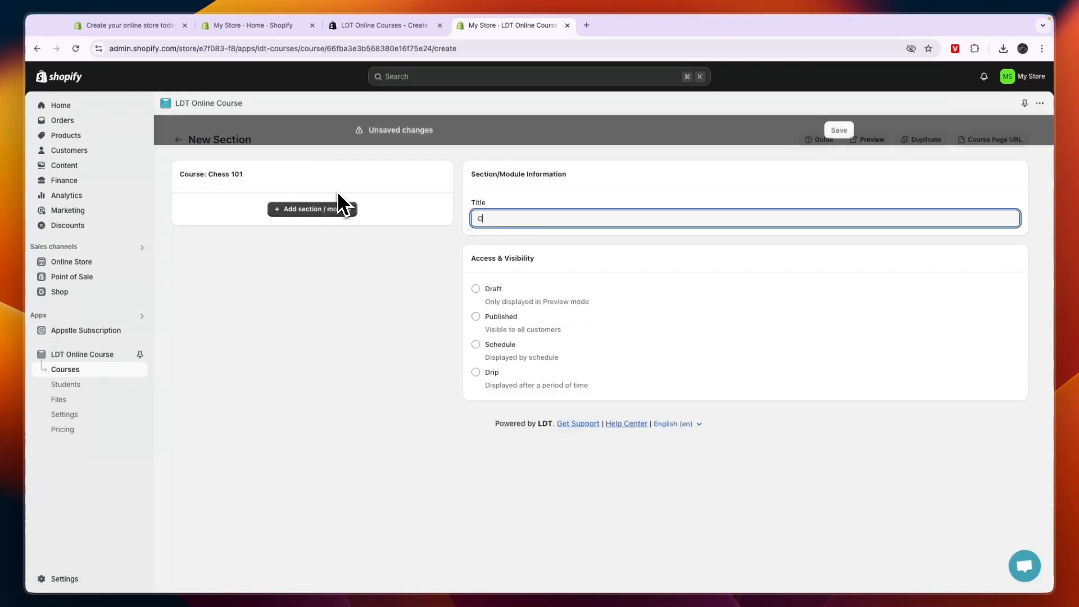
pyautogui.write('Openings')
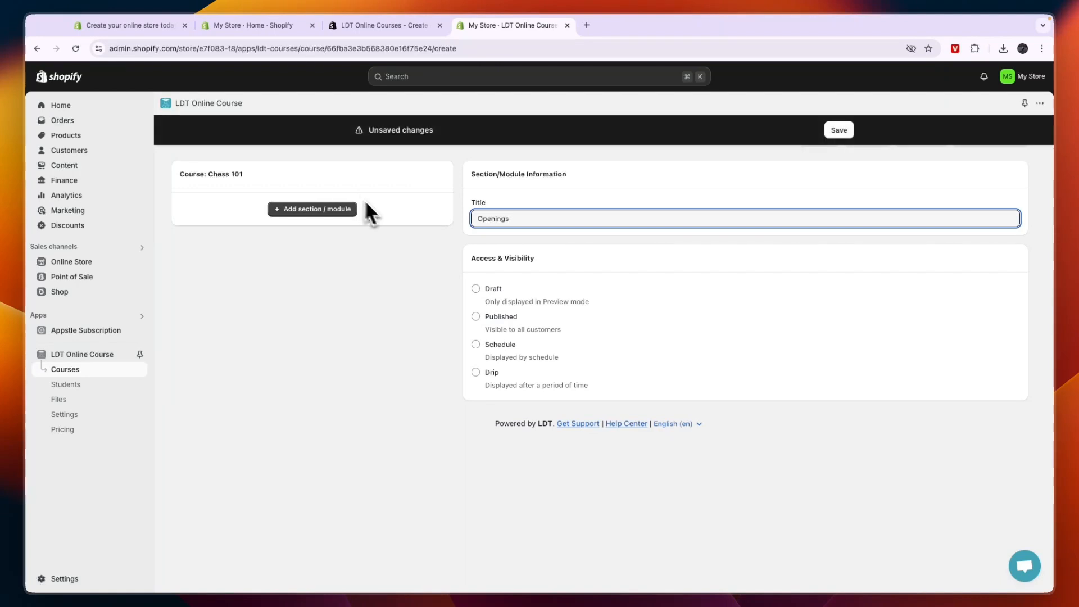
pyautogui.moveTo(505, 293)
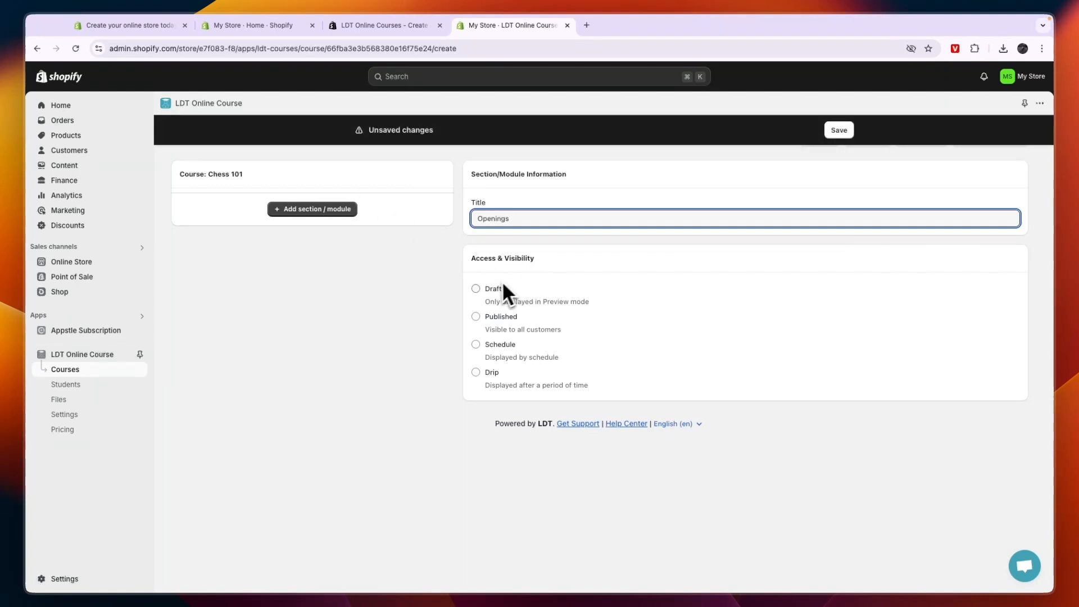
pyautogui.click(475, 289)
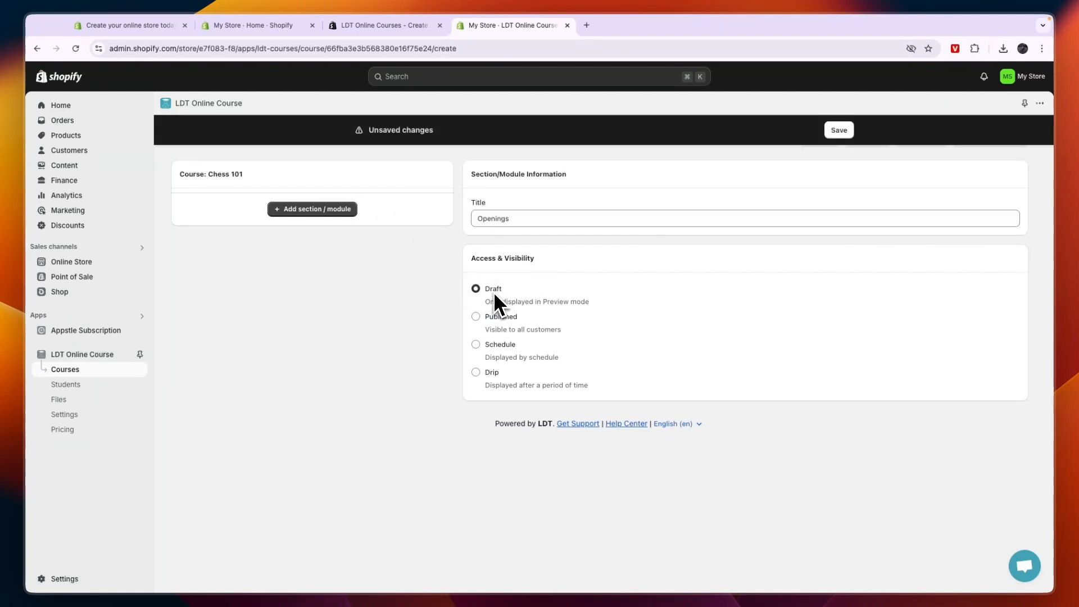
pyautogui.click(838, 129)
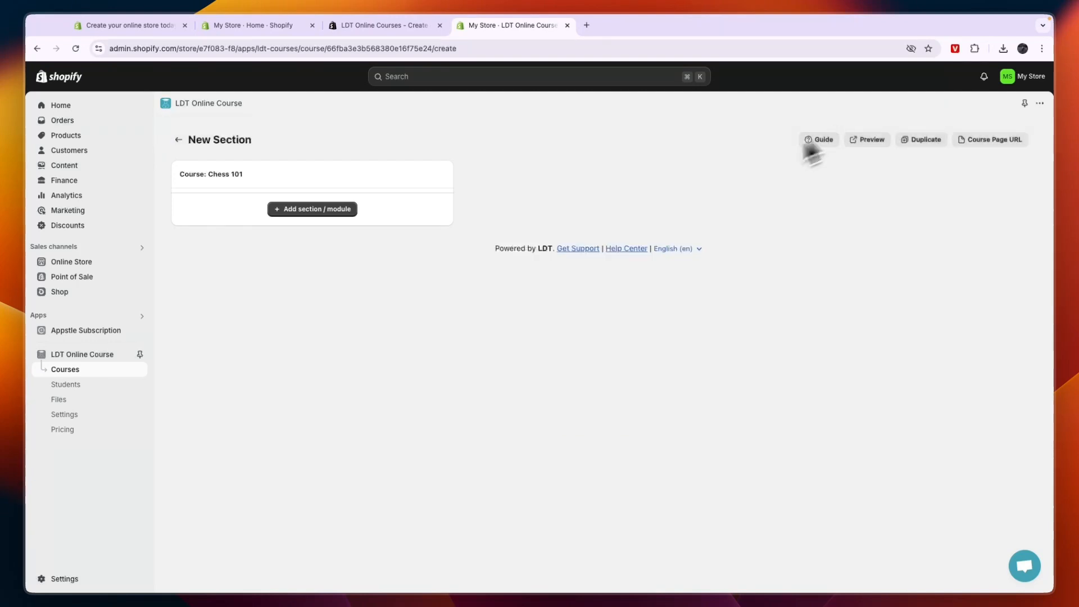
pyautogui.click(311, 209)
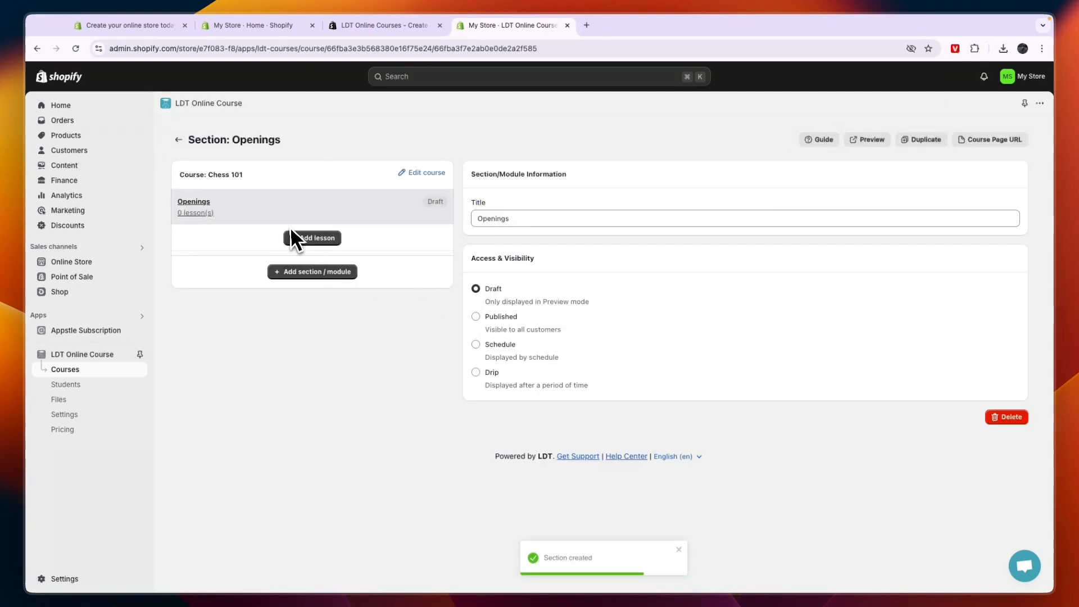
# Step: Title the new lesson 'Caro Kann' and choose Embed Video as its content type
pyautogui.click(311, 238)
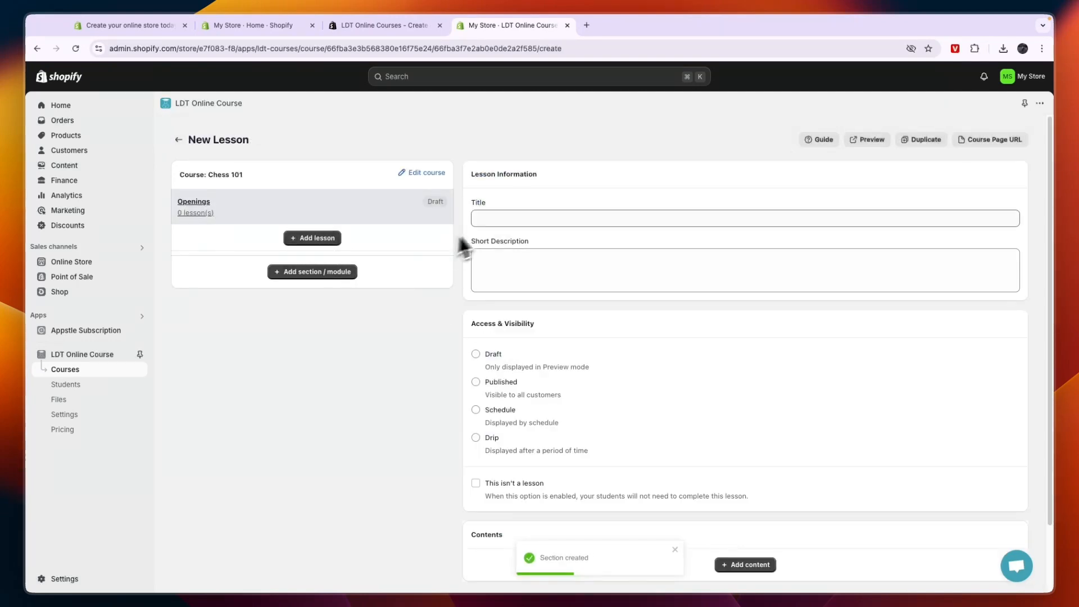
pyautogui.write('Caro Kann')
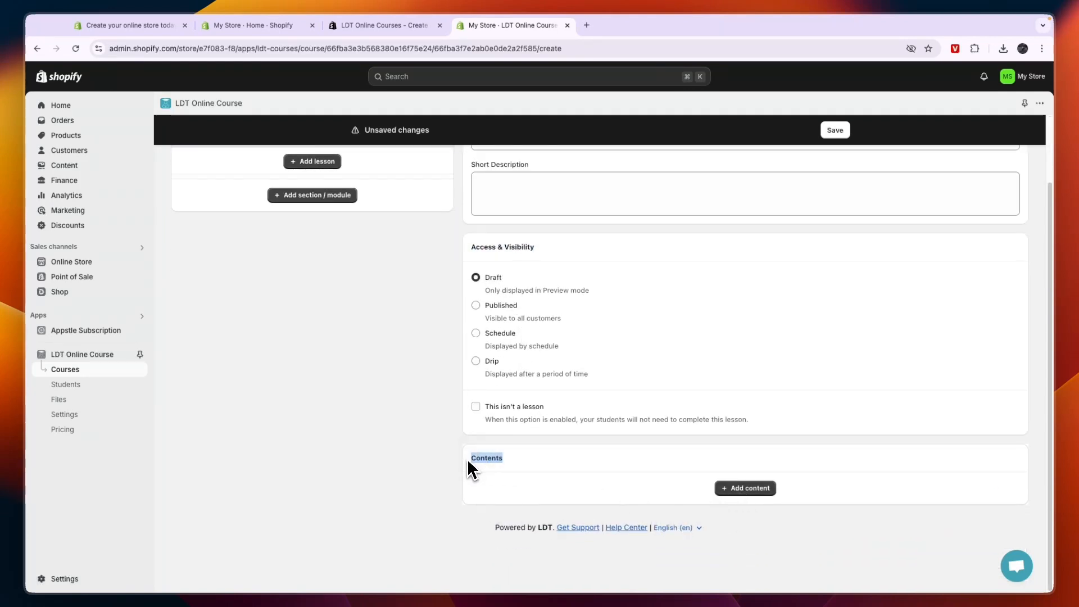
pyautogui.click(744, 487)
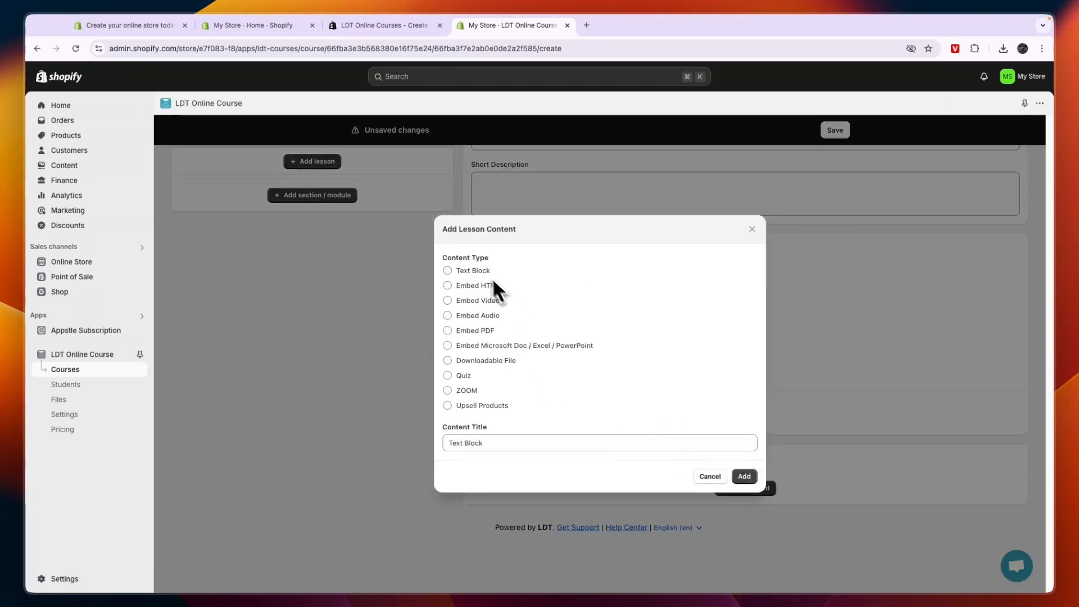
pyautogui.moveTo(490, 423)
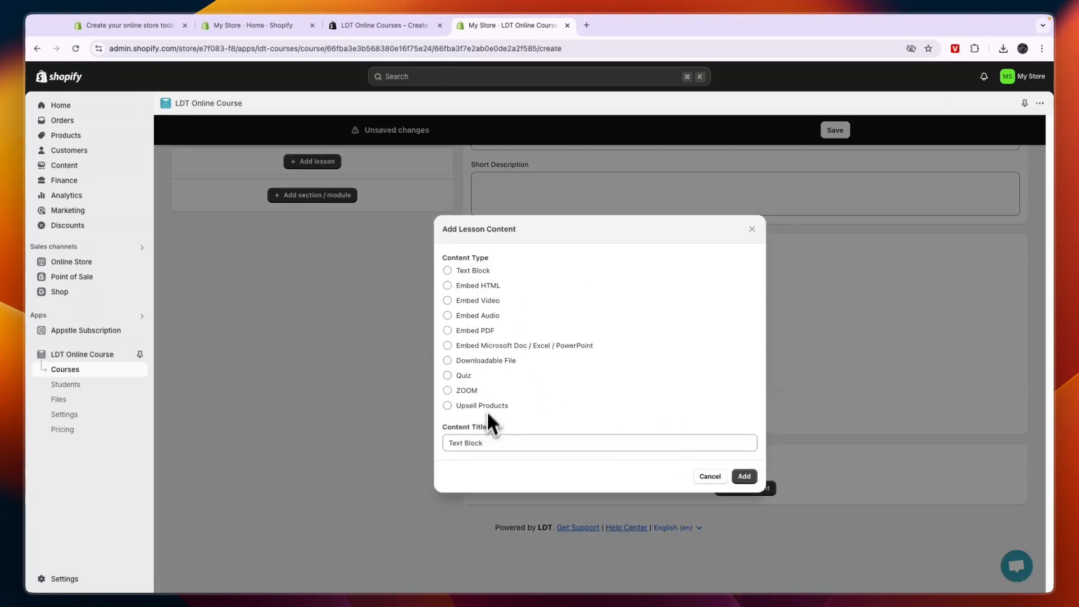
pyautogui.moveTo(490, 308)
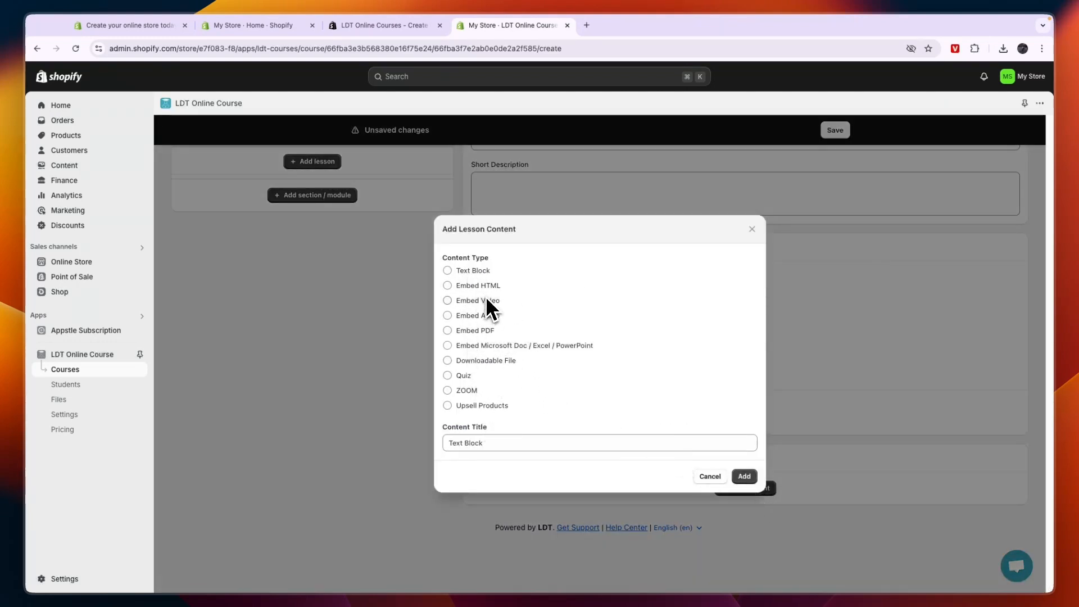
pyautogui.moveTo(499, 372)
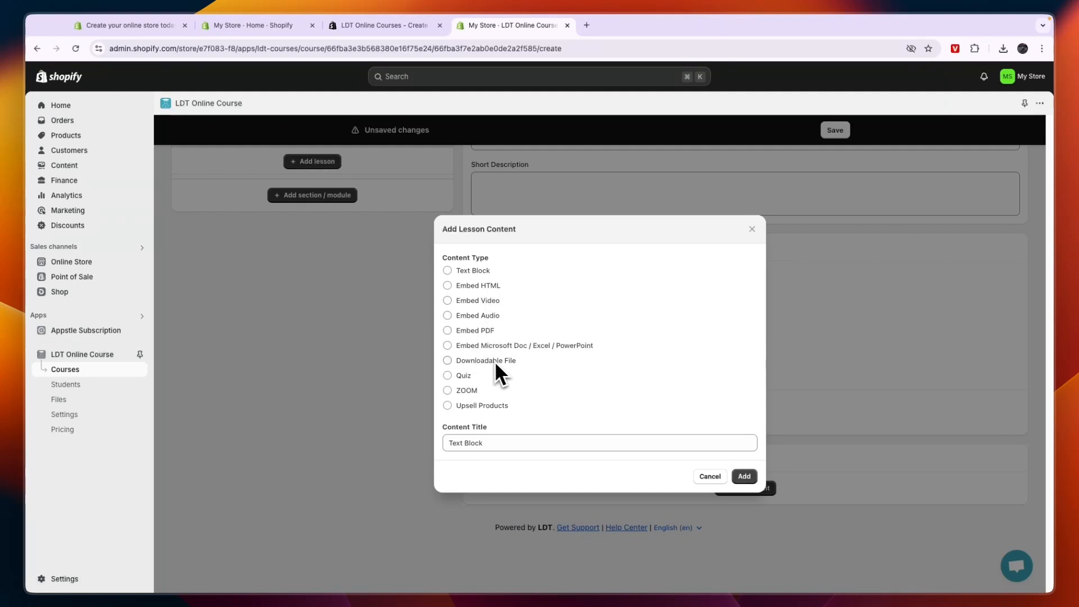
pyautogui.moveTo(497, 397)
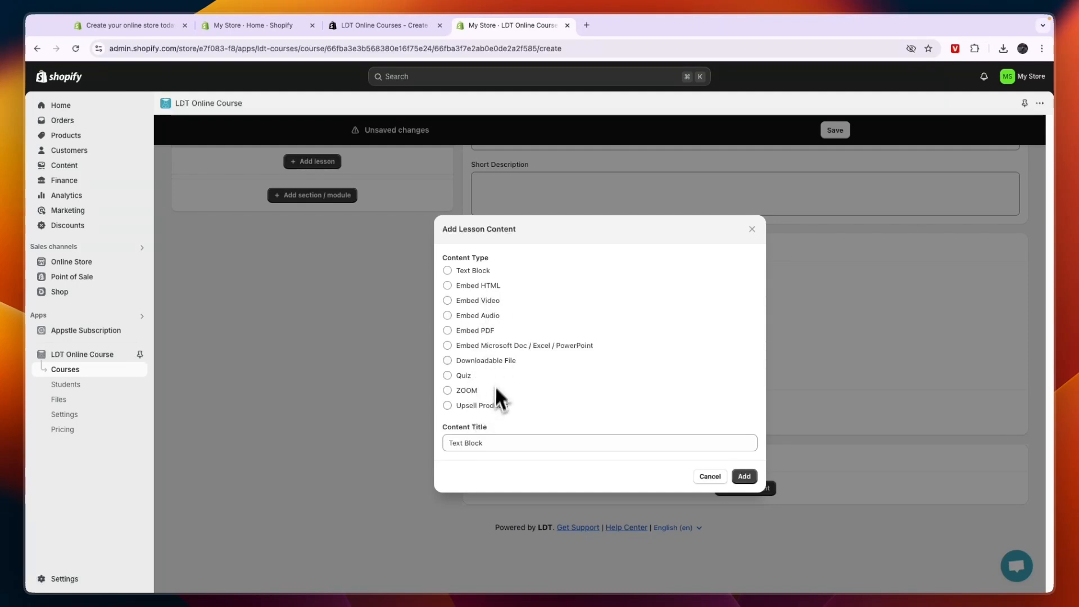
pyautogui.moveTo(509, 379)
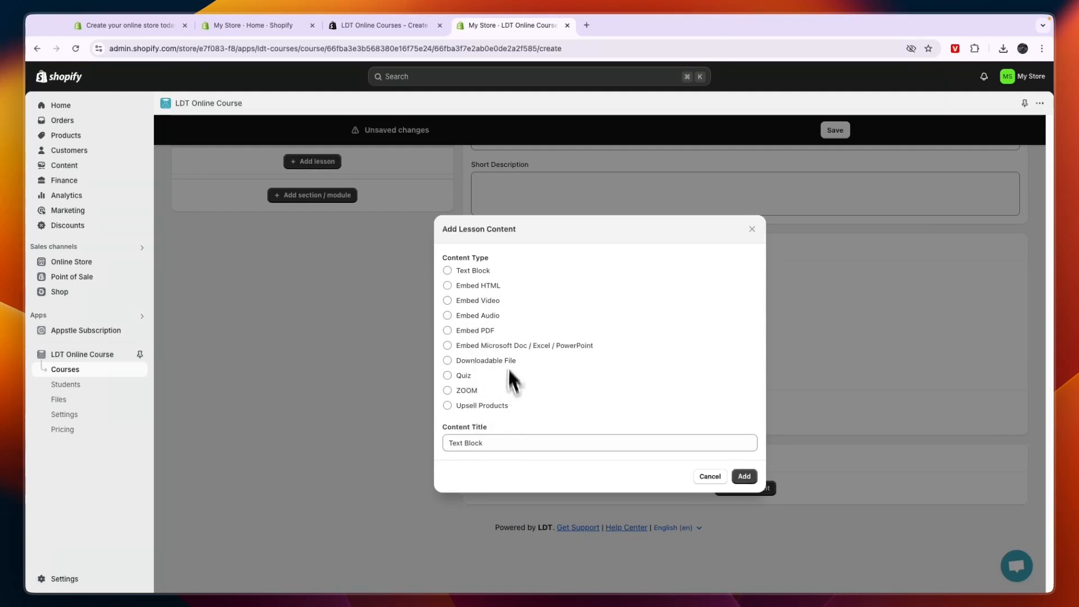
pyautogui.click(447, 301)
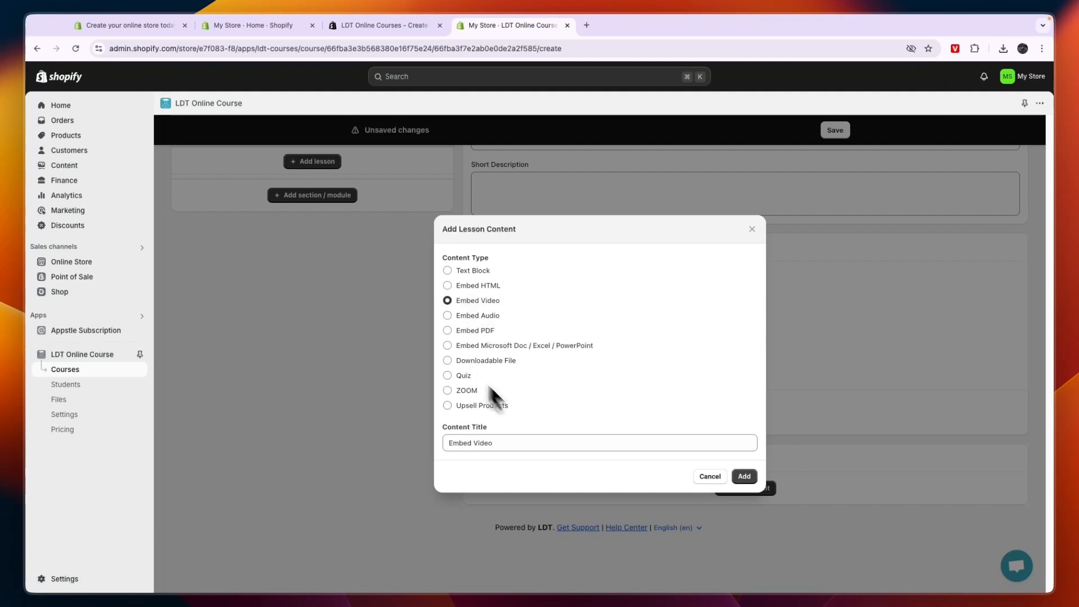
# Step: Embed the Caro-Kann YouTube video, add a second Embed Video block, and dismiss the empty file picker
pyautogui.click(743, 476)
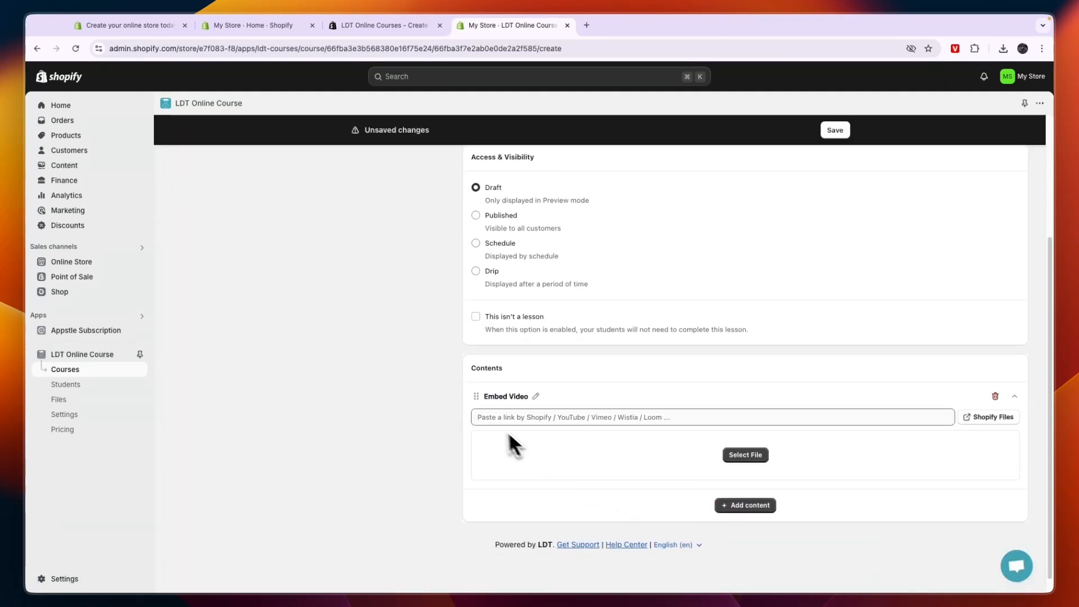
pyautogui.moveTo(572, 427)
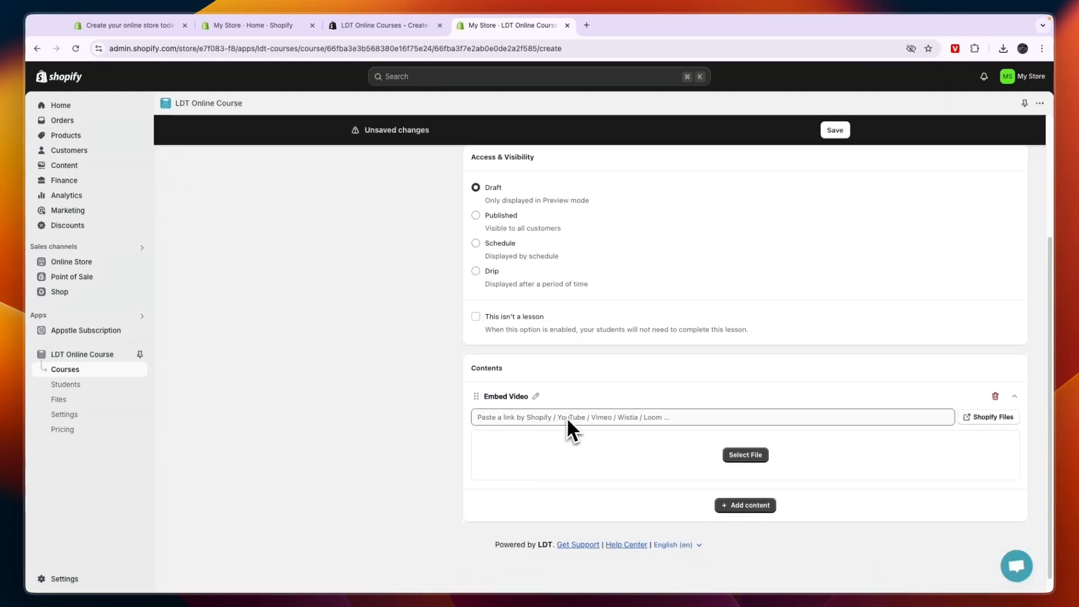
pyautogui.moveTo(640, 430)
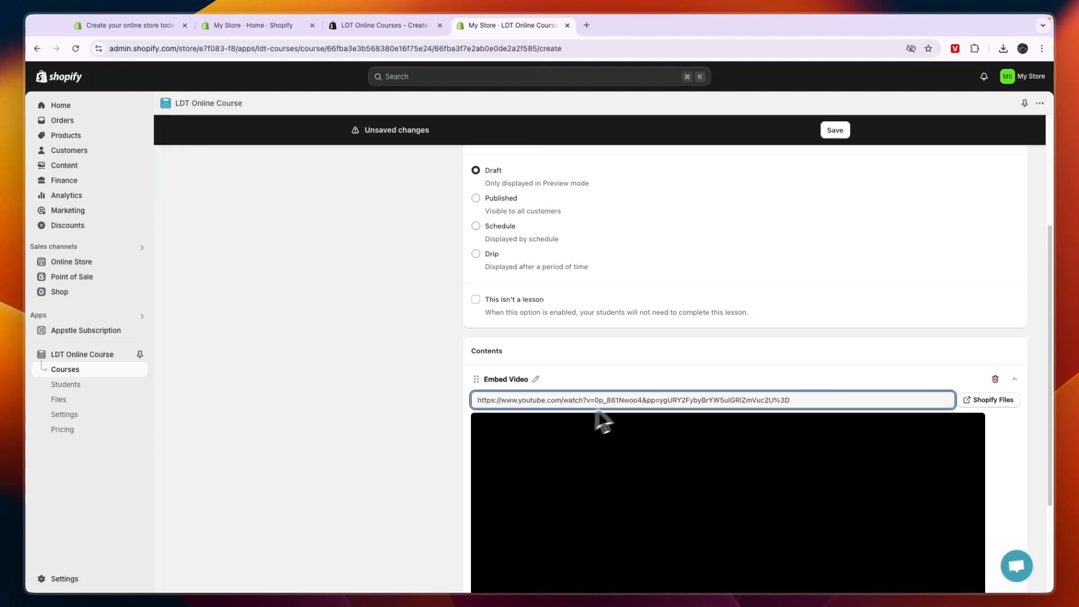
pyautogui.scroll(-3)
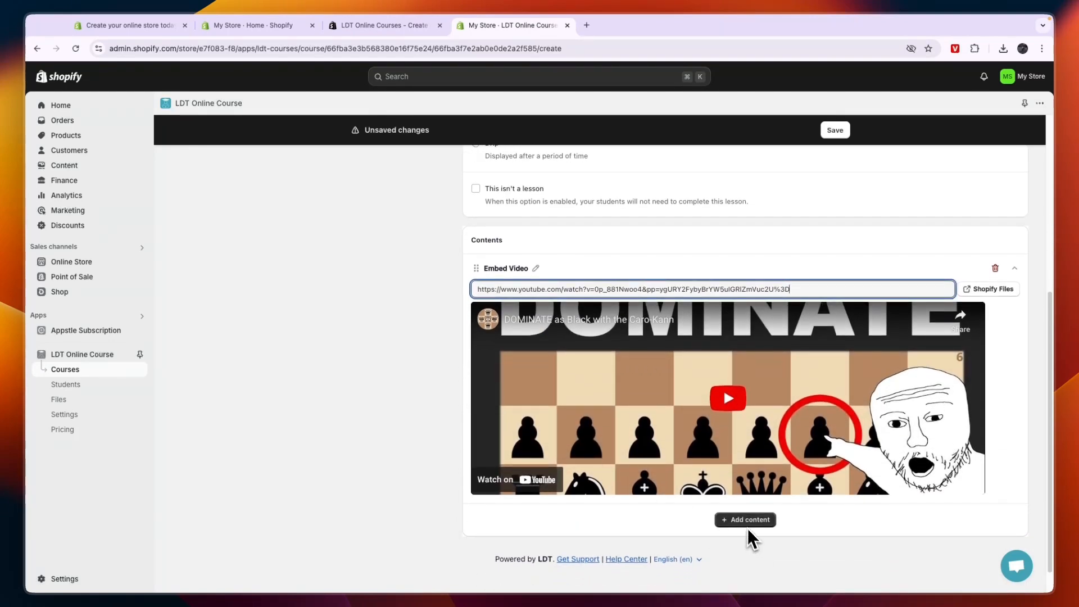
pyautogui.click(744, 519)
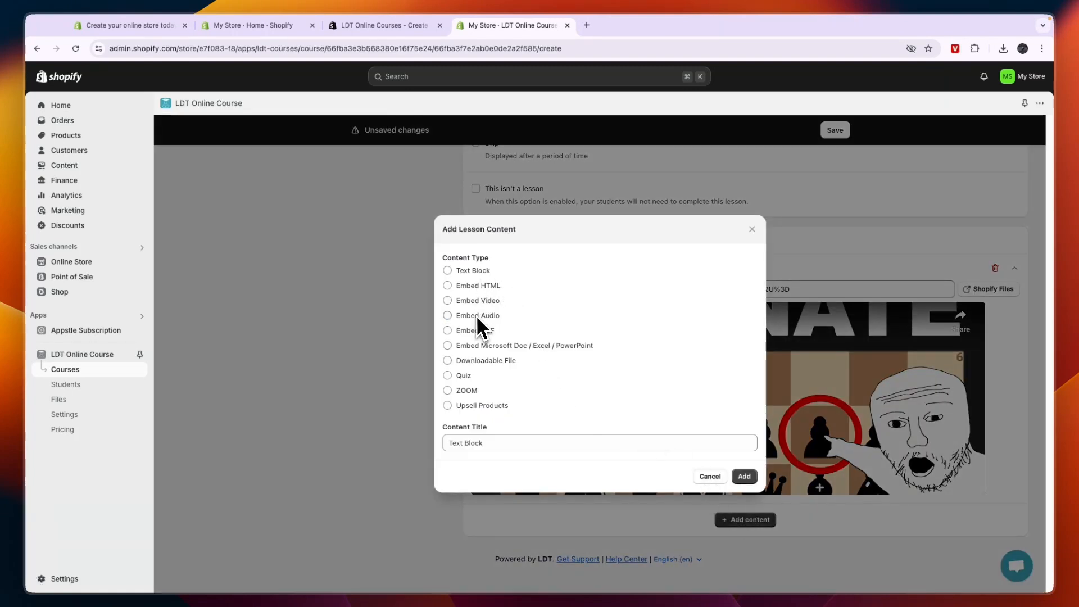
pyautogui.click(743, 476)
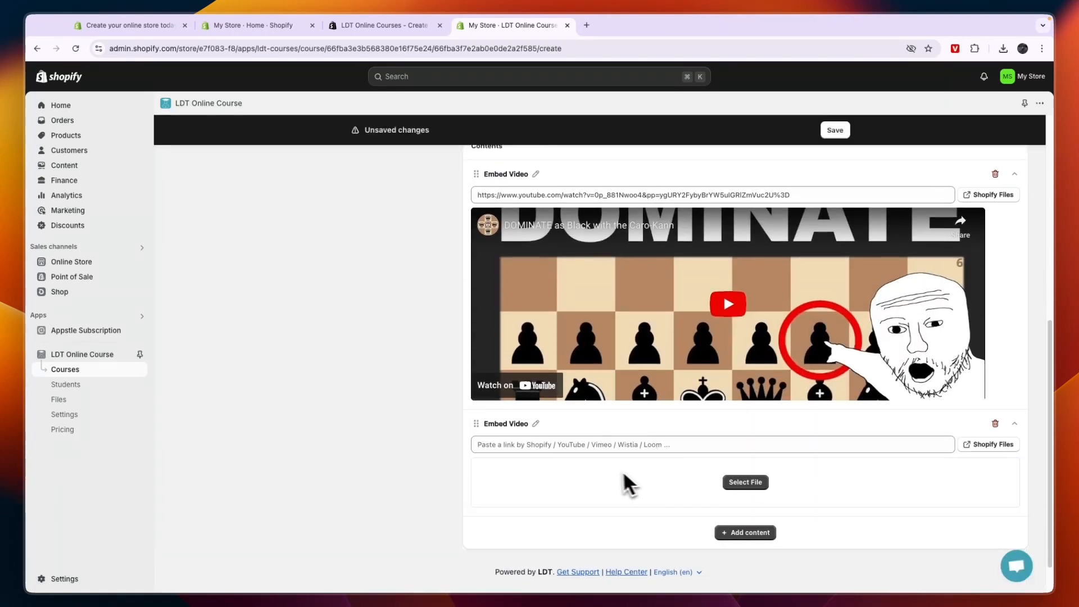
pyautogui.click(744, 482)
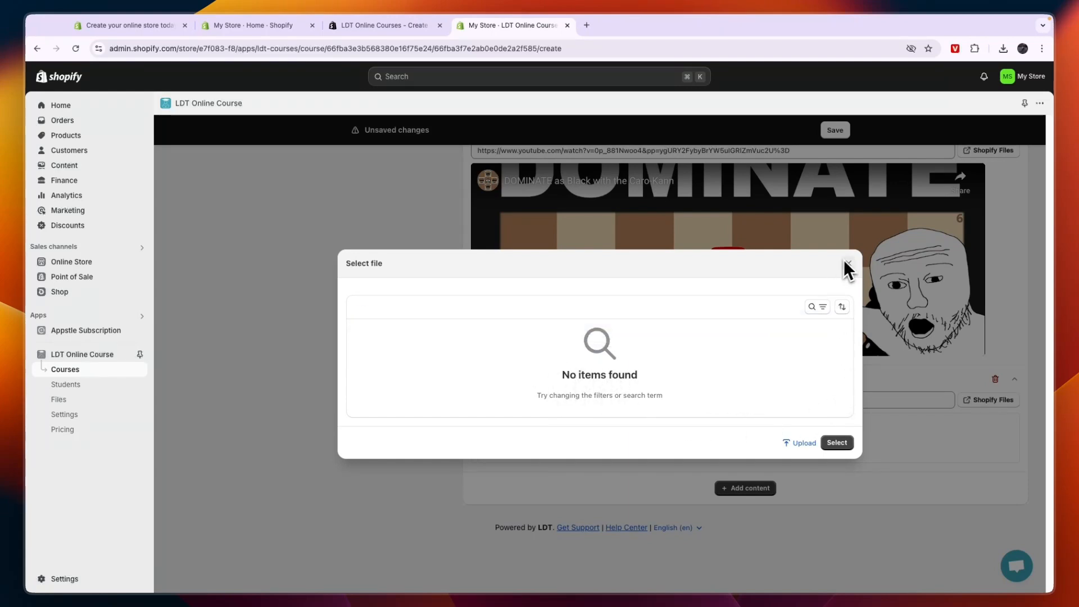
pyautogui.click(848, 265)
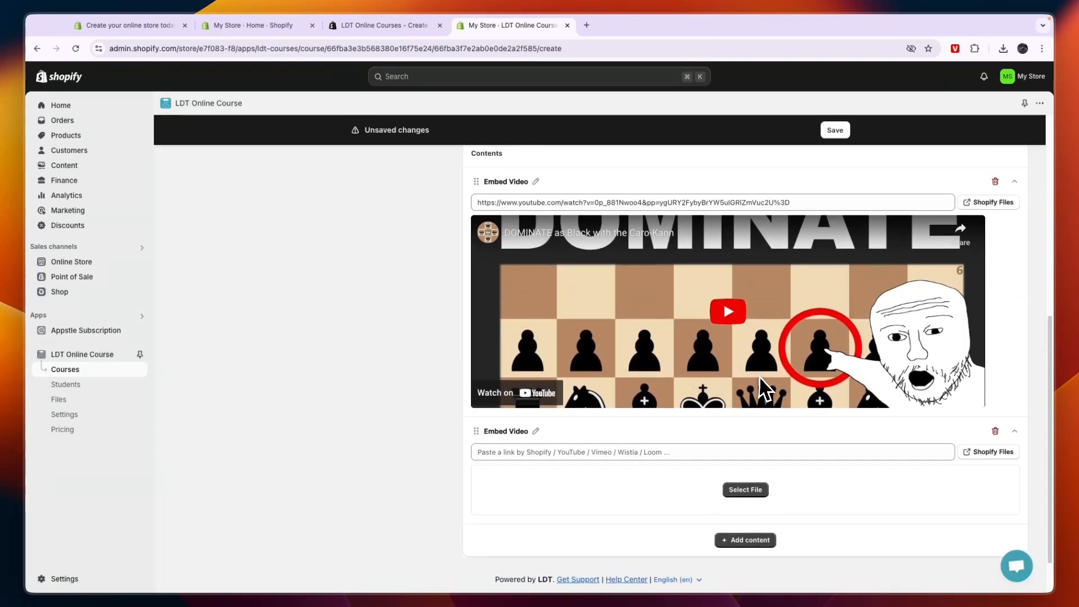
pyautogui.scroll(-3)
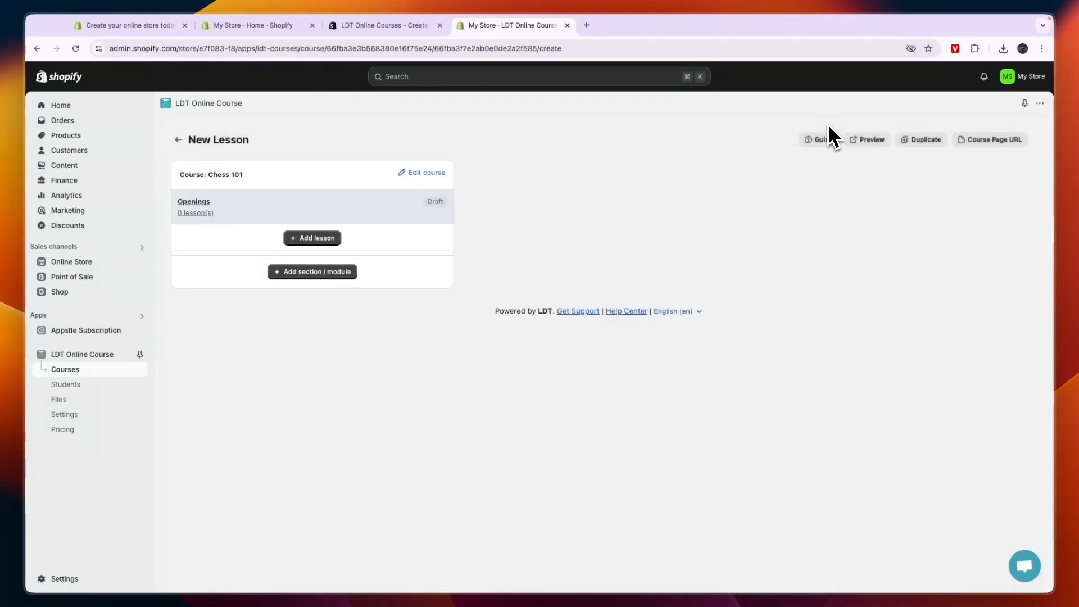
# Step: Add a draft section titled 'Mid game' to Chess 101 and save it
pyautogui.click(311, 237)
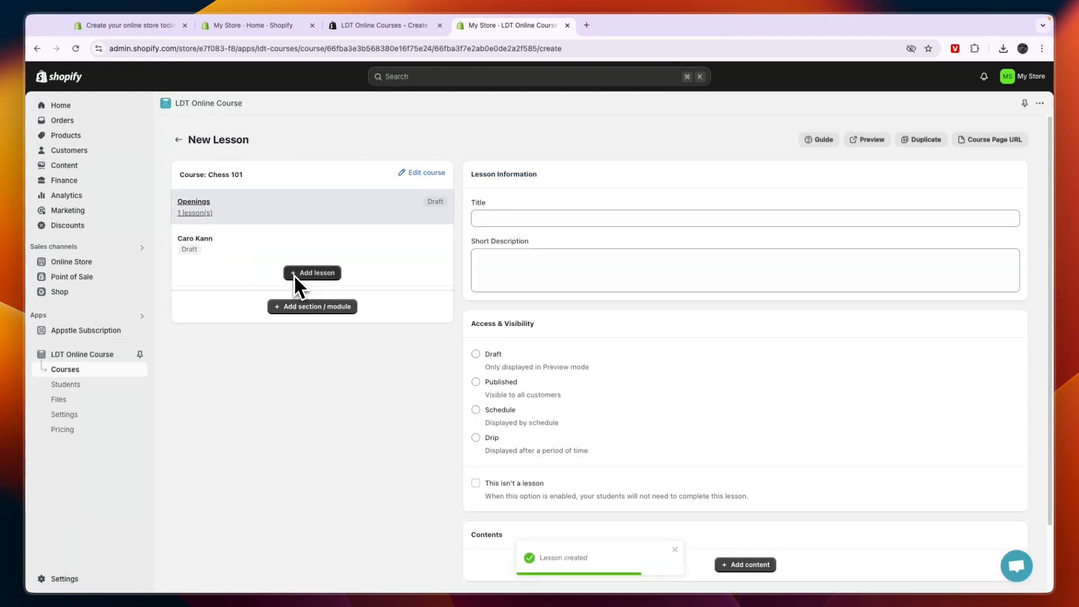
pyautogui.moveTo(594, 282)
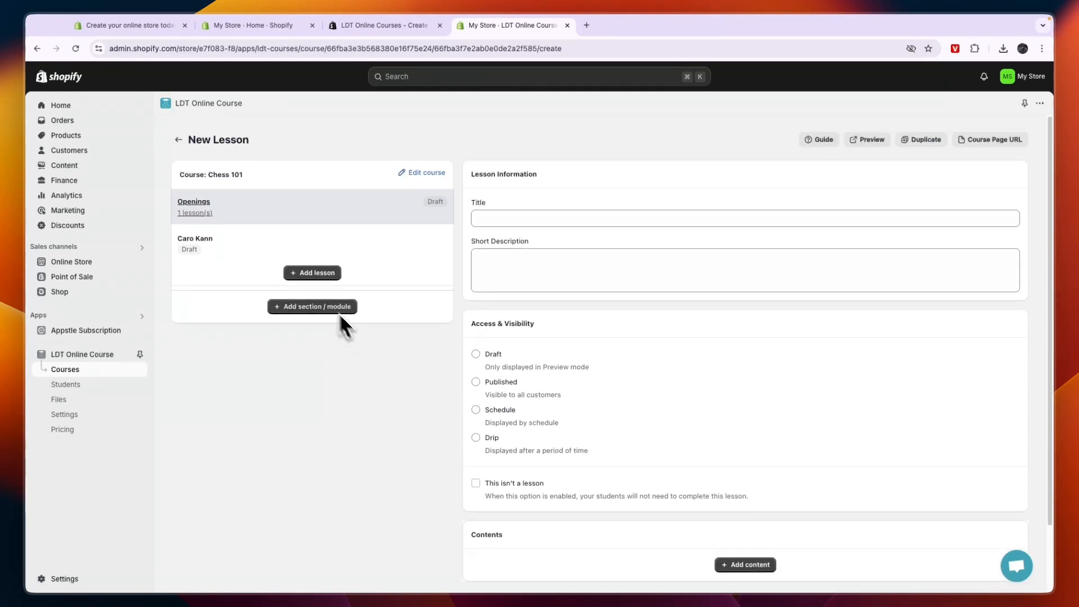
pyautogui.click(312, 305)
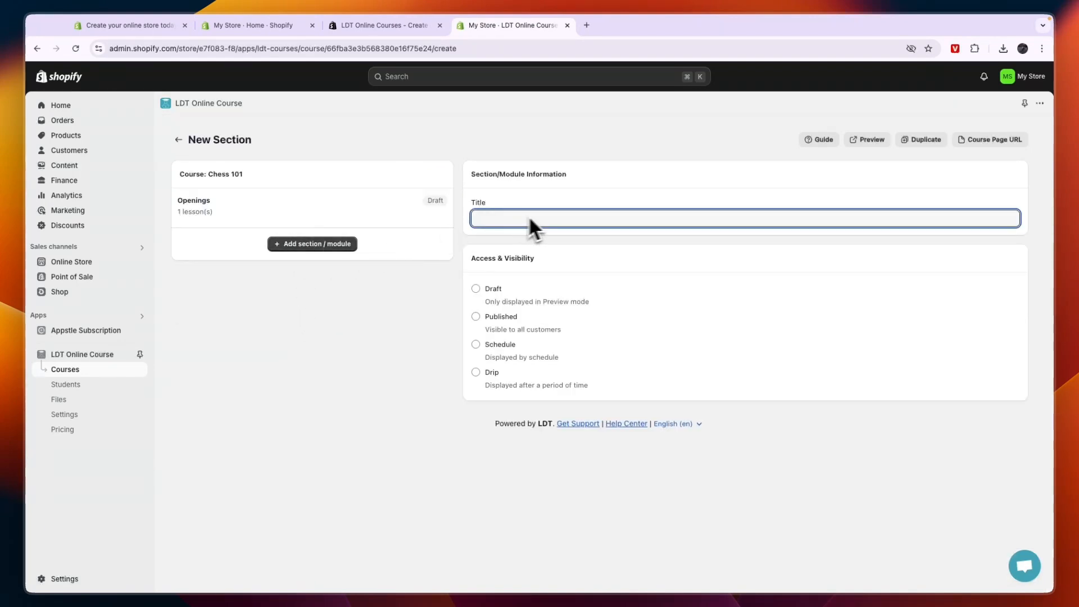
pyautogui.write('Mid game')
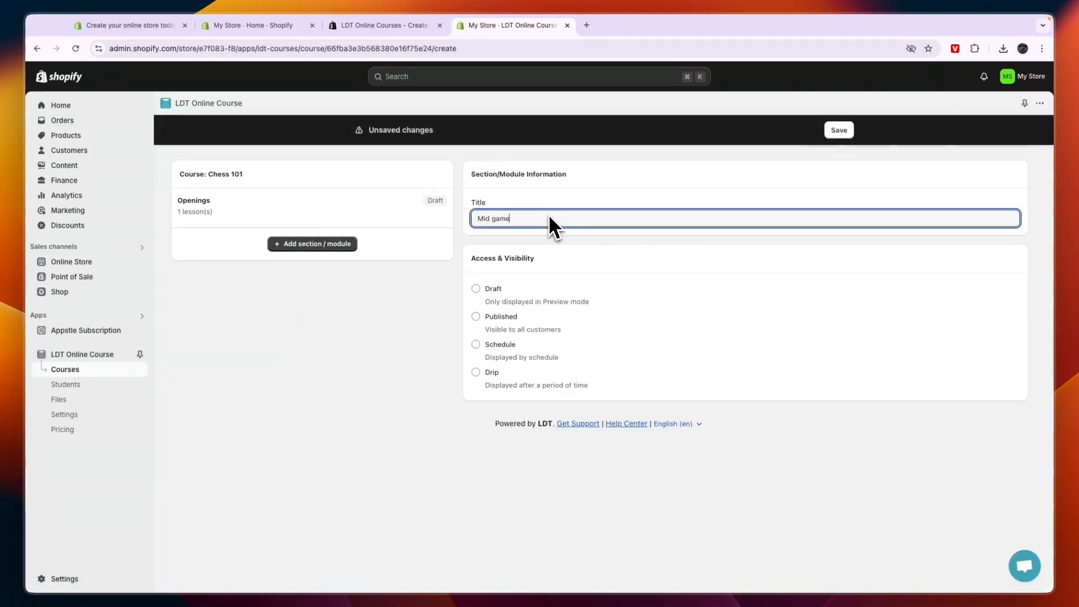
pyautogui.click(475, 289)
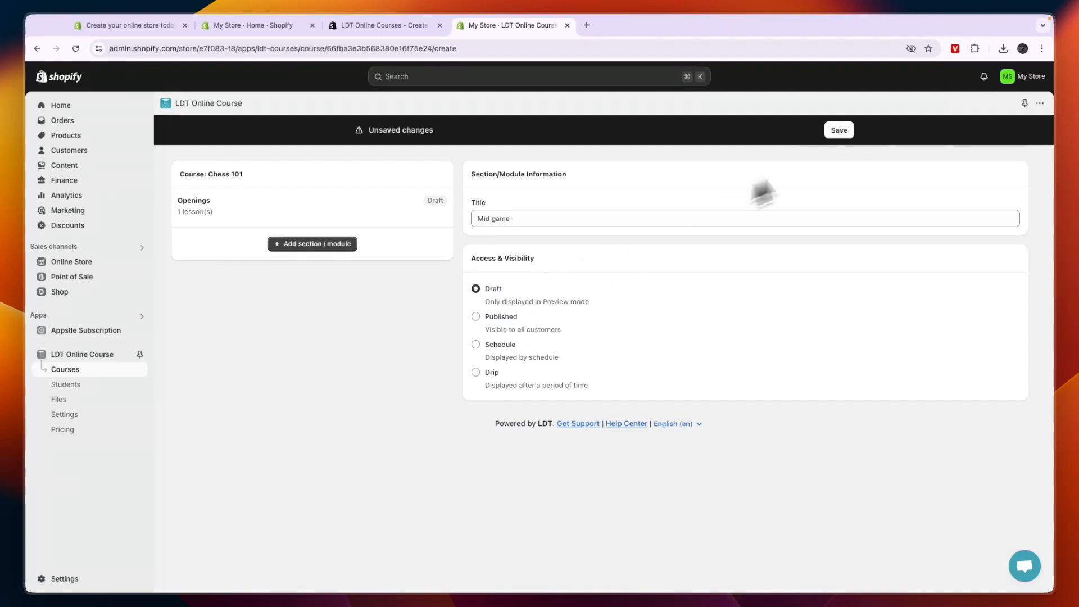
pyautogui.click(838, 129)
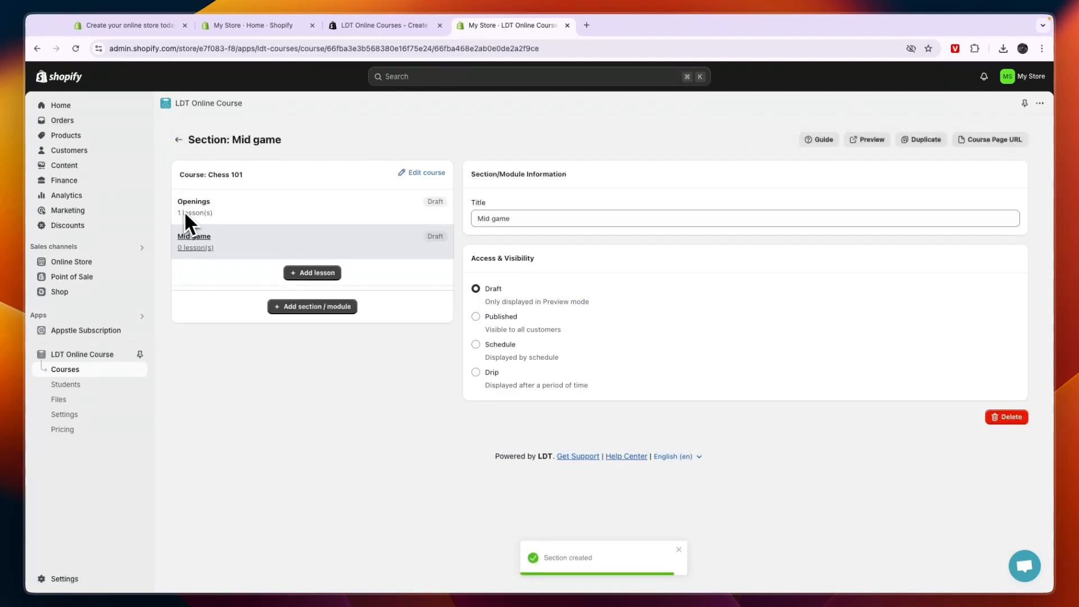
pyautogui.moveTo(248, 227)
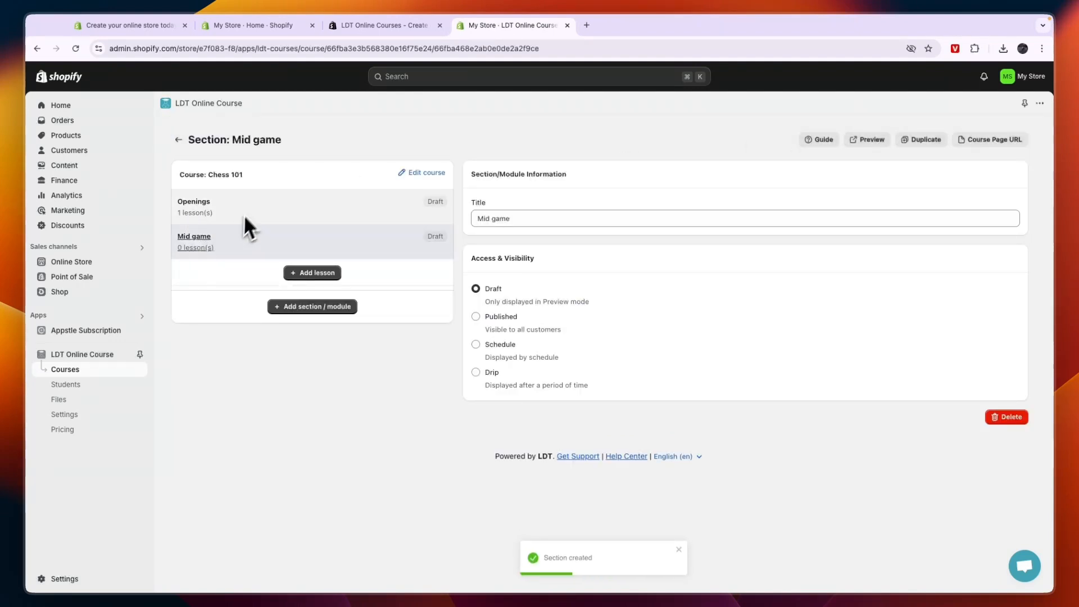
pyautogui.moveTo(306, 260)
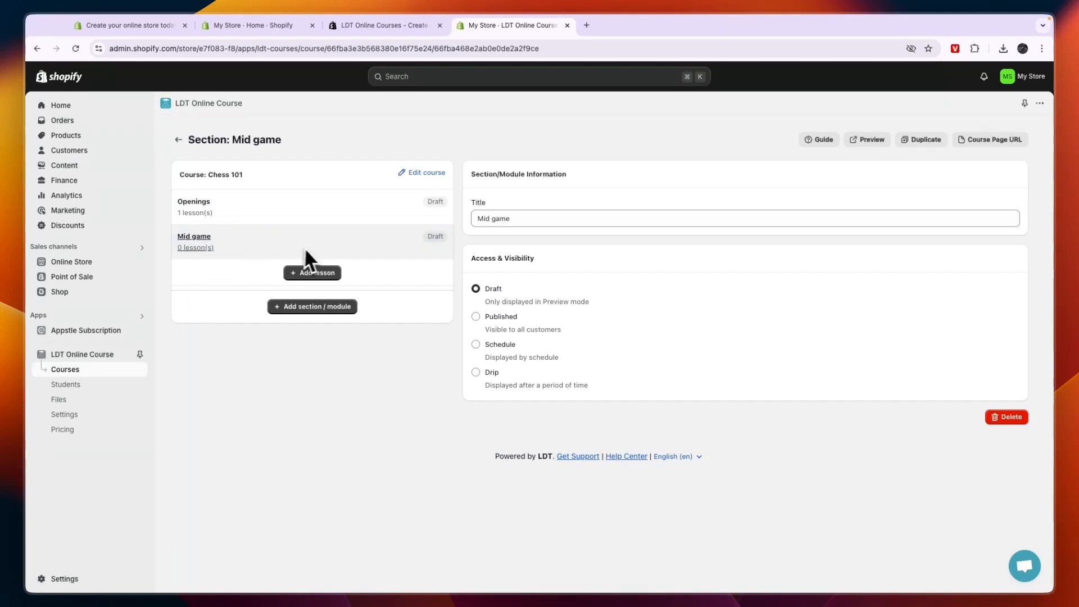
pyautogui.moveTo(312, 305)
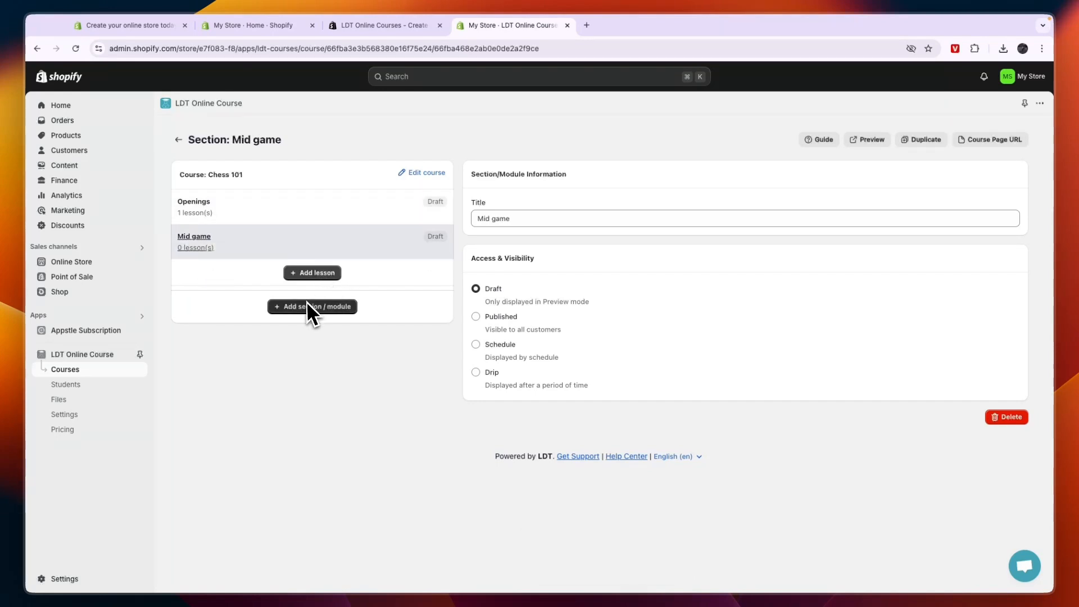
# Step: Browse the course preview, toggling the Openings section and scrolling past the Caro Kann video to Notes
pyautogui.click(868, 140)
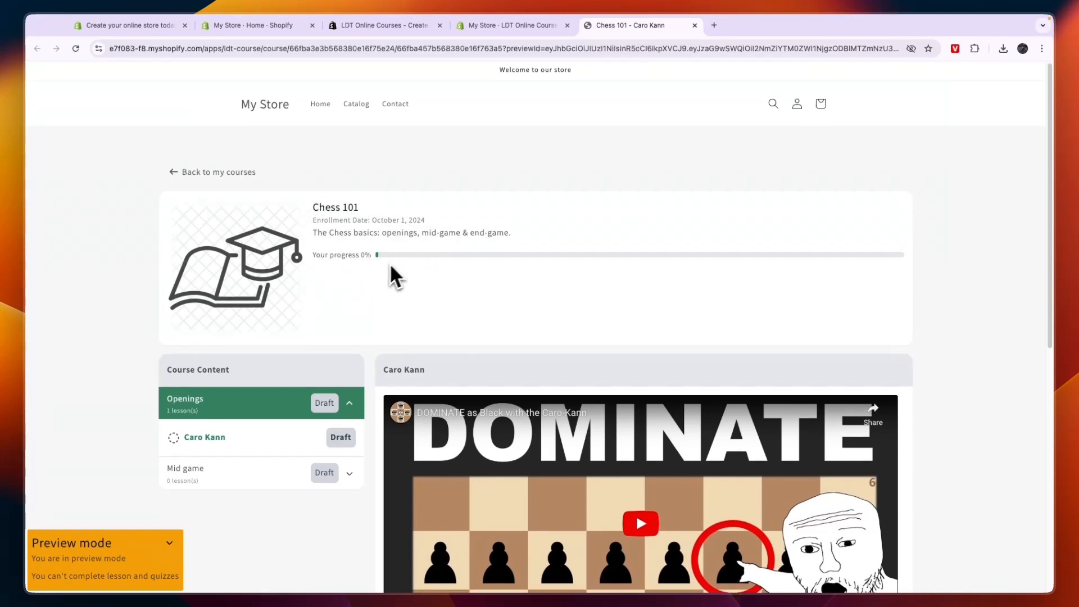
pyautogui.click(348, 402)
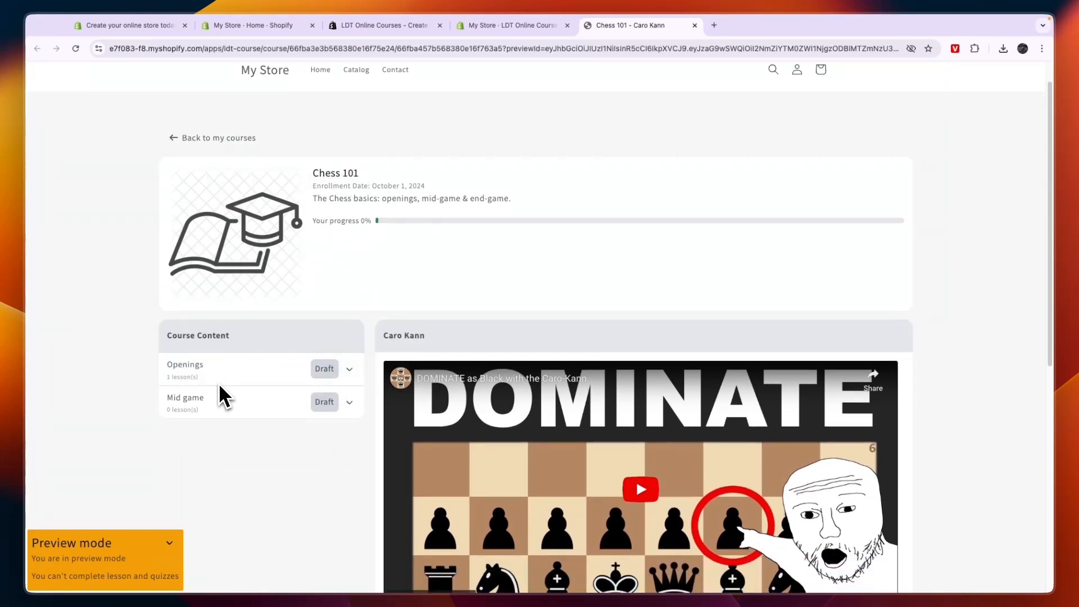
pyautogui.moveTo(200, 404)
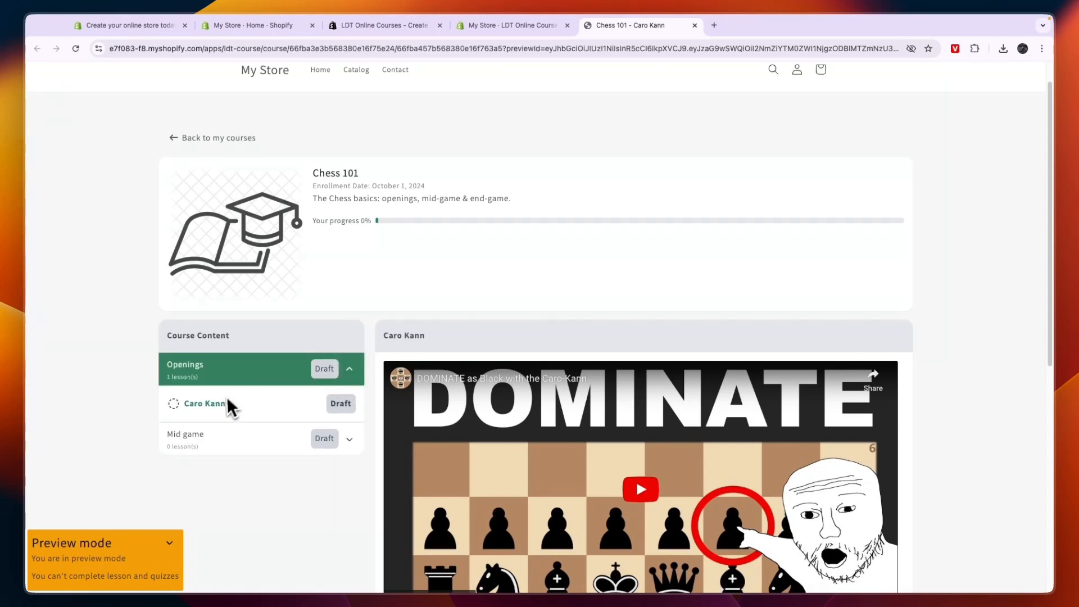
pyautogui.scroll(-3)
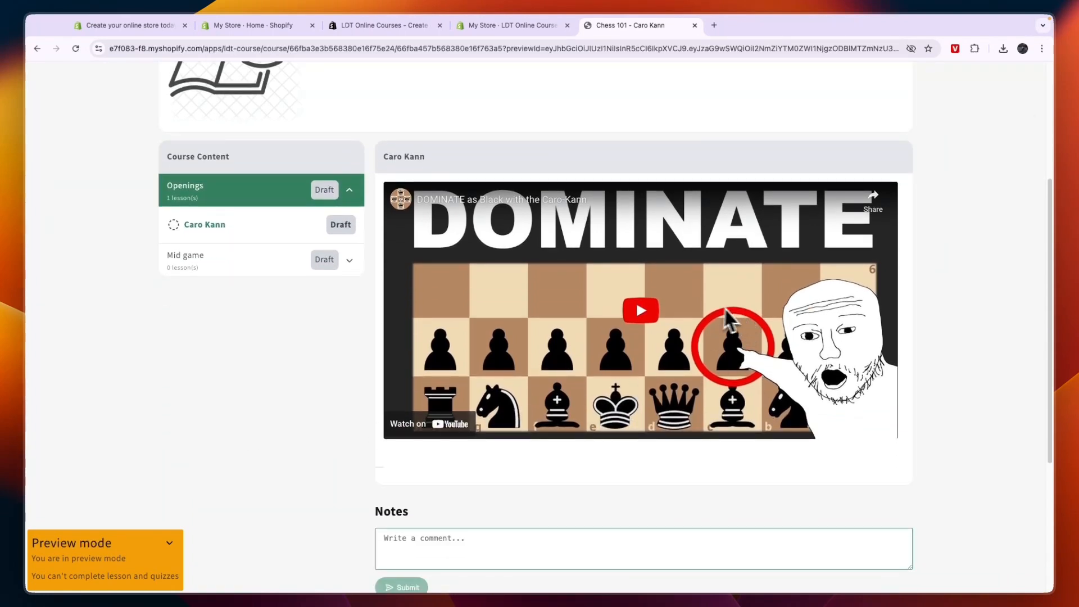
pyautogui.moveTo(609, 344)
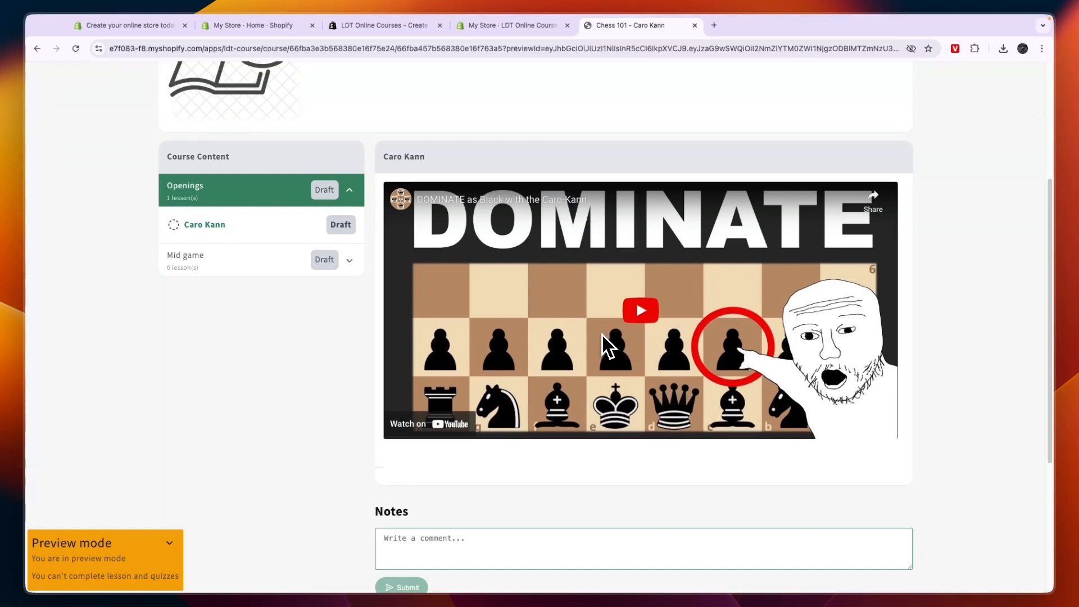
pyautogui.moveTo(712, 389)
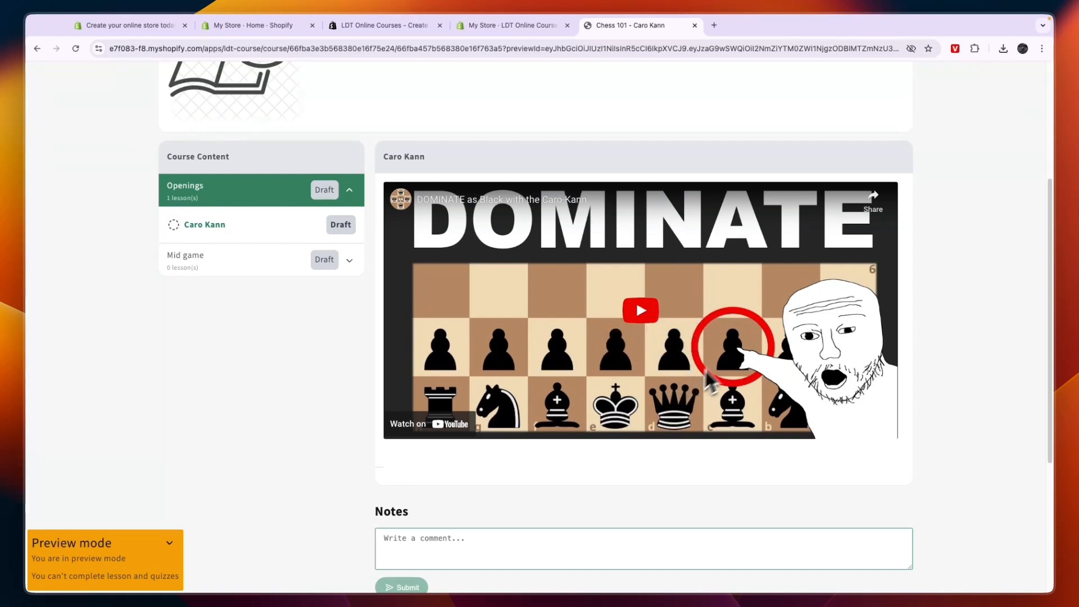
pyautogui.moveTo(680, 333)
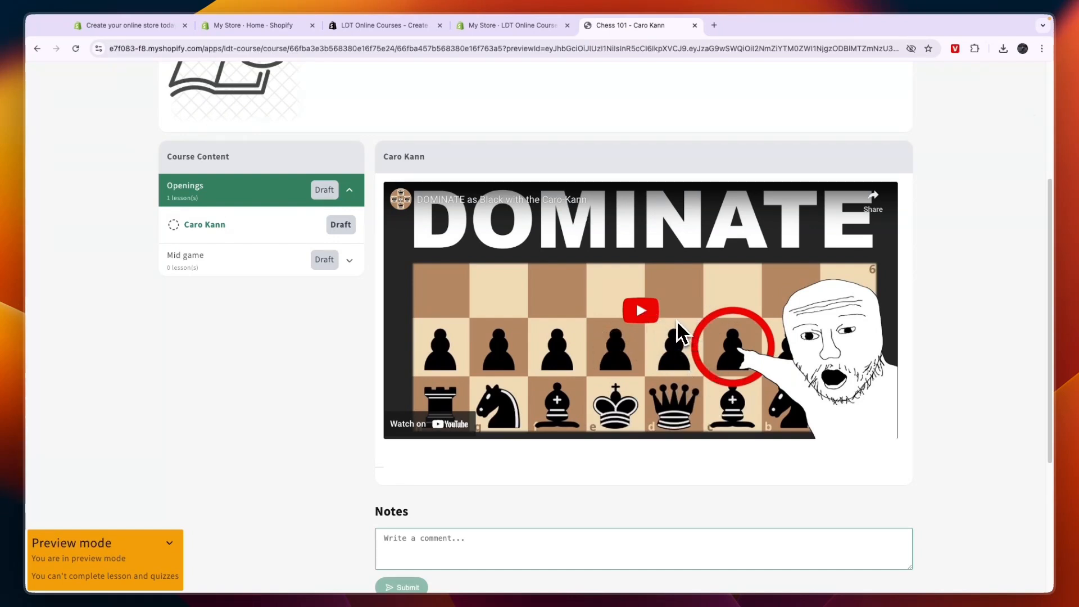
pyautogui.moveTo(681, 314)
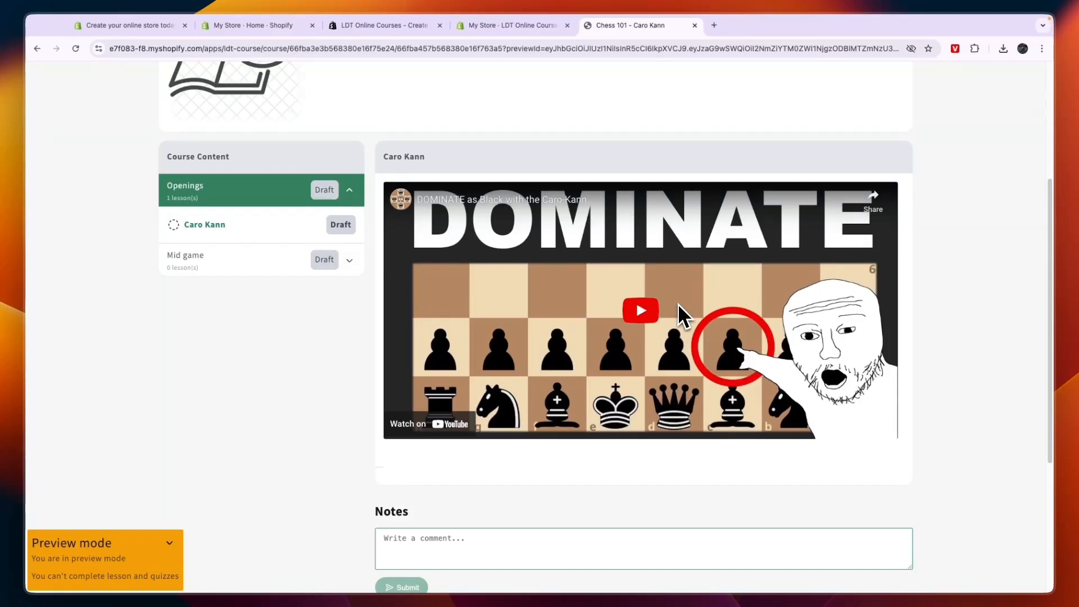
pyautogui.scroll(-3)
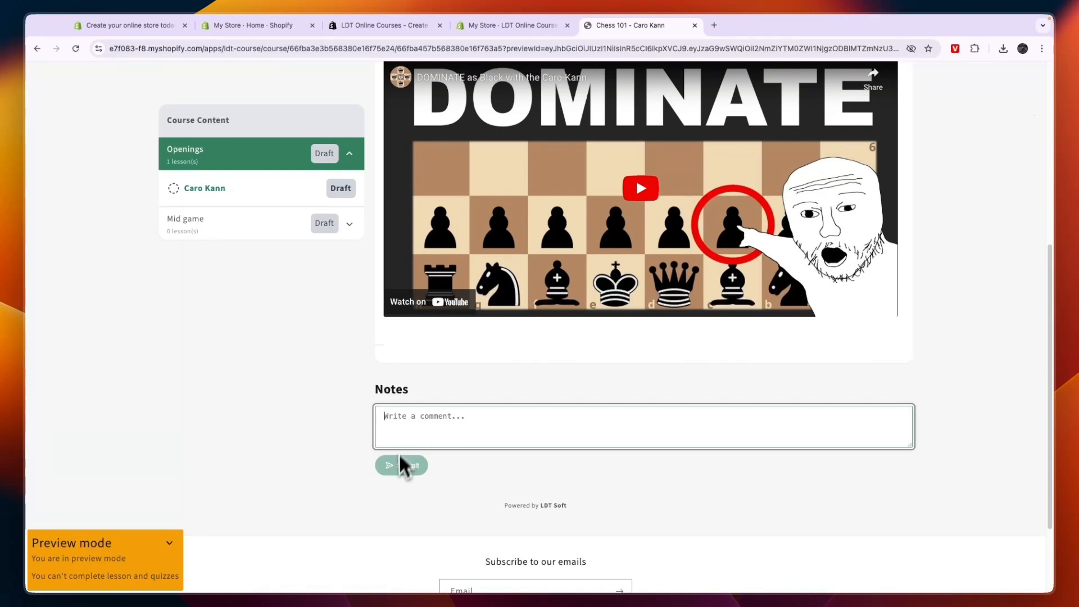
pyautogui.scroll(3)
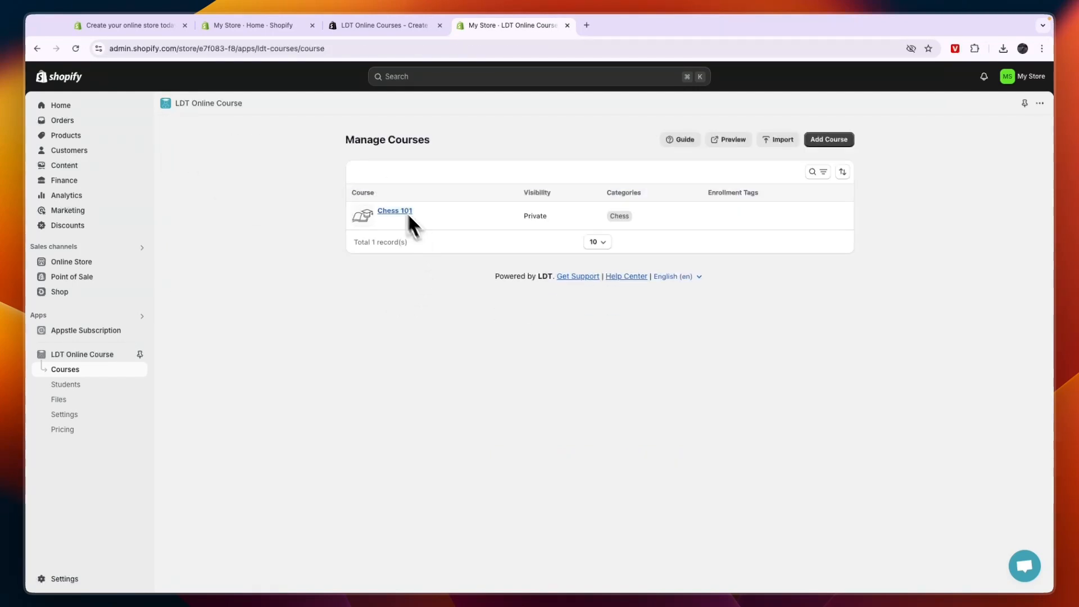
# Step: Reopen the Chess 101 editor, dismiss the featured-image file chooser, and return to Manage Courses
pyautogui.click(394, 210)
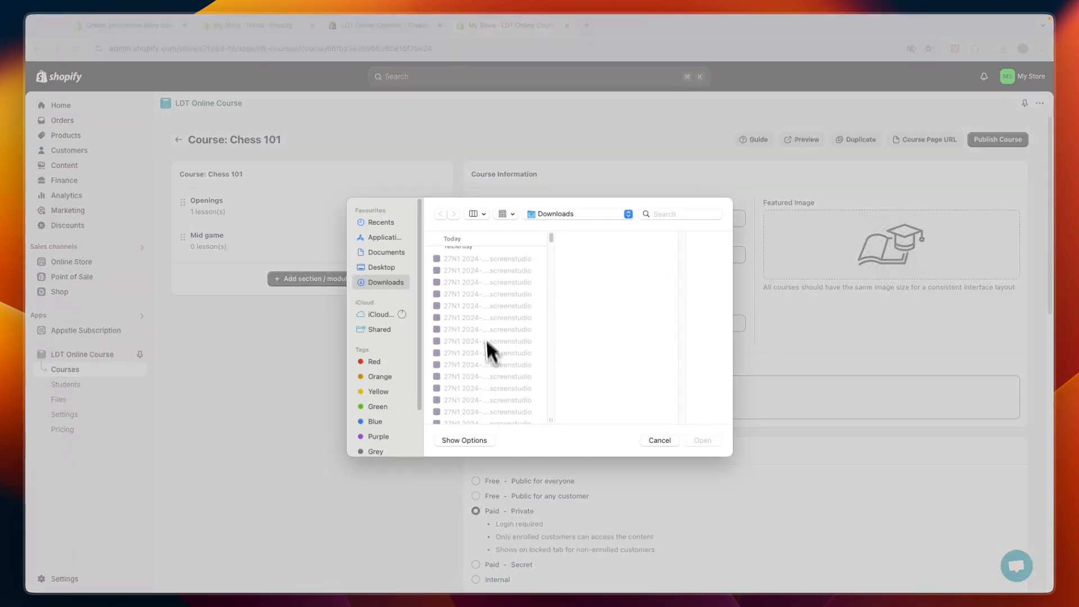
pyautogui.click(657, 439)
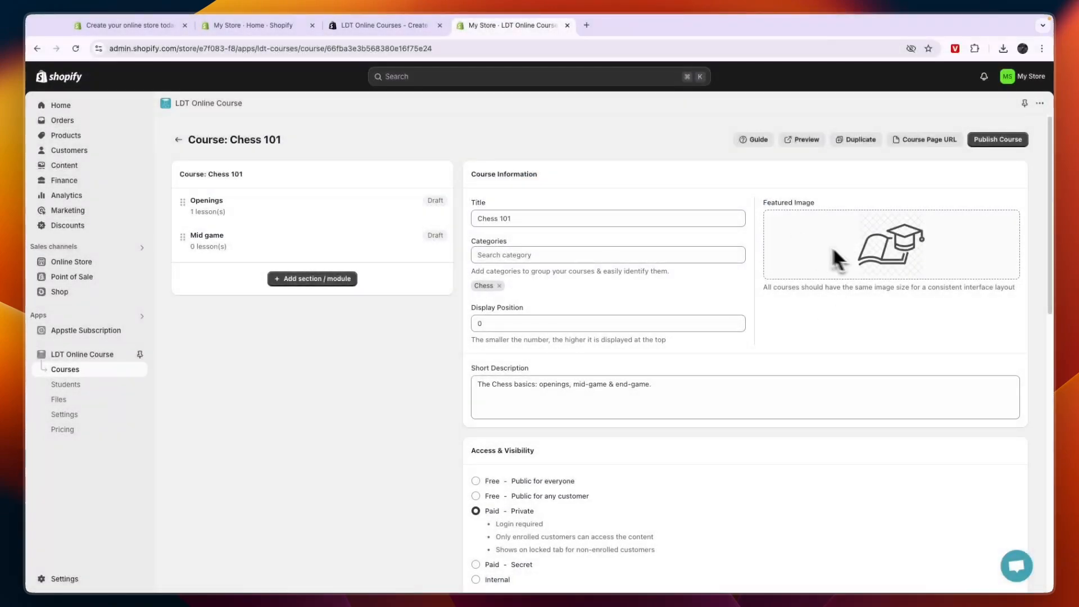
pyautogui.click(179, 139)
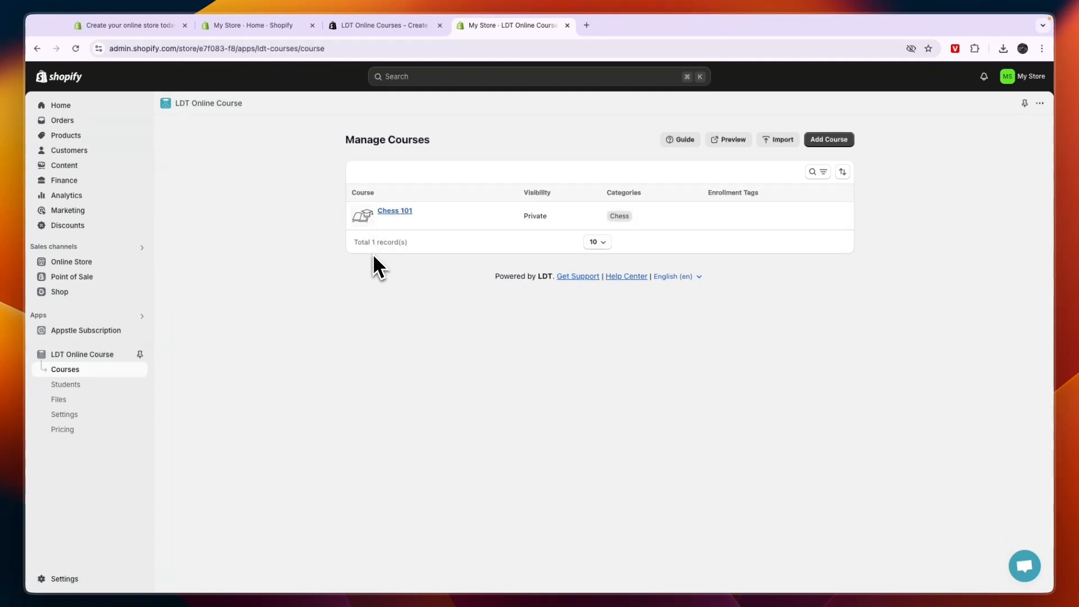
# Step: Review the empty Students, Add student, Import and Files pages, ending on Settings
pyautogui.click(67, 384)
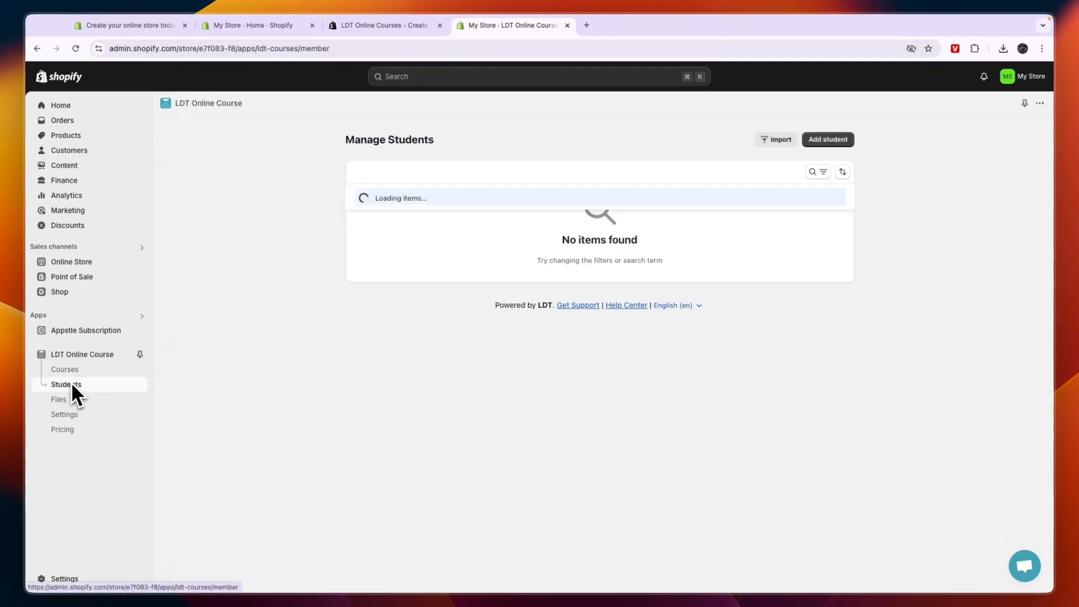
pyautogui.moveTo(580, 292)
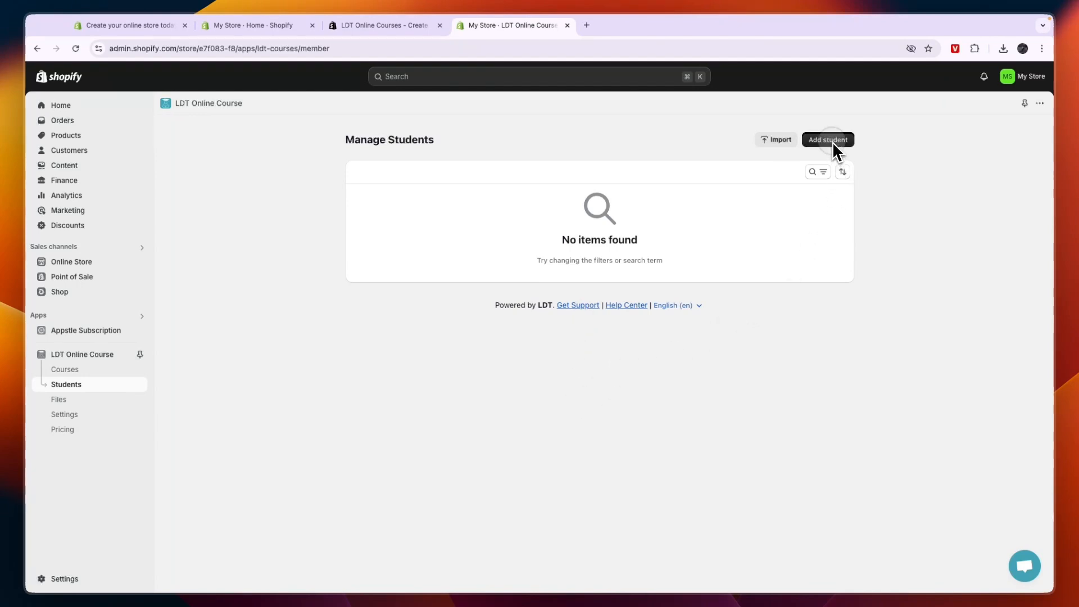
pyautogui.click(827, 140)
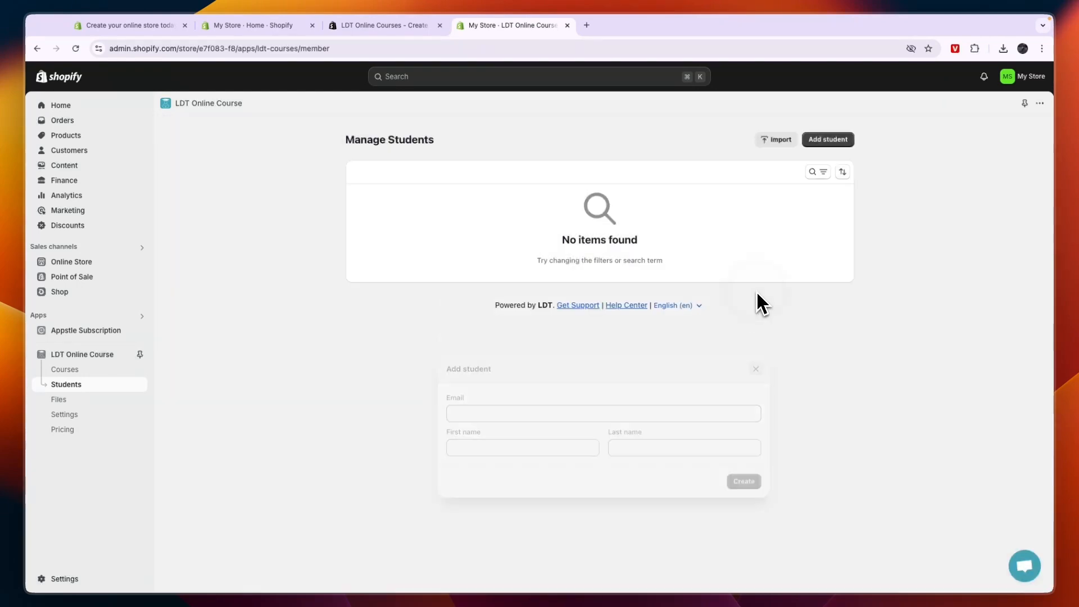
pyautogui.click(775, 139)
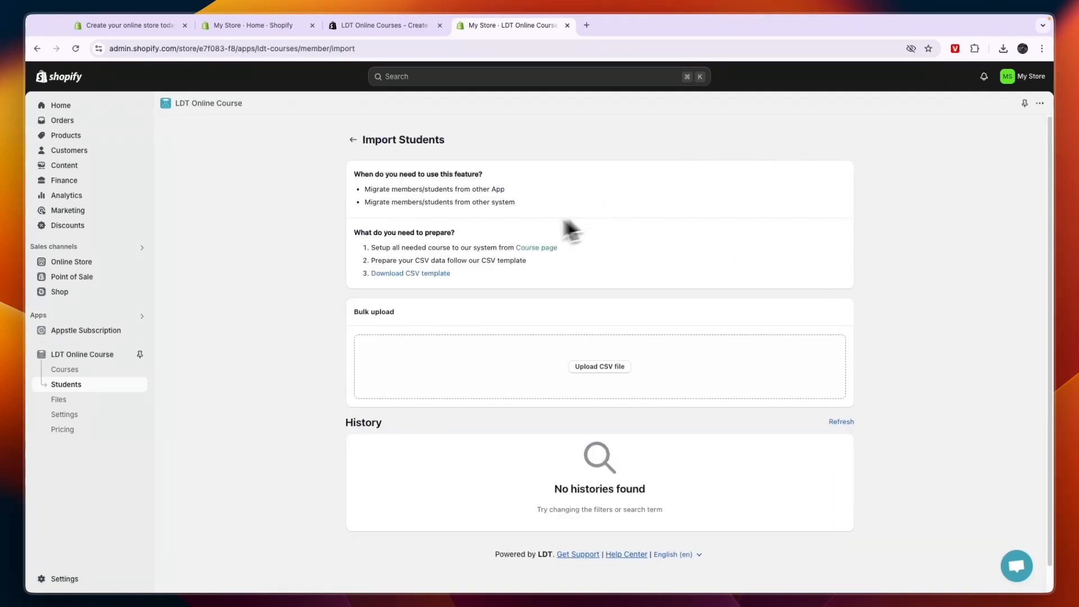
pyautogui.click(58, 399)
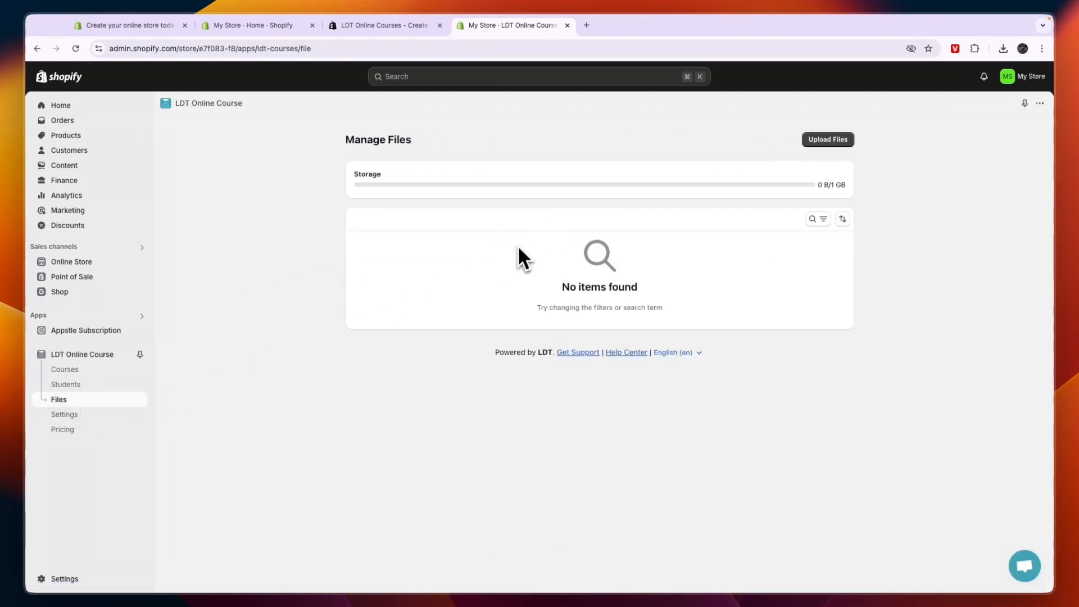
pyautogui.moveTo(809, 203)
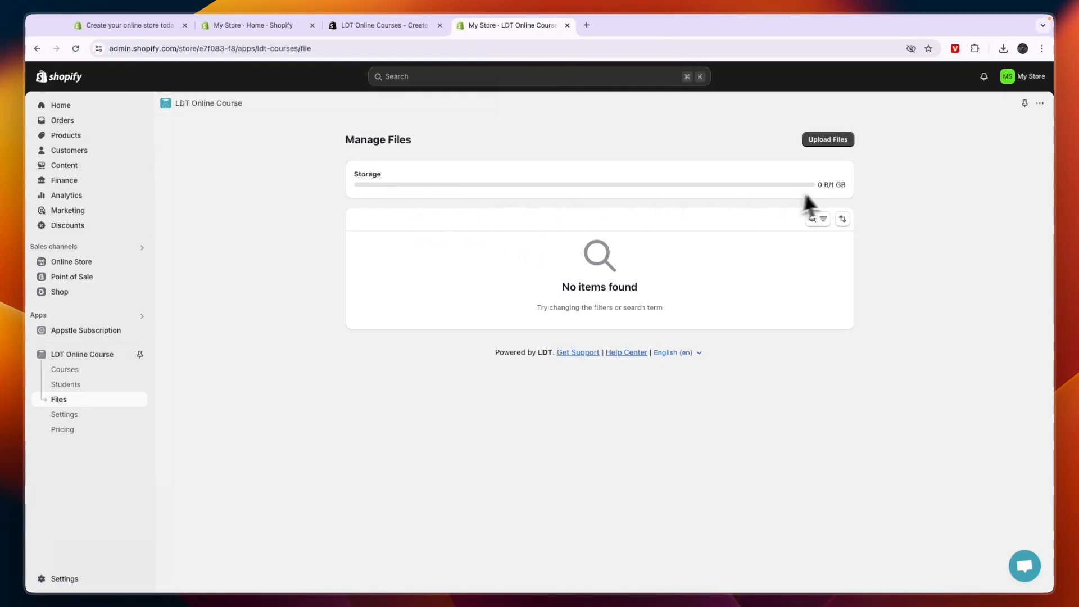
pyautogui.moveTo(124, 395)
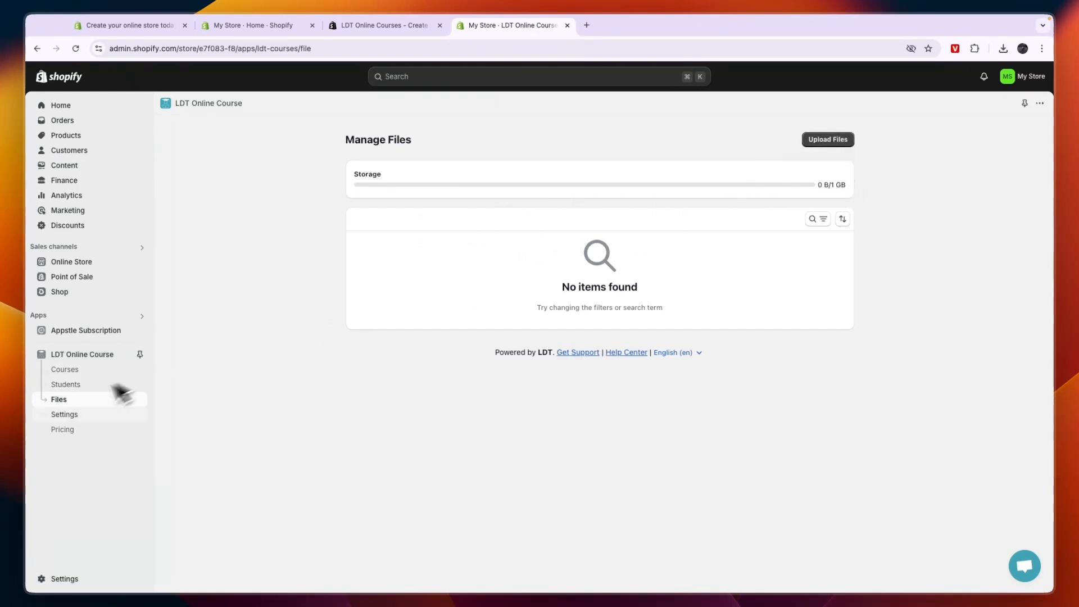
pyautogui.click(64, 413)
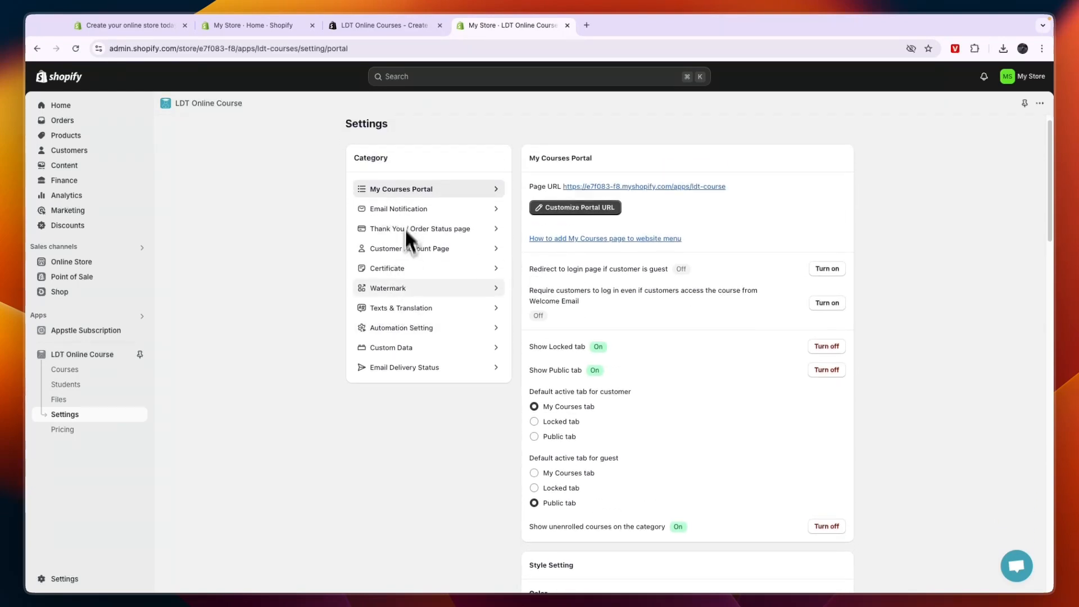
# Step: Review email, watermark, thank-you page, customer account and automation settings, ending on Pricing
pyautogui.click(400, 209)
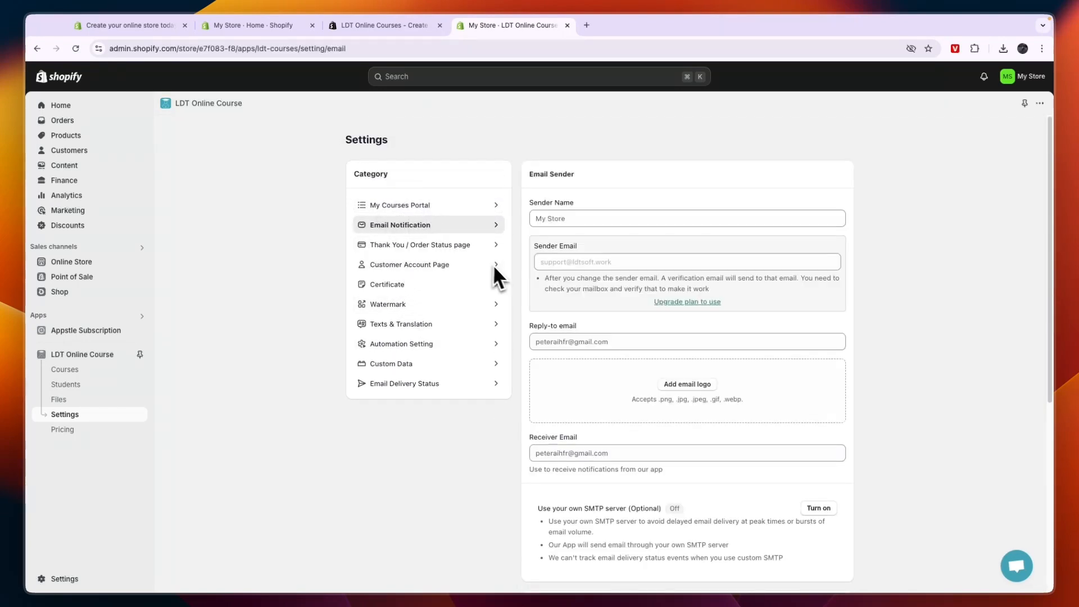
pyautogui.moveTo(499, 331)
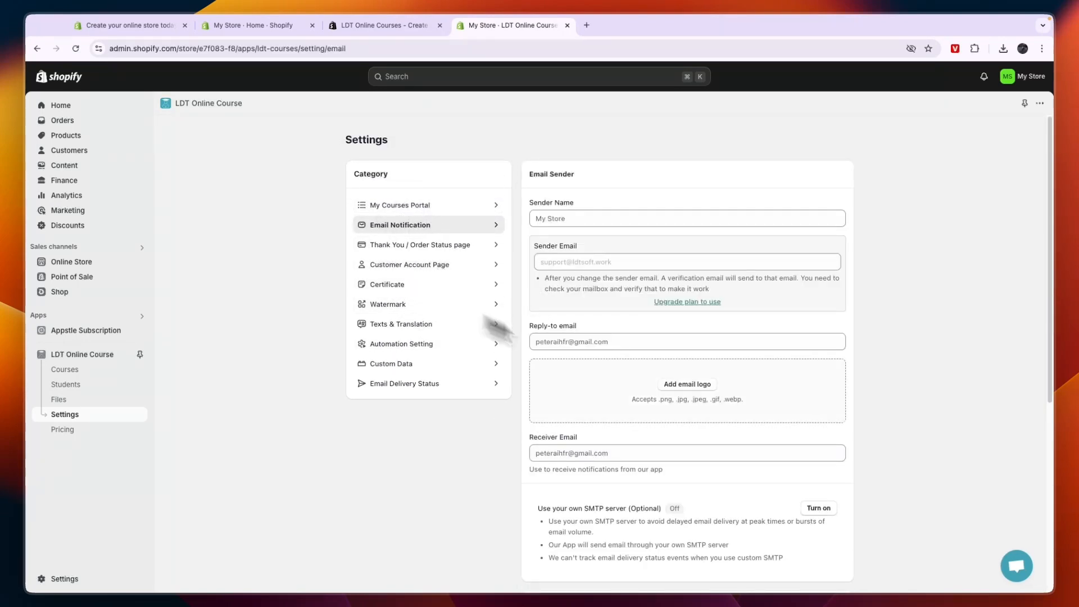
pyautogui.click(388, 304)
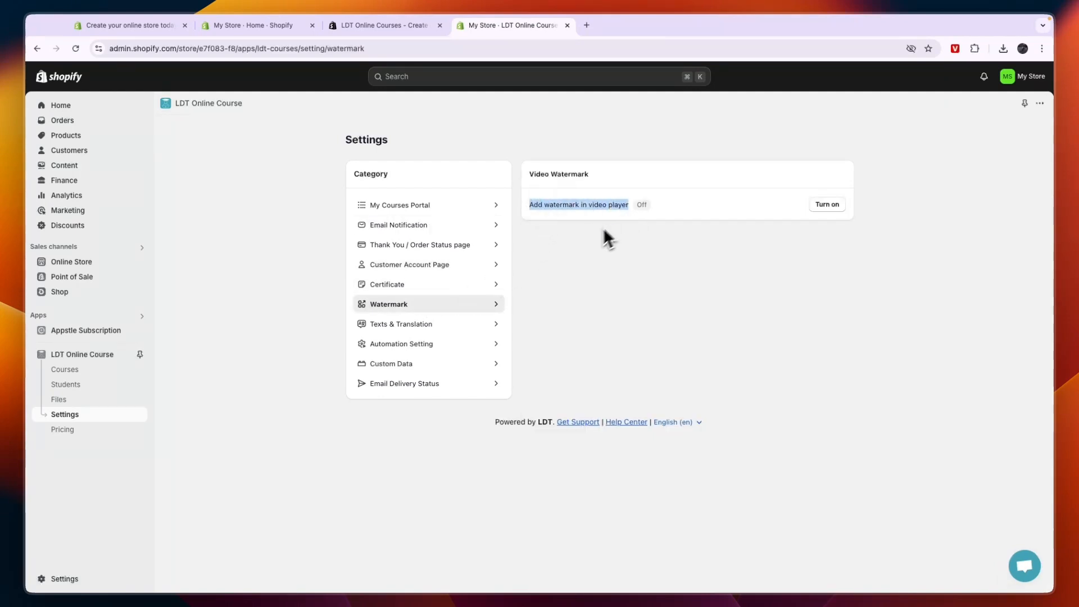
pyautogui.moveTo(525, 262)
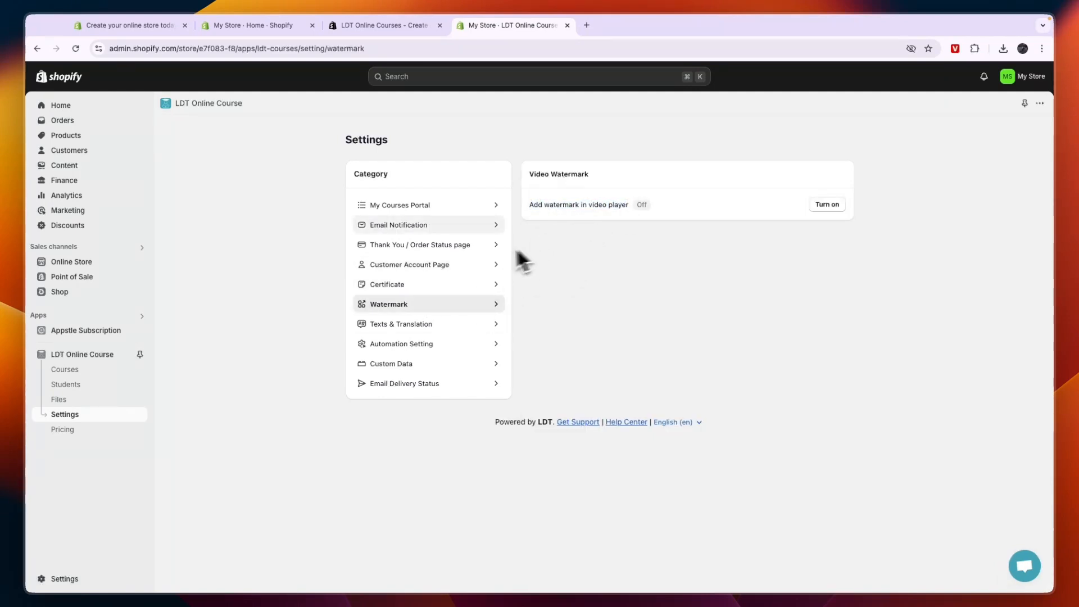
pyautogui.click(420, 244)
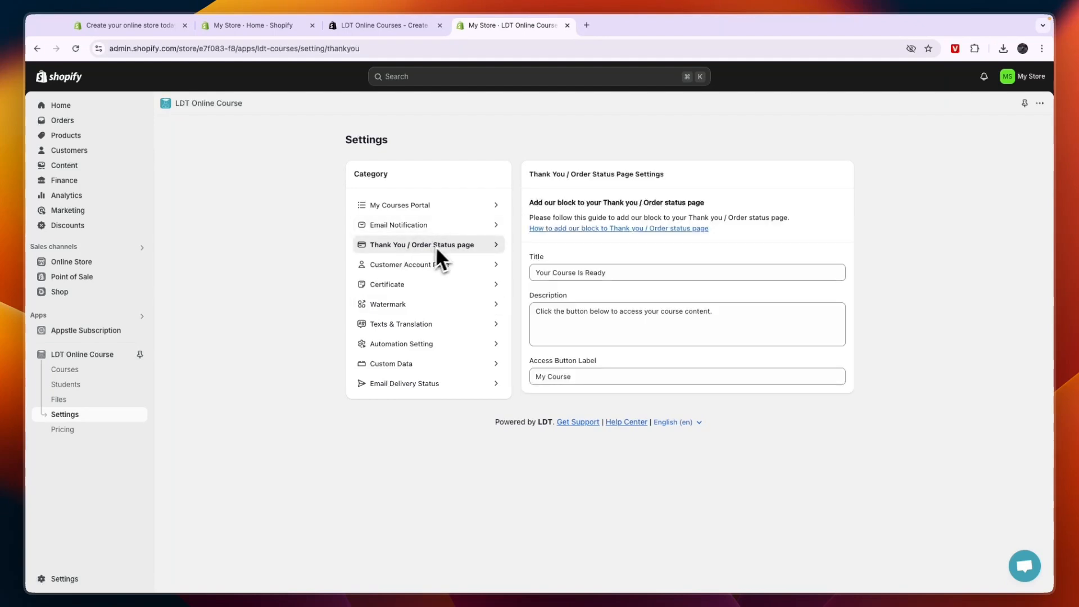
pyautogui.click(411, 264)
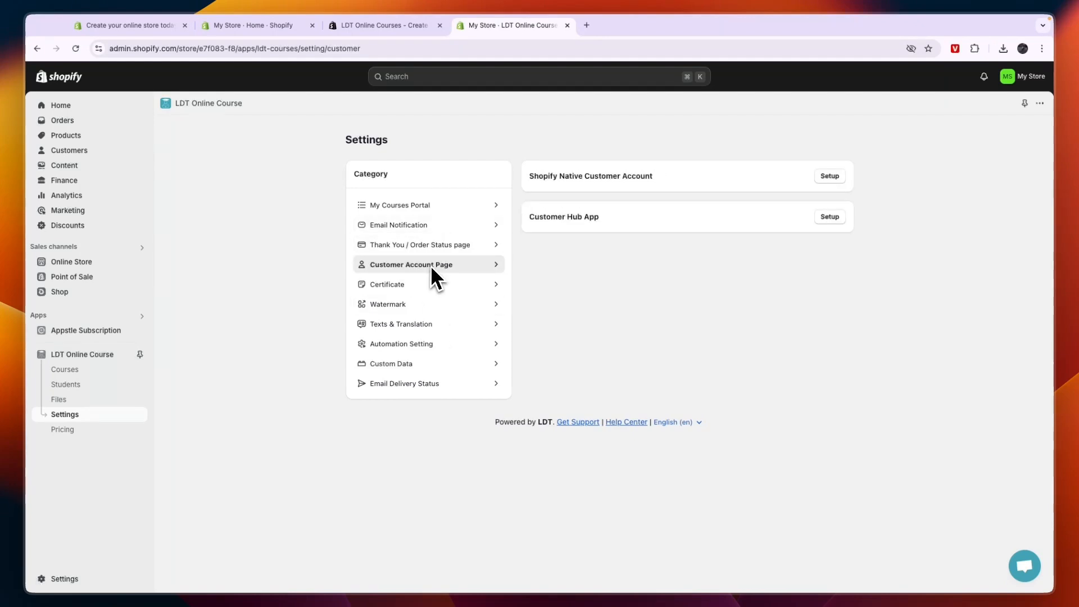
pyautogui.moveTo(423, 344)
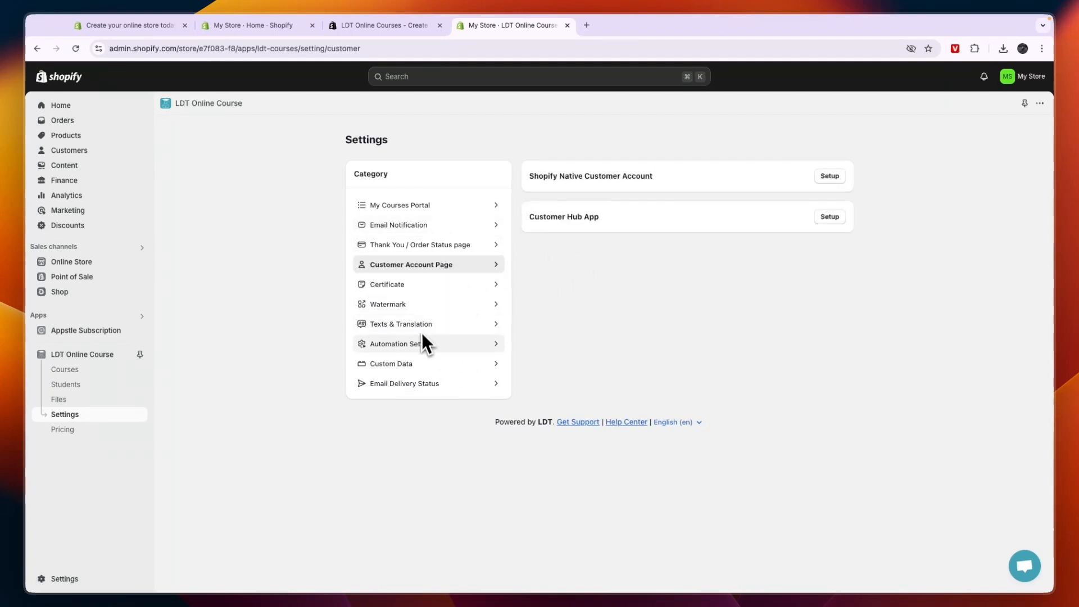
pyautogui.click(403, 344)
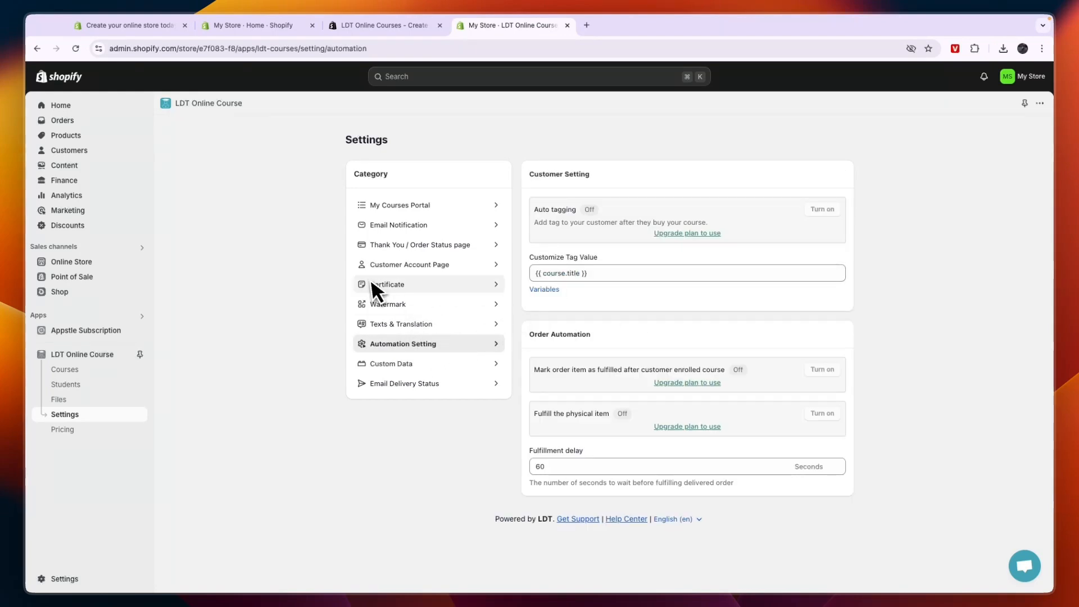
pyautogui.click(63, 428)
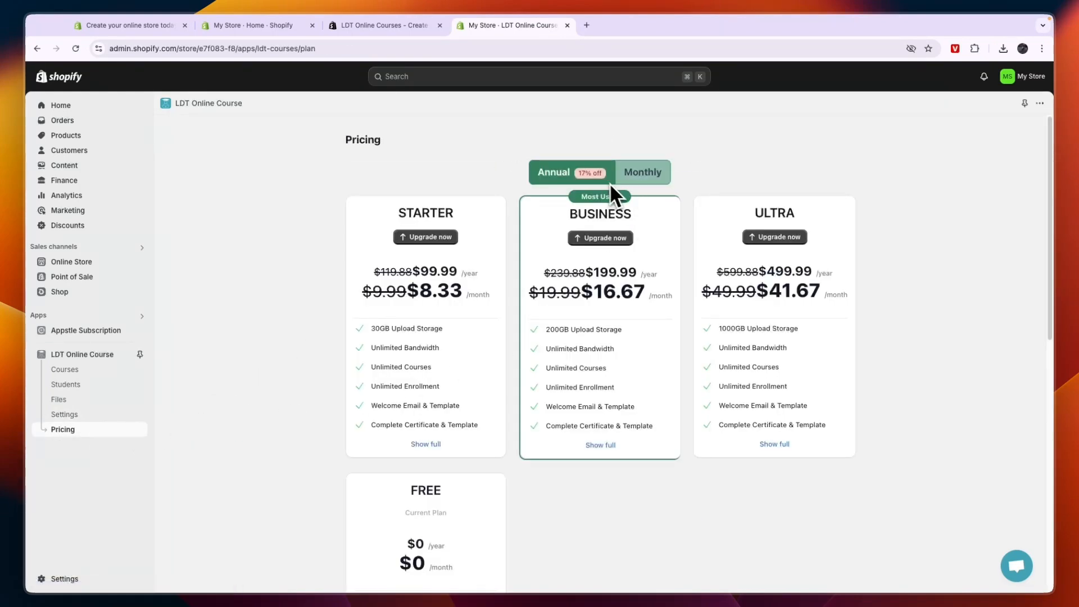
# Step: Compare monthly plan prices down to the current Free plan and usage, then head to Products
pyautogui.click(641, 172)
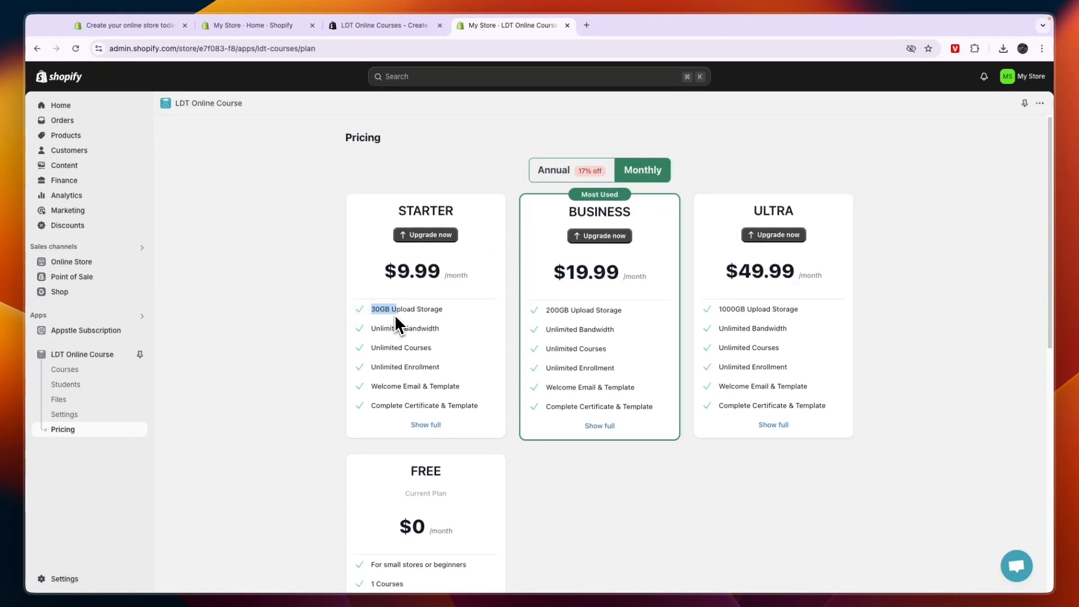
pyautogui.moveTo(462, 275)
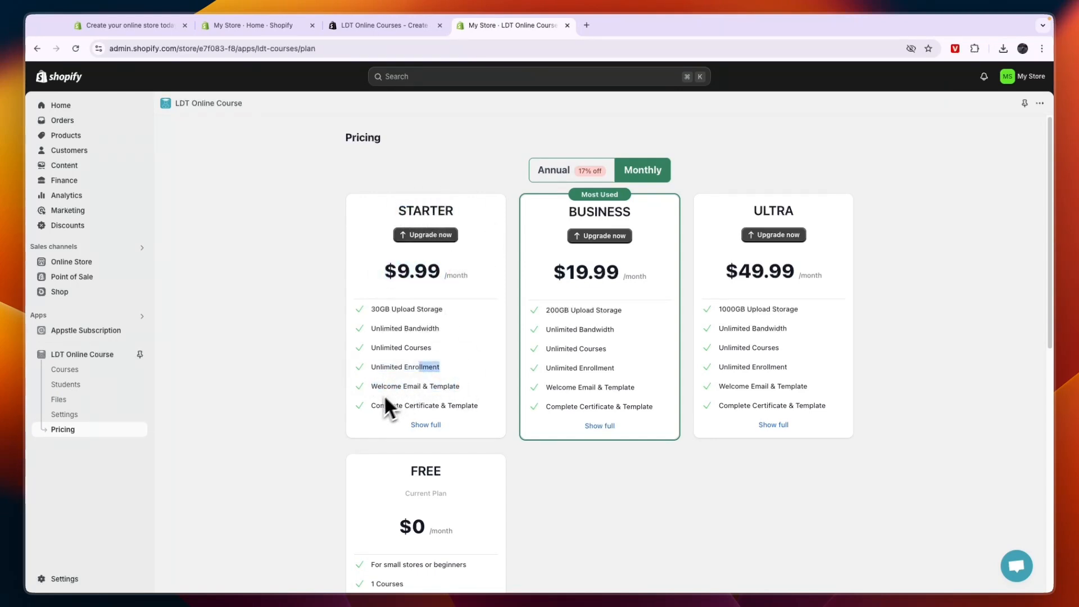
pyautogui.scroll(-3)
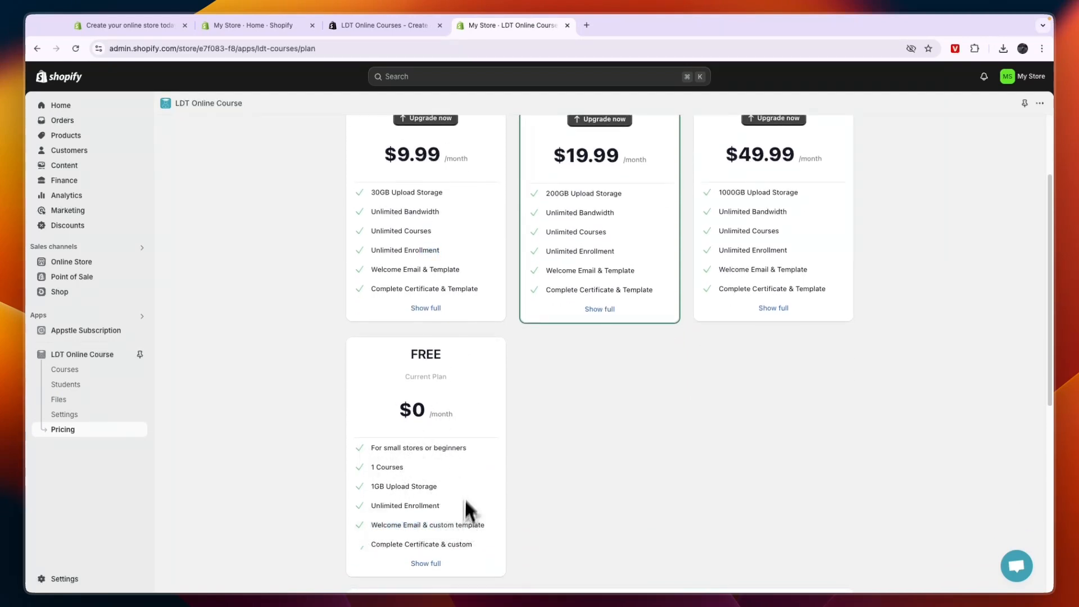
pyautogui.scroll(-3)
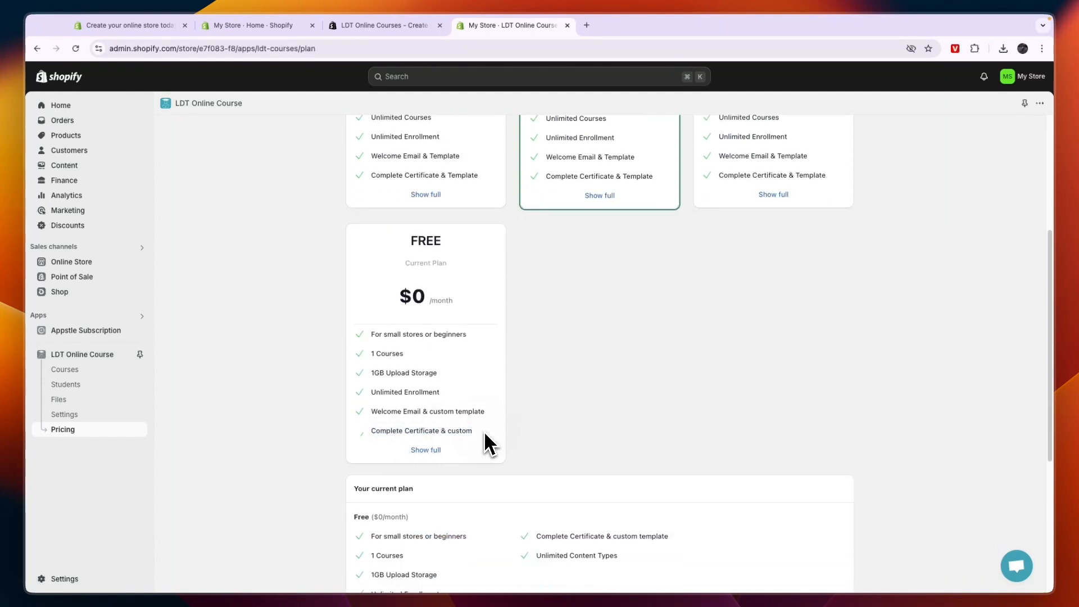
pyautogui.scroll(-3)
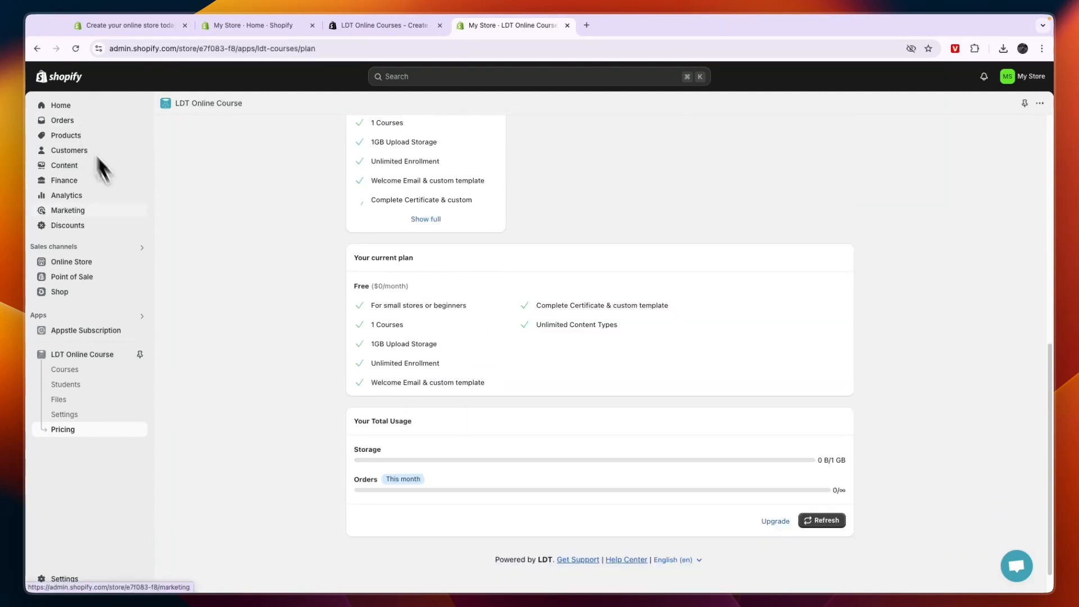
pyautogui.click(65, 135)
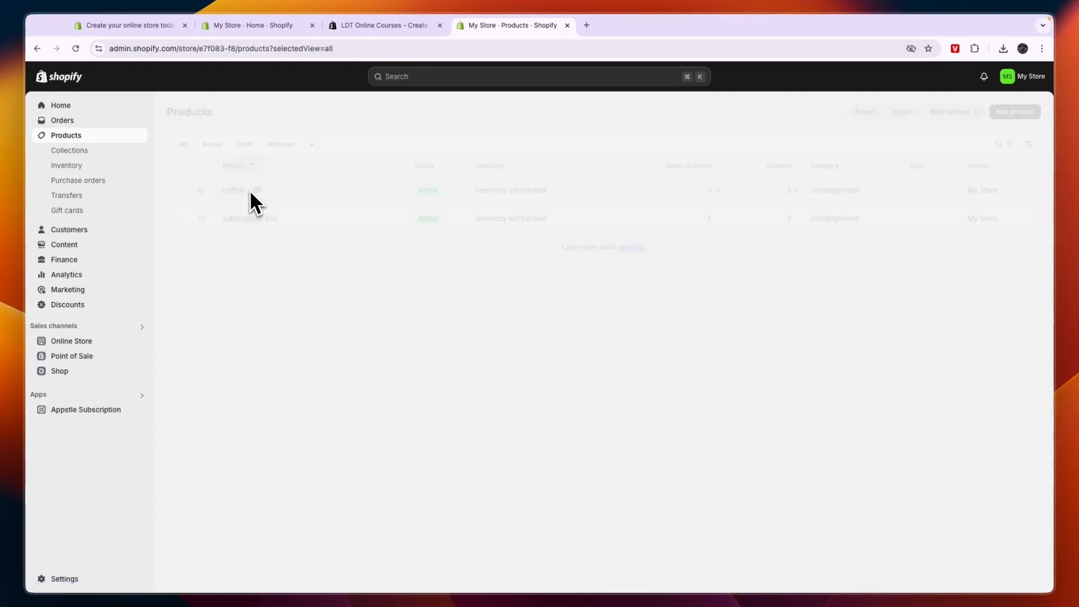
# Step: Preview the coffee product in the storefront, scrolling through its €30 purchase options
pyautogui.click(232, 190)
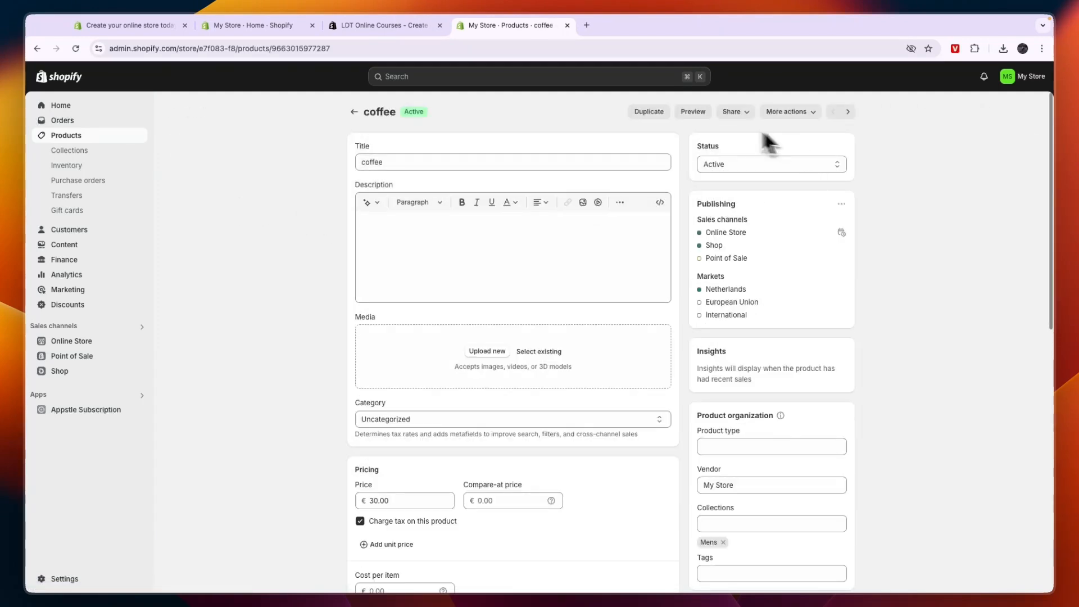
pyautogui.click(692, 111)
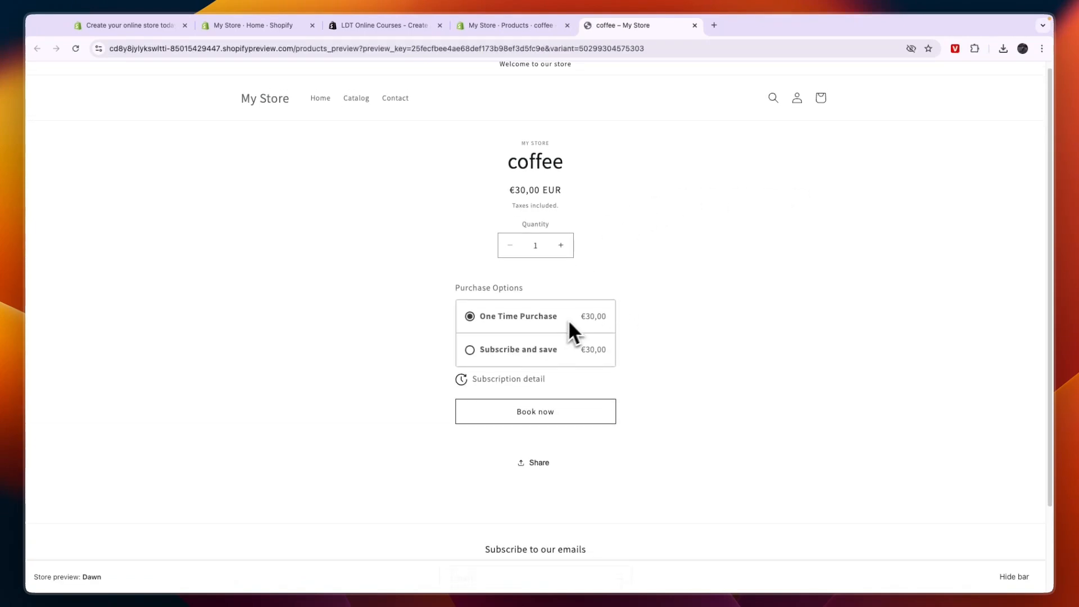
pyautogui.scroll(-3)
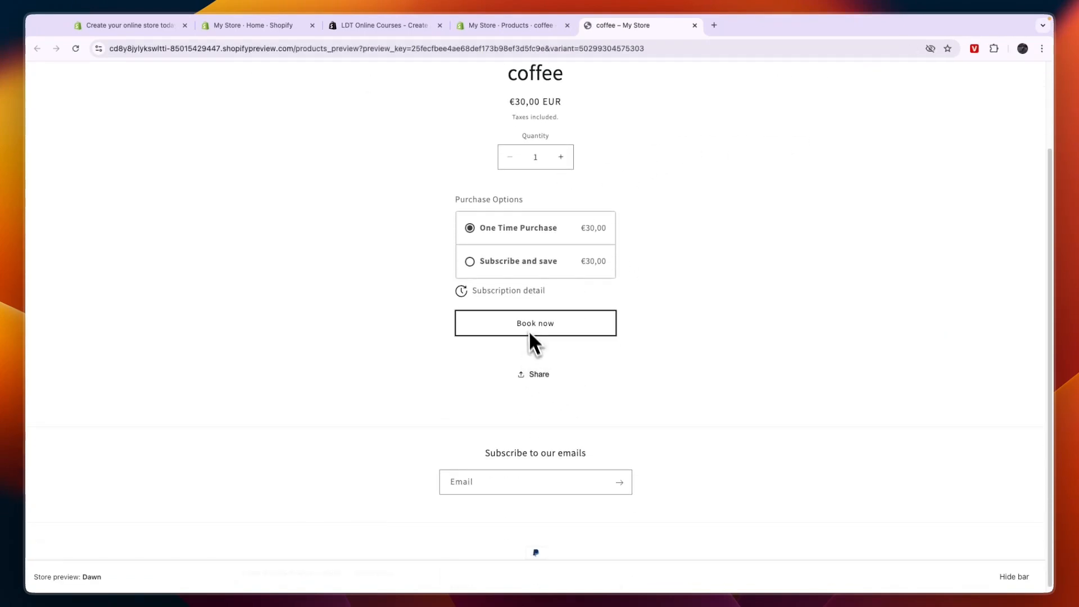
pyautogui.moveTo(736, 146)
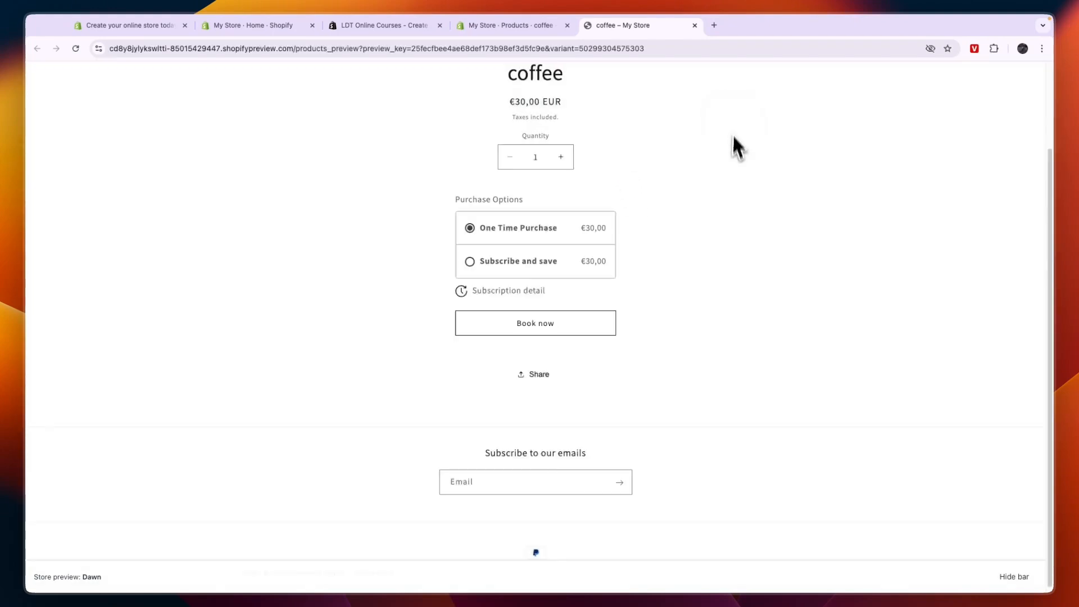
pyautogui.scroll(3)
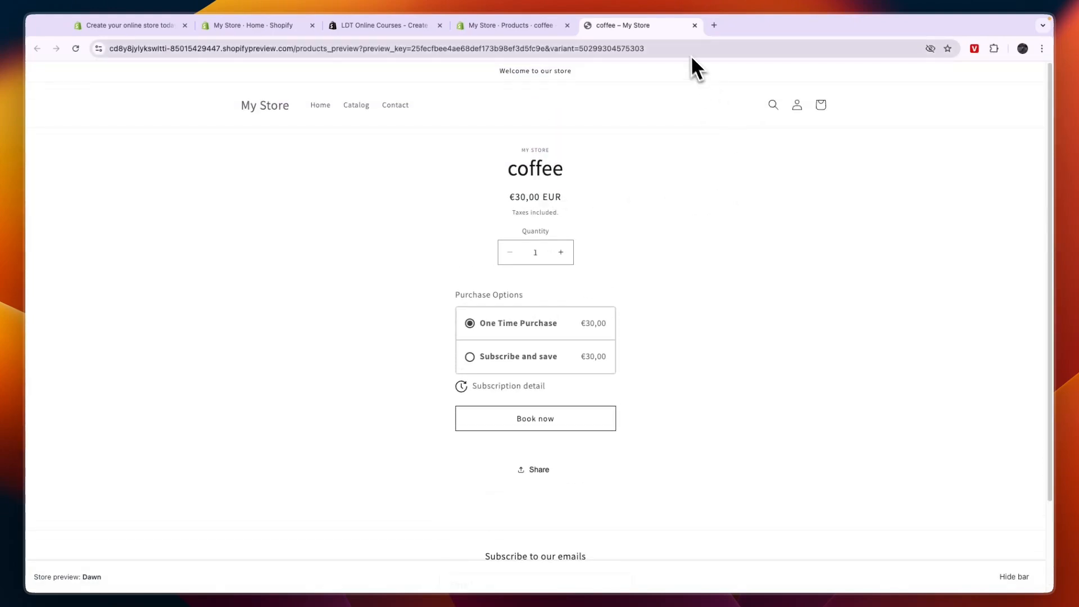
pyautogui.moveTo(697, 72)
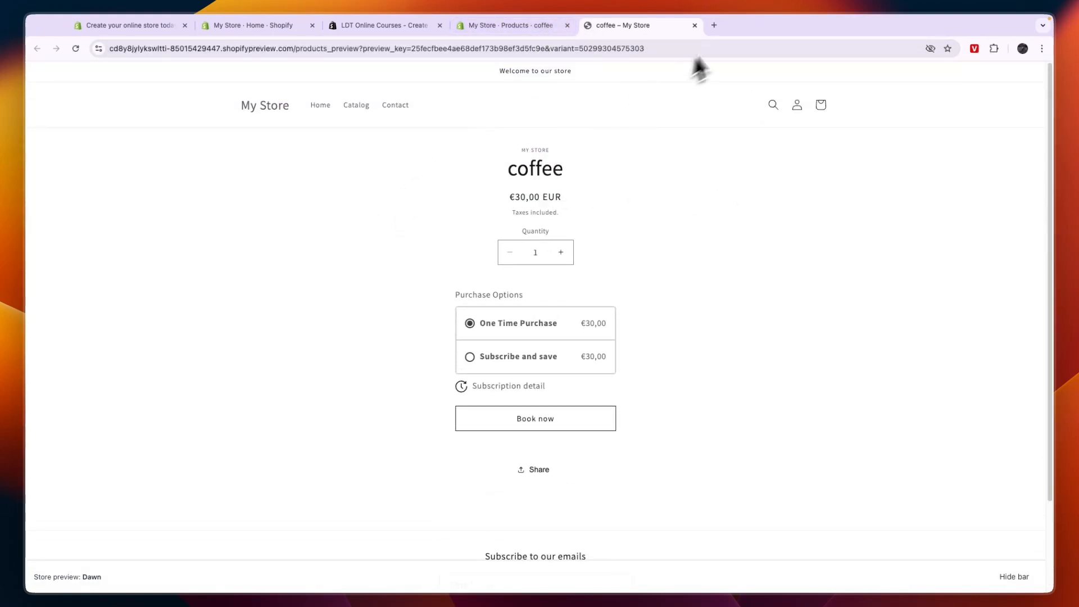
# Step: Return to the admin and reopen the LDT Online Course app from the Apps list
pyautogui.click(695, 26)
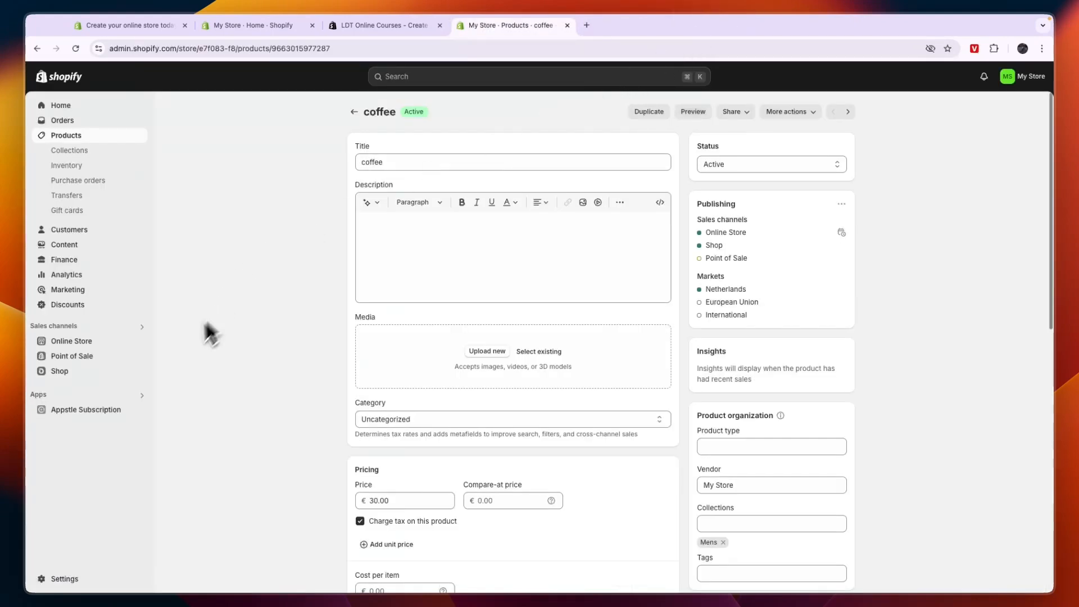
pyautogui.click(538, 76)
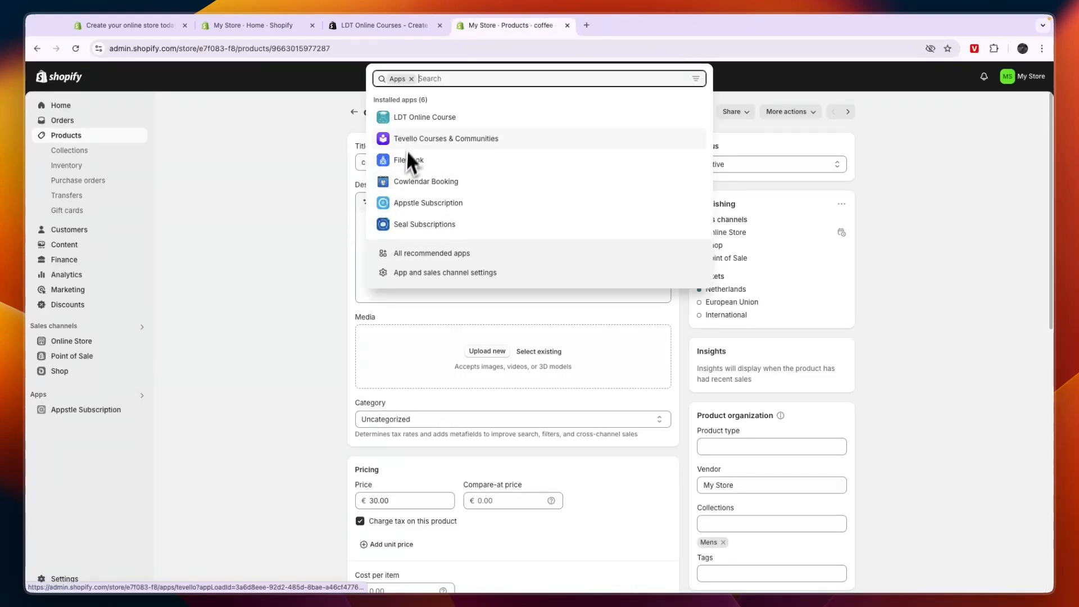
pyautogui.click(424, 117)
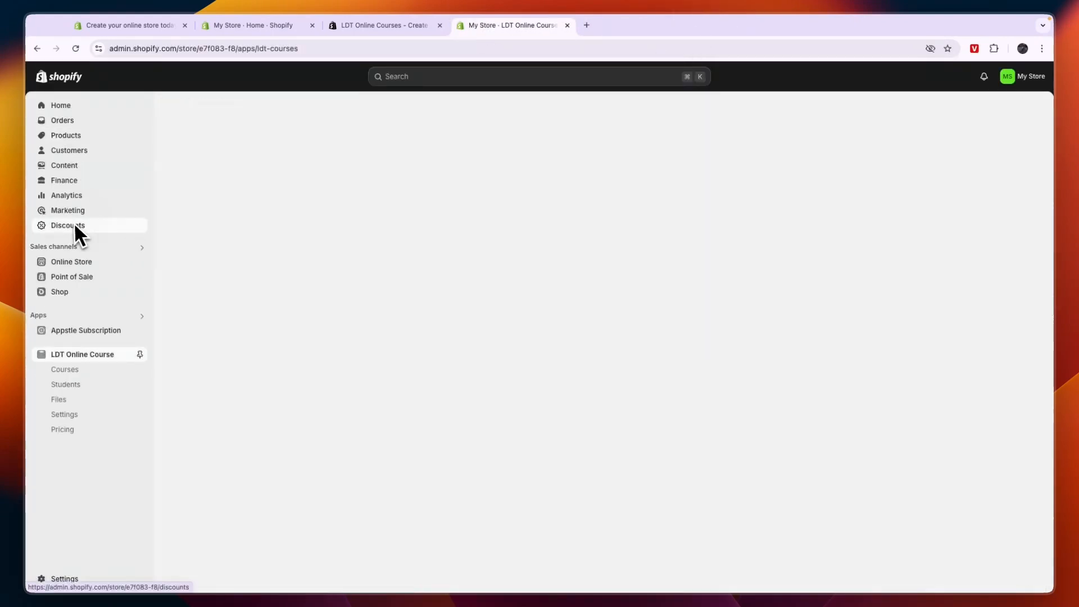
# Step: Create and save an active discount code 123 for 100% off the Mens collection, then switch to the free-trial tab
pyautogui.click(68, 225)
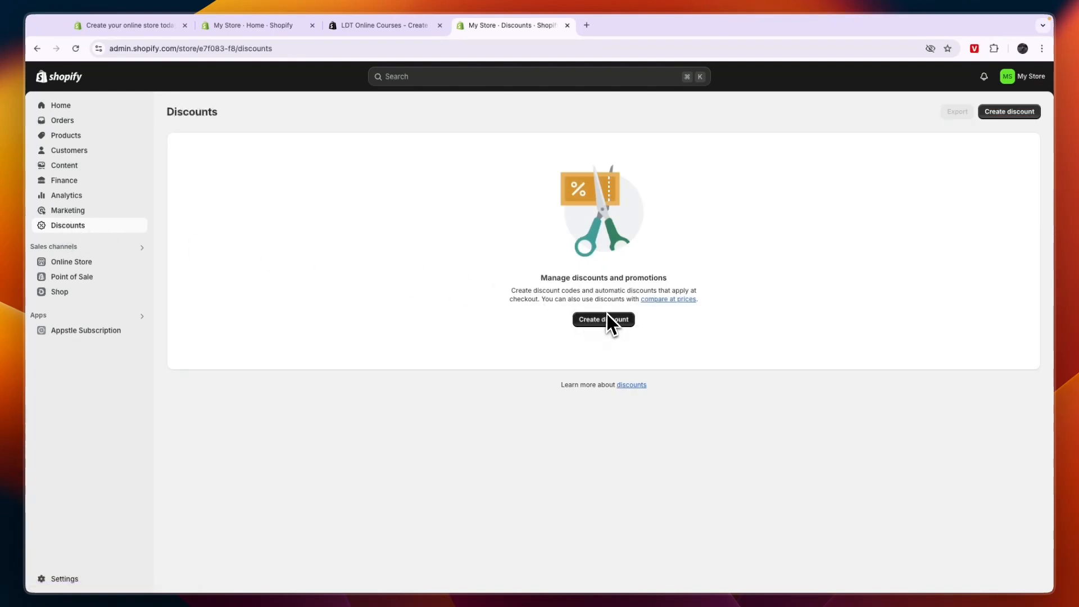
pyautogui.click(602, 318)
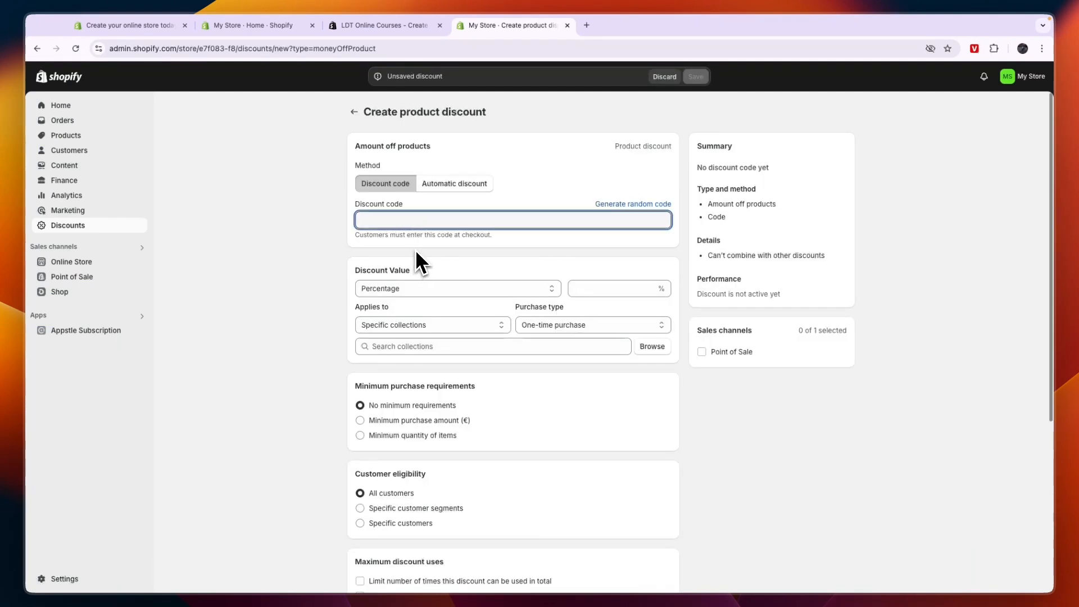
pyautogui.write('100')
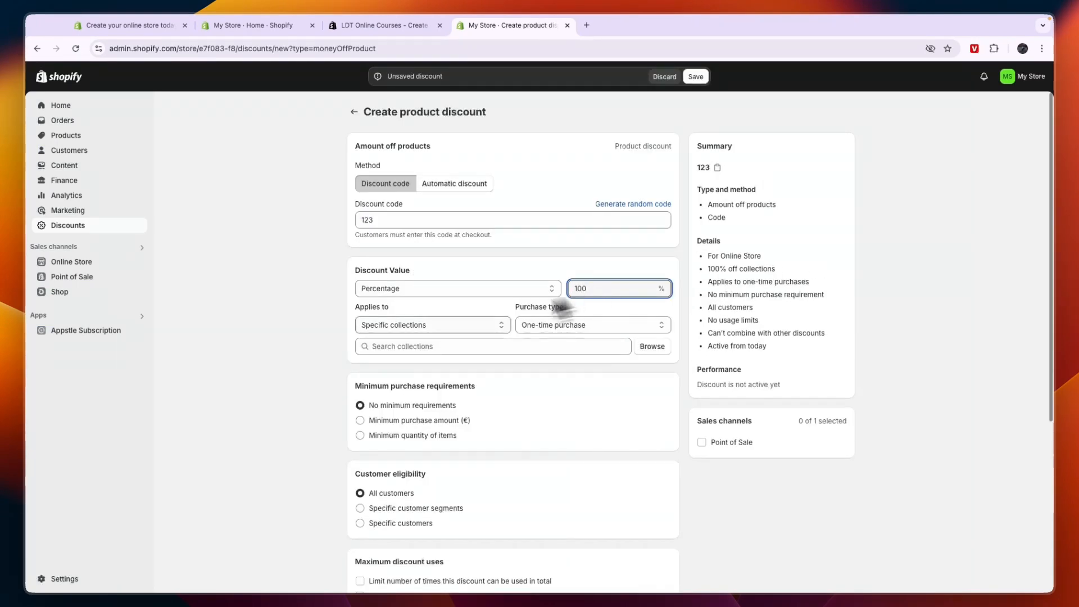
pyautogui.scroll(-3)
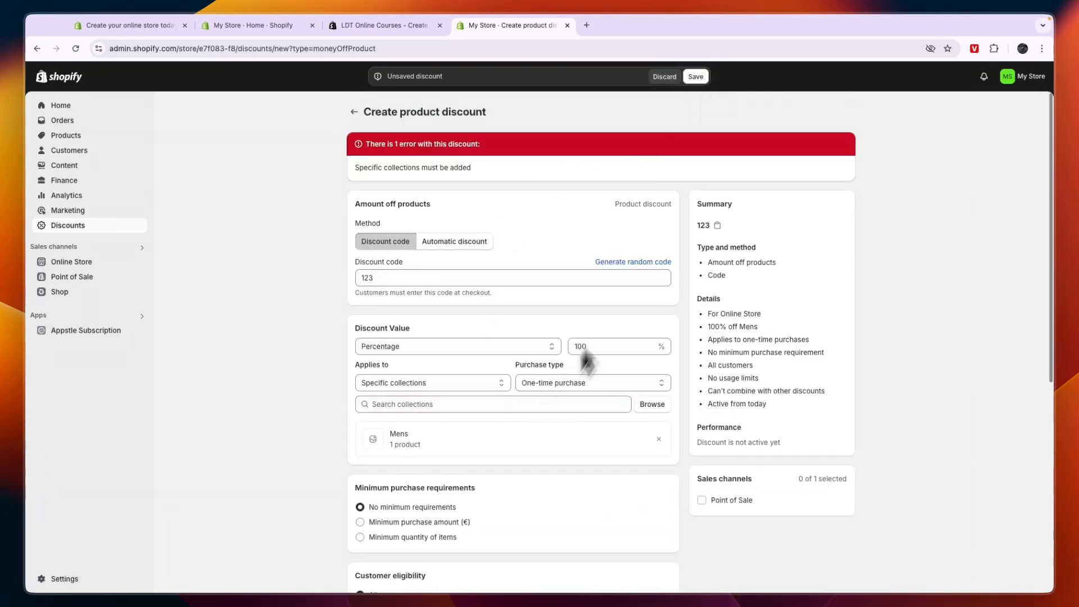
pyautogui.click(695, 77)
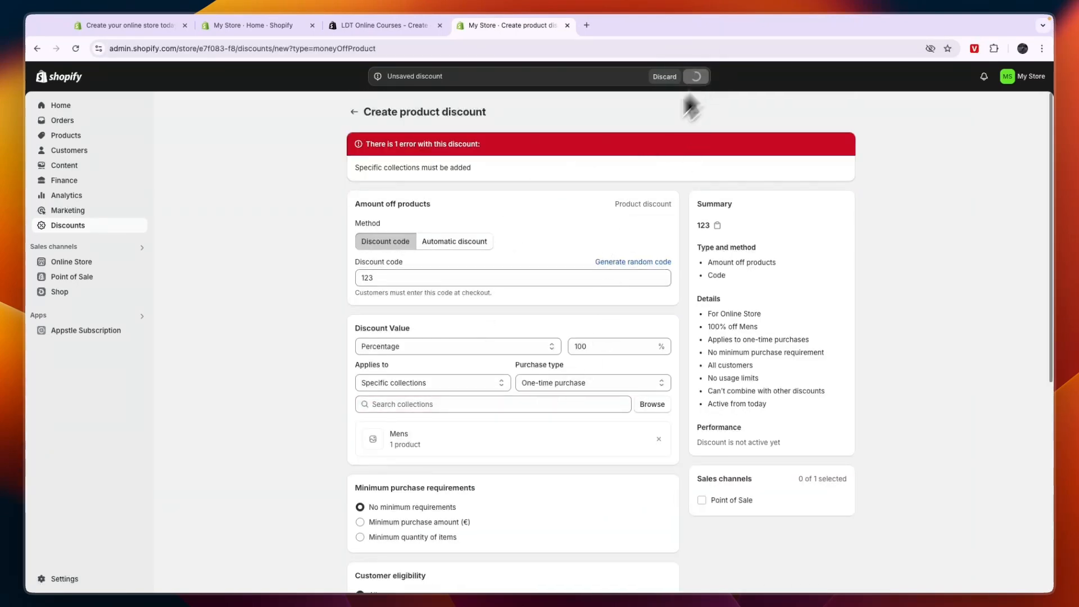
pyautogui.click(695, 75)
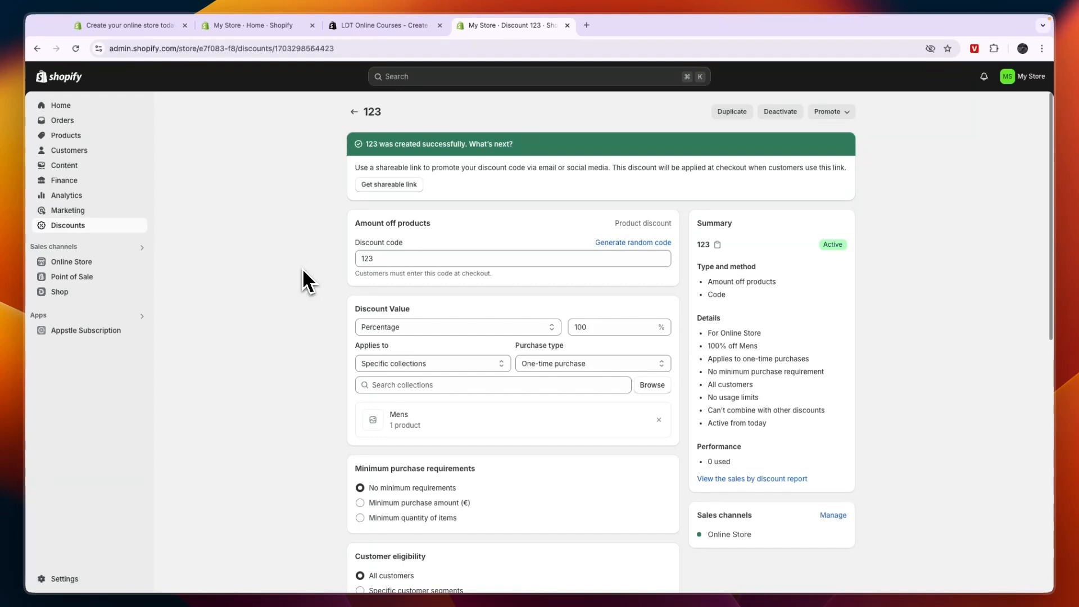
pyautogui.click(127, 26)
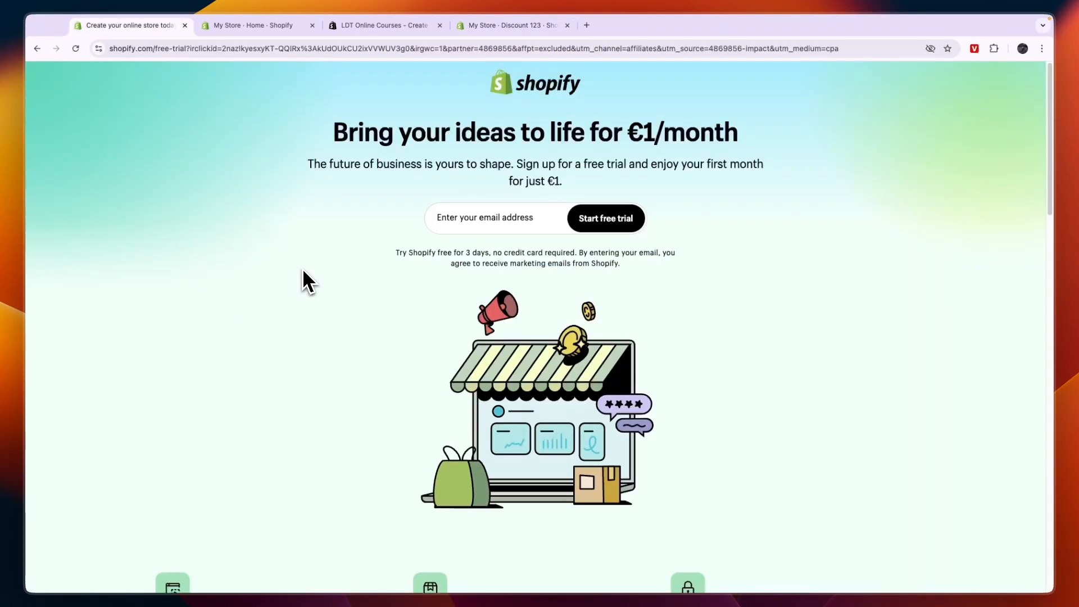